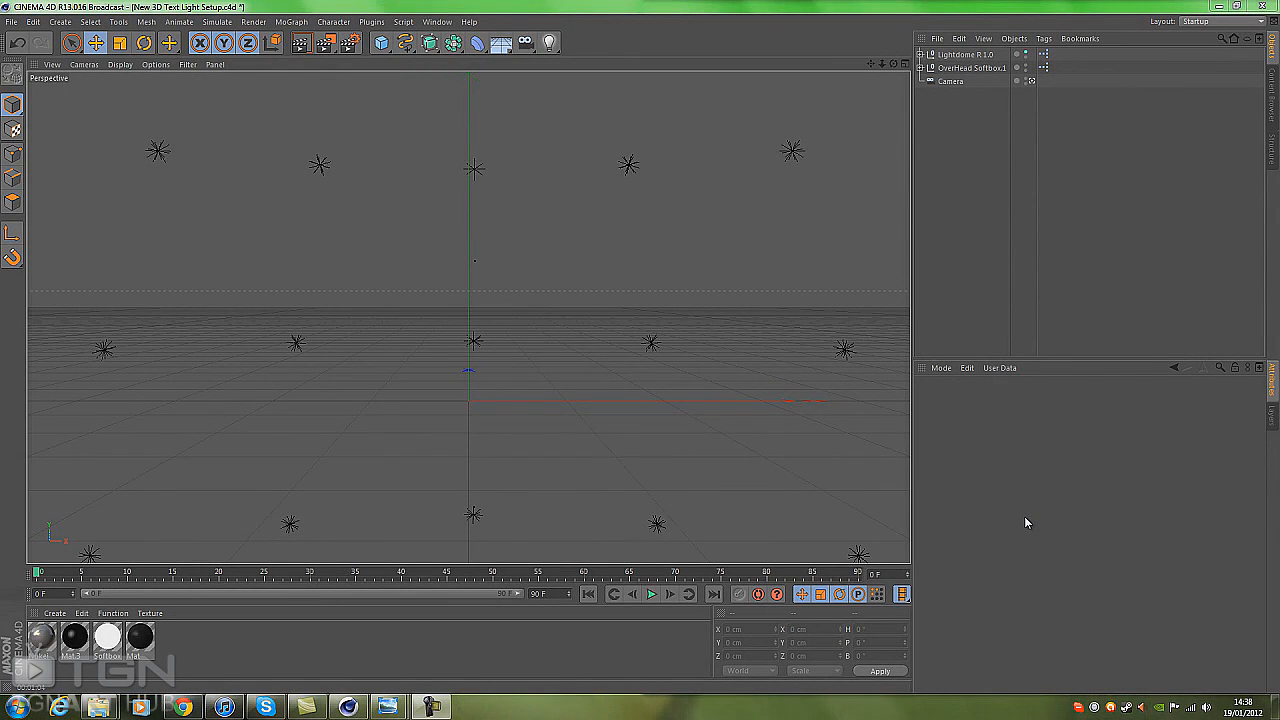
pyautogui.moveTo(406, 658)
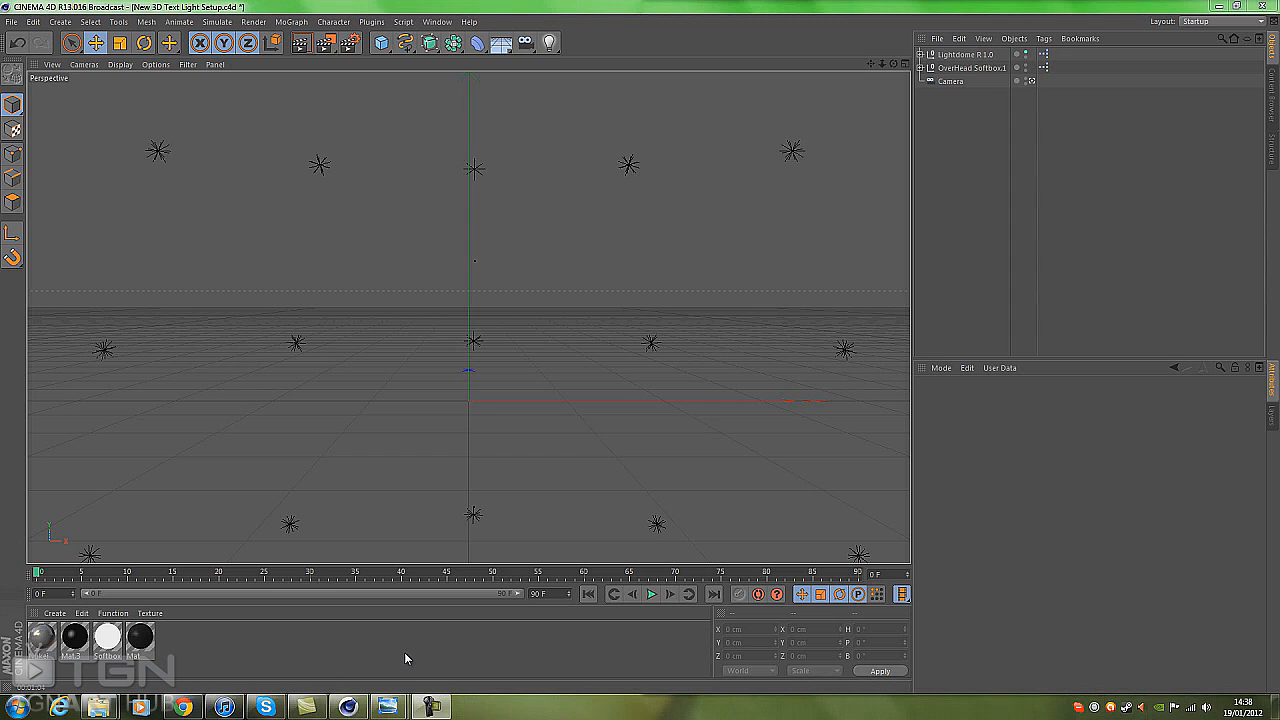
pyautogui.moveTo(390, 707)
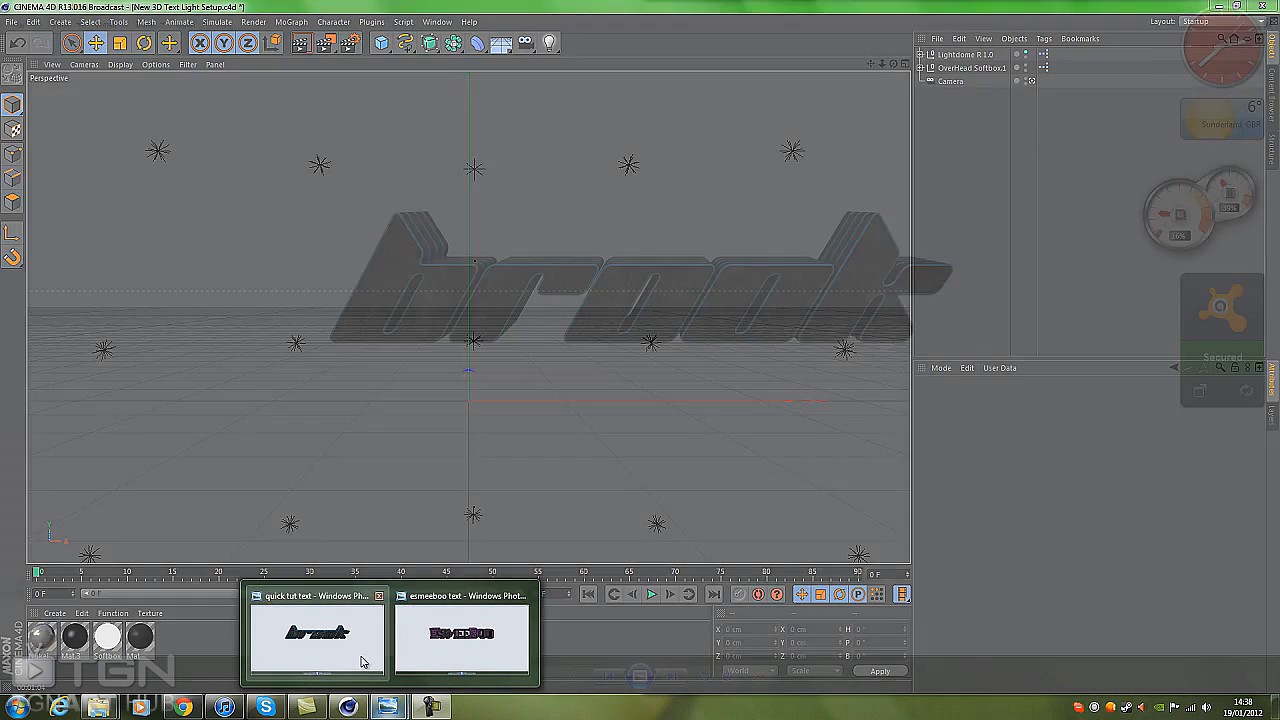
# Step: View the finished brook text render, then the purple-outlined EsmeeBoo text render
pyautogui.click(316, 630)
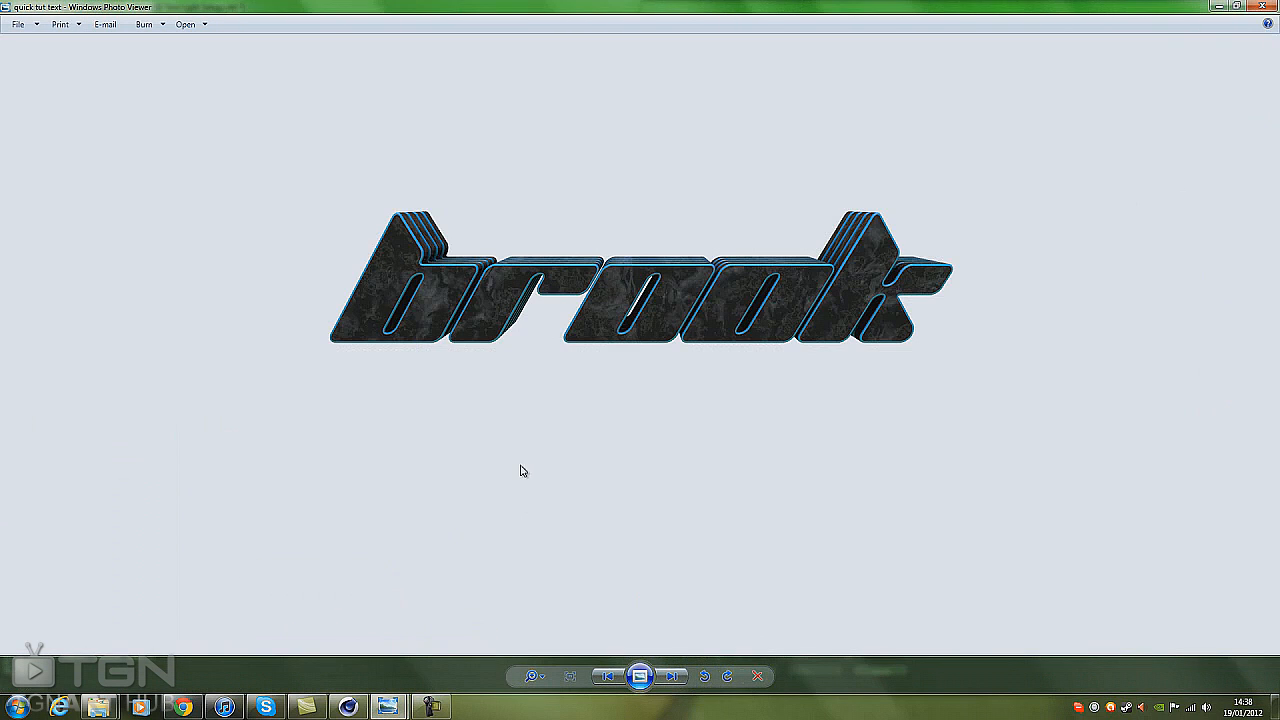
pyautogui.moveTo(688, 447)
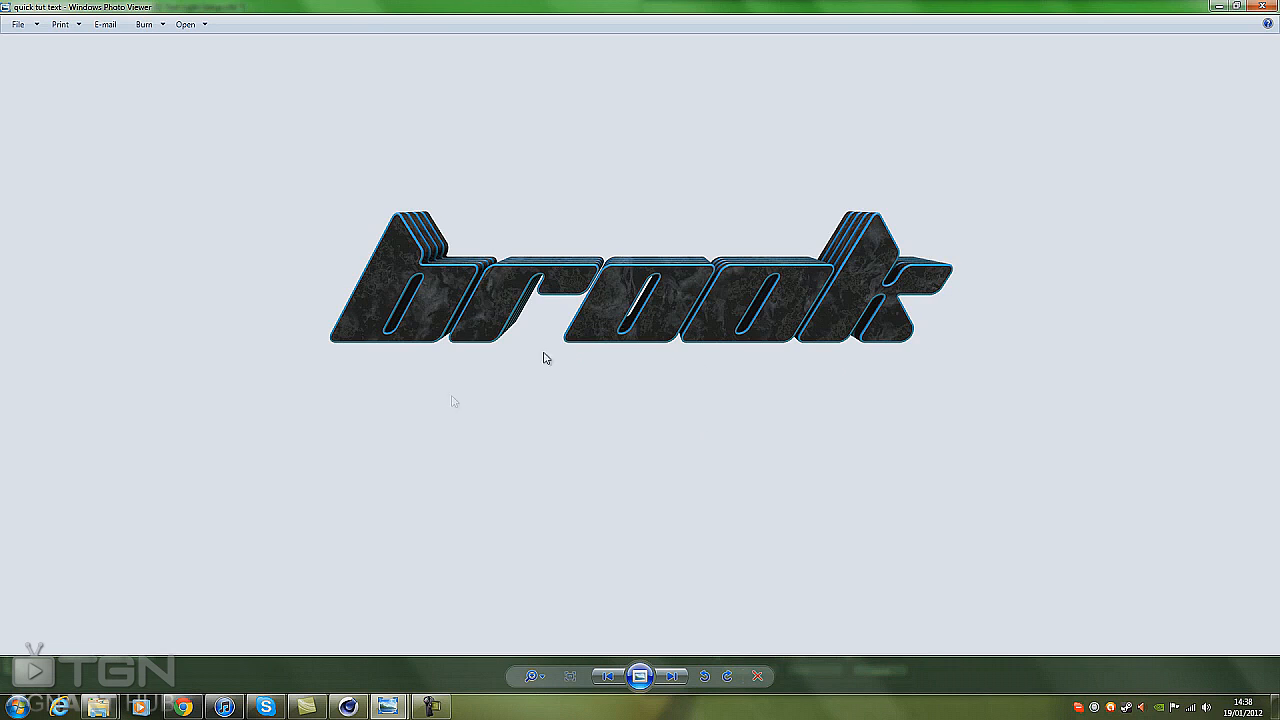
pyautogui.moveTo(833, 250)
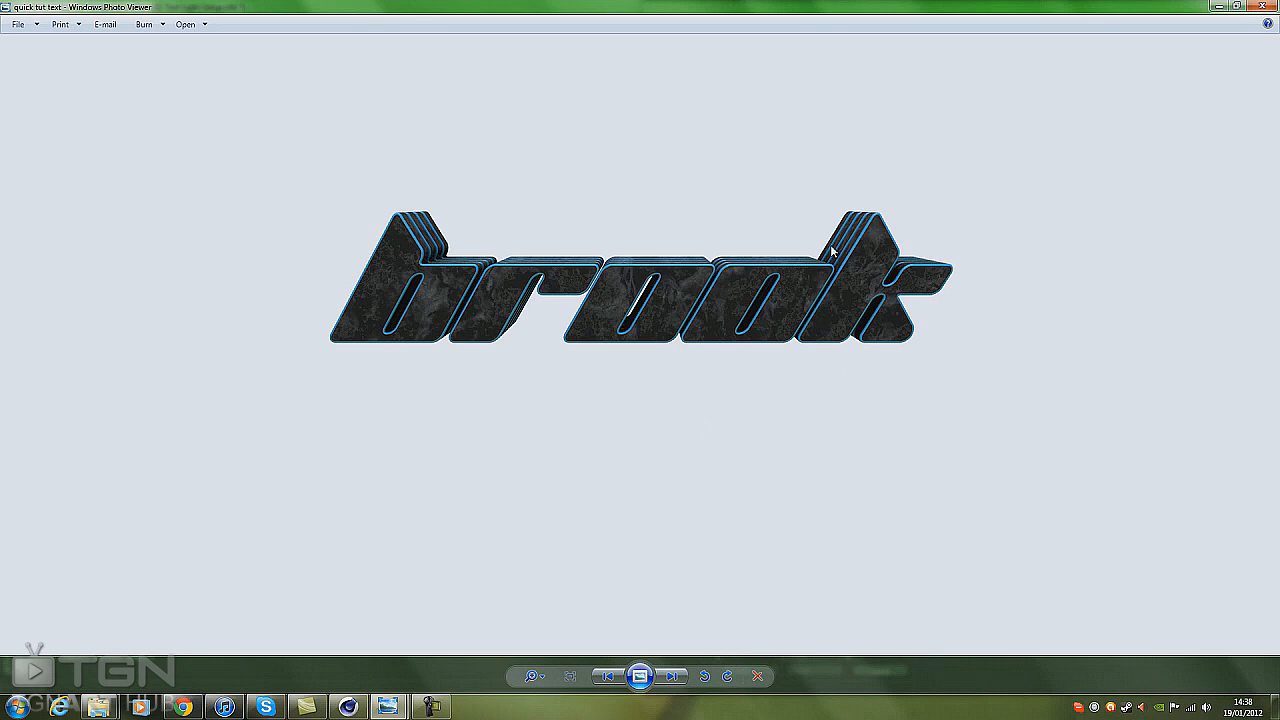
pyautogui.moveTo(450, 265)
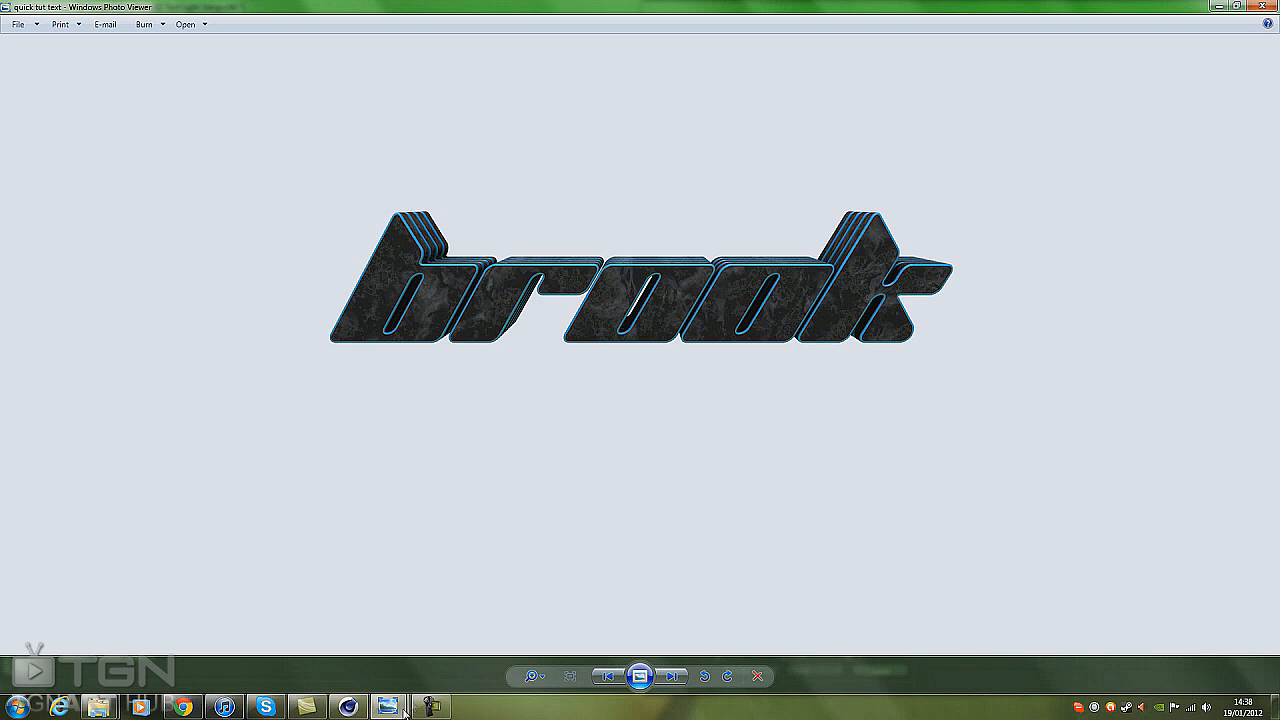
pyautogui.click(675, 677)
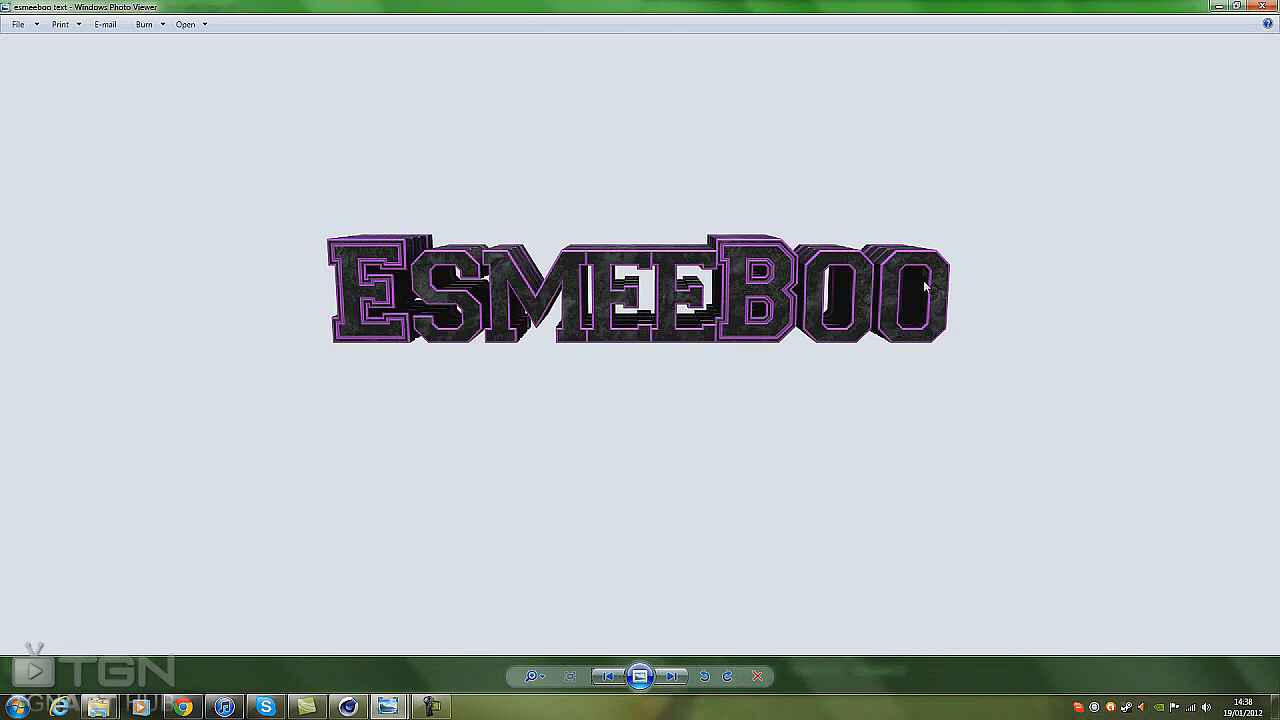
pyautogui.moveTo(521, 419)
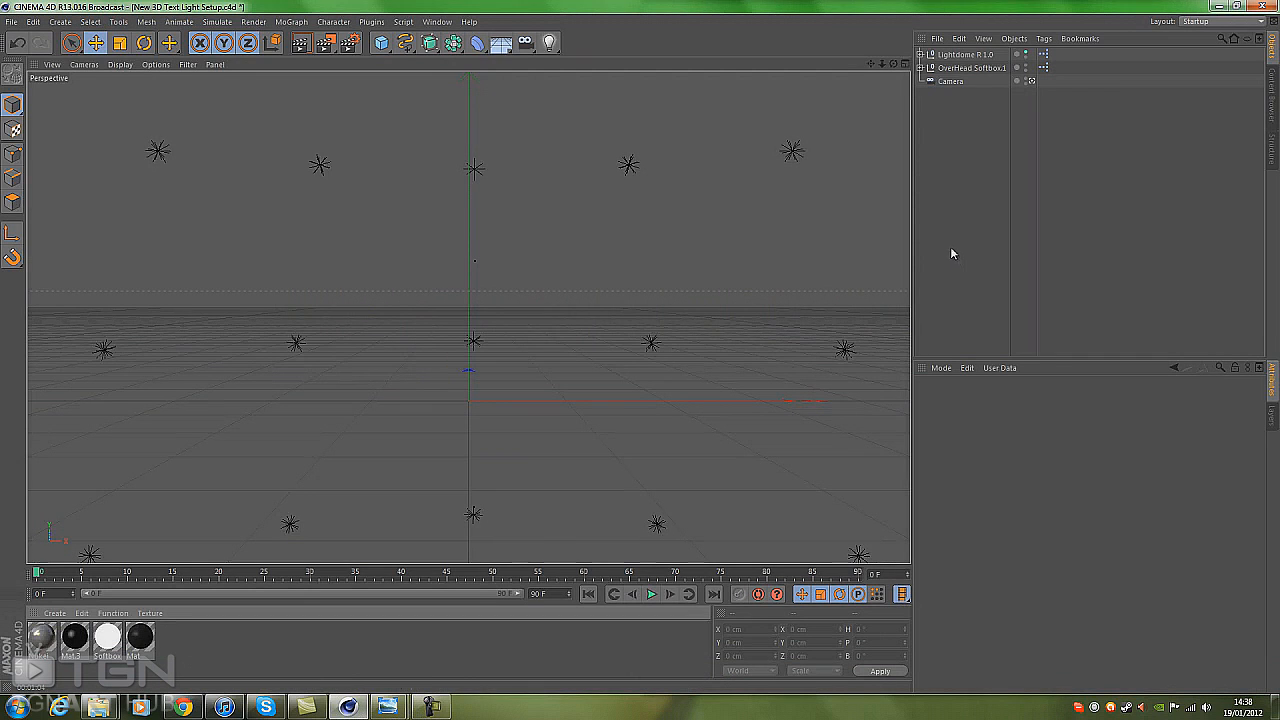
pyautogui.moveTo(987, 113)
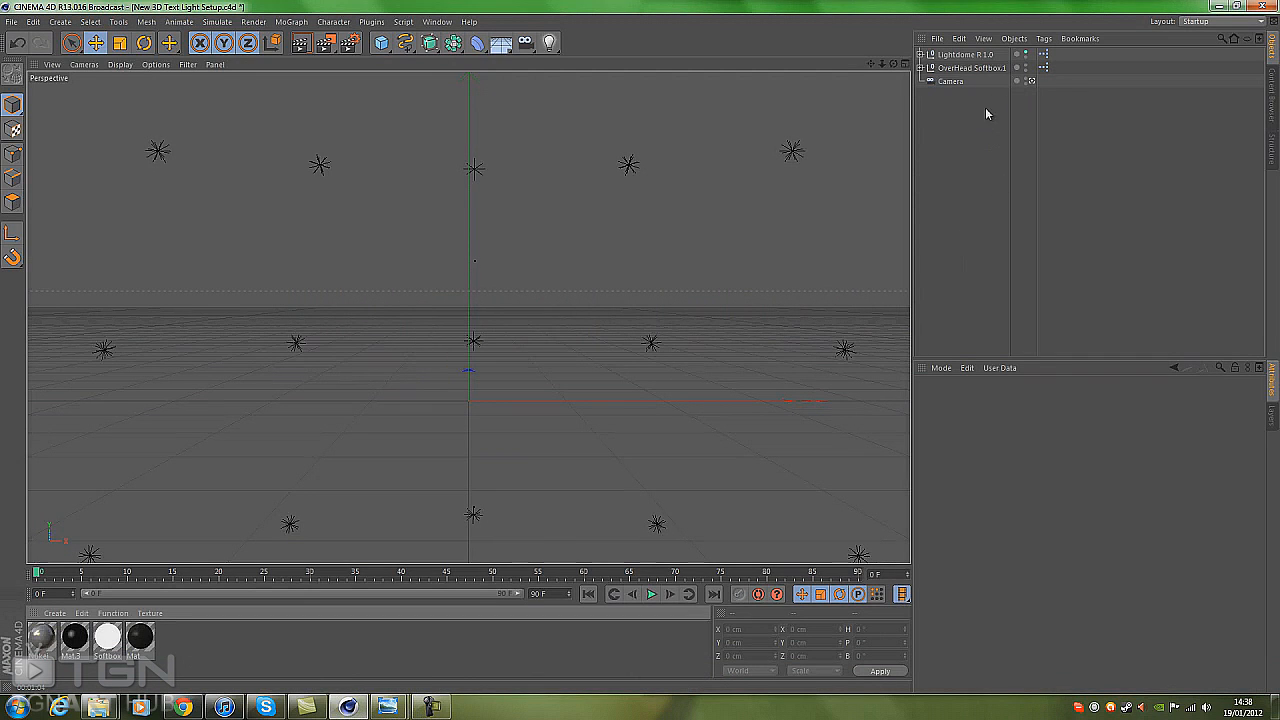
pyautogui.moveTo(906, 270)
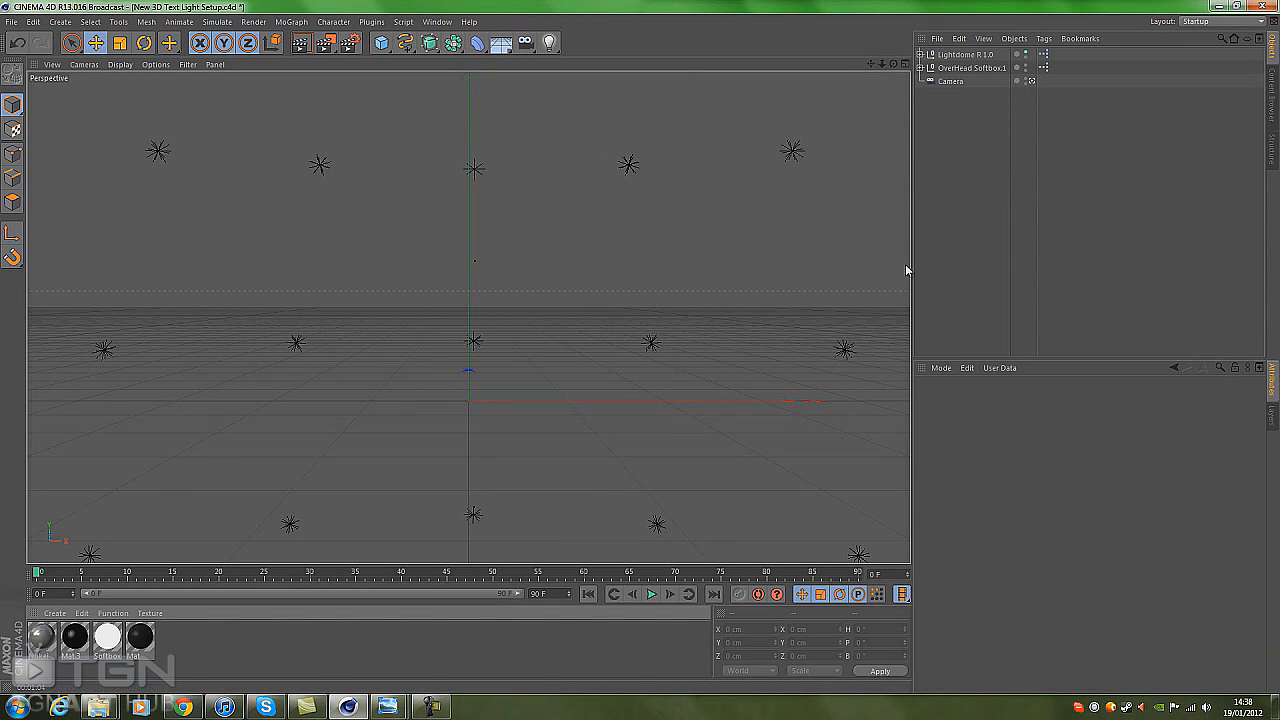
pyautogui.moveTo(845, 199)
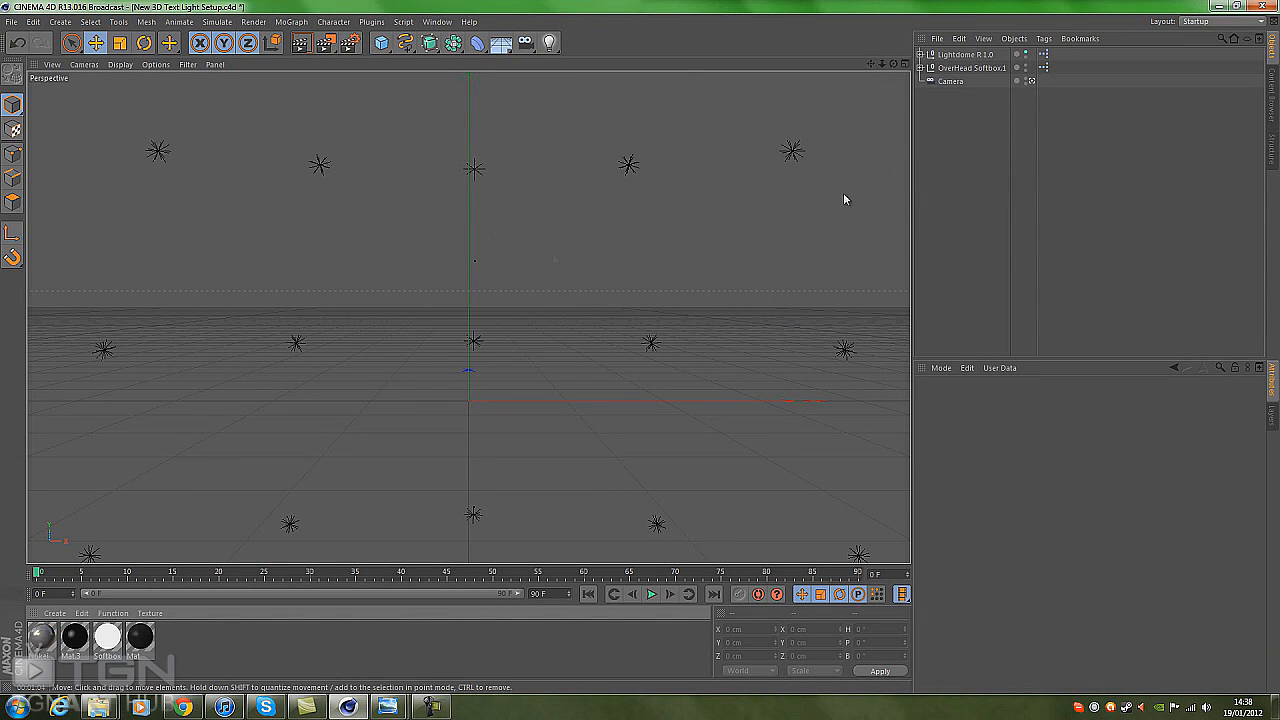
pyautogui.moveTo(928, 228)
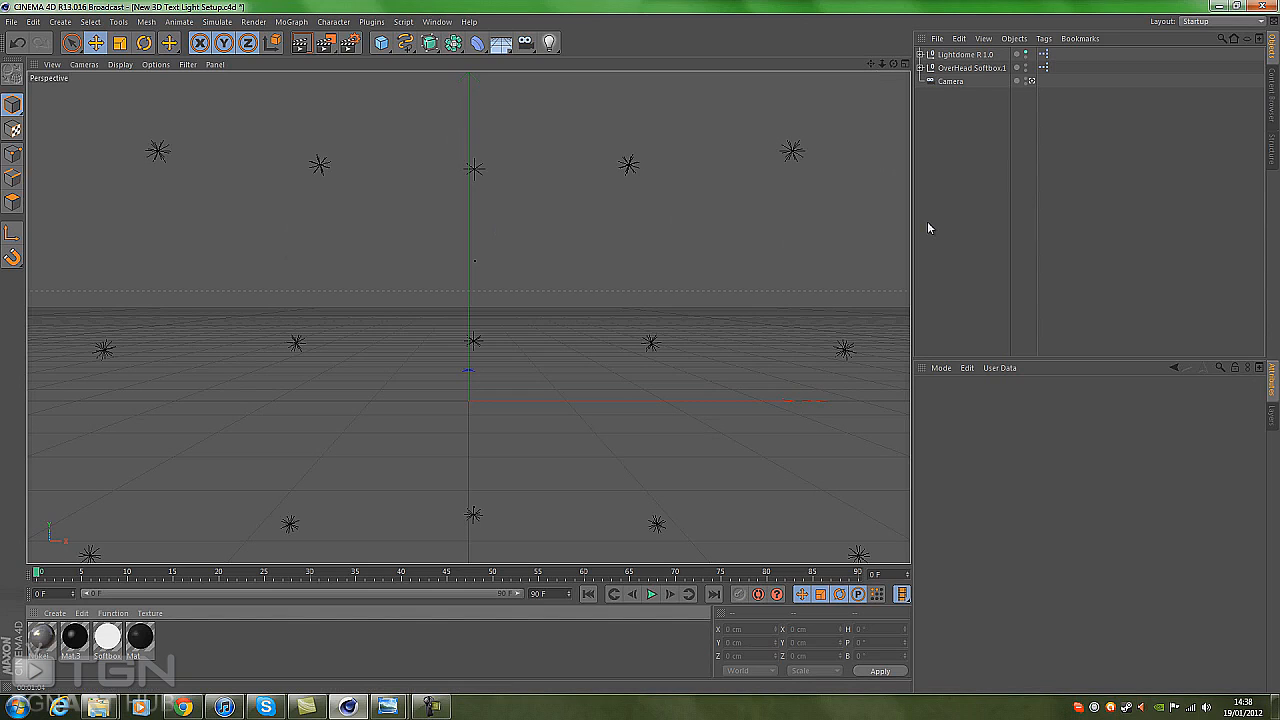
pyautogui.moveTo(980, 220)
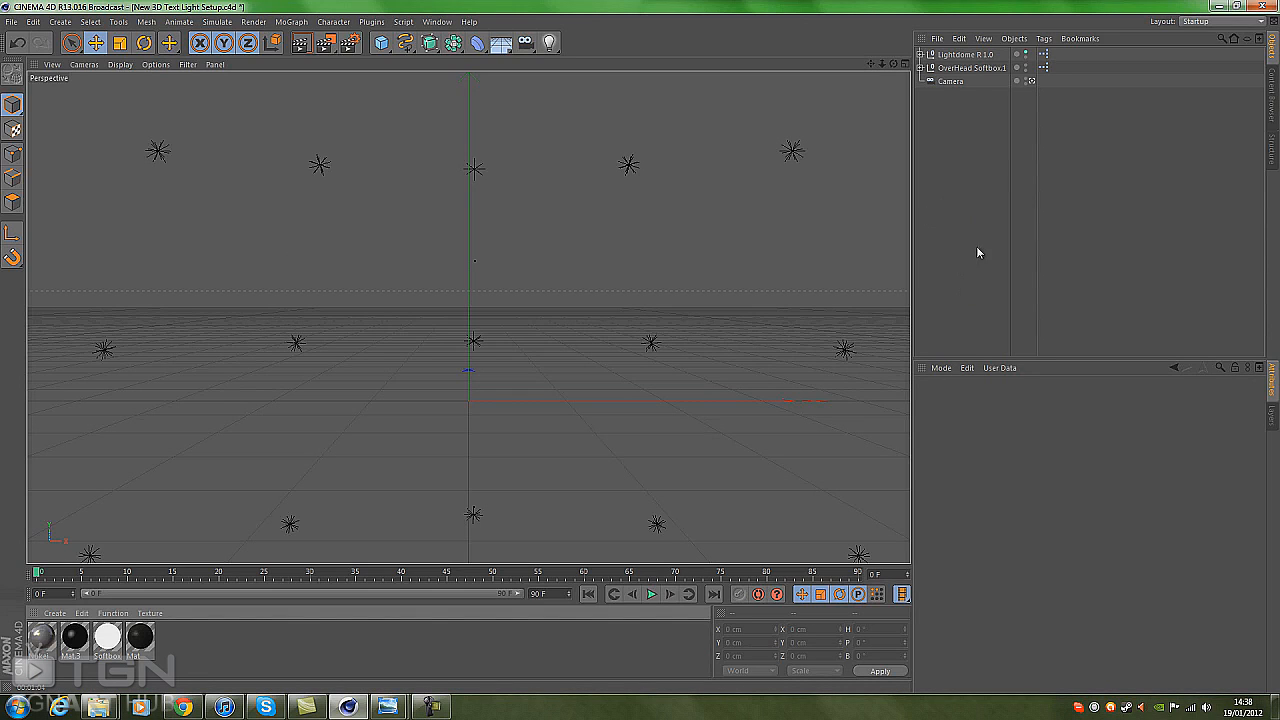
pyautogui.moveTo(305, 30)
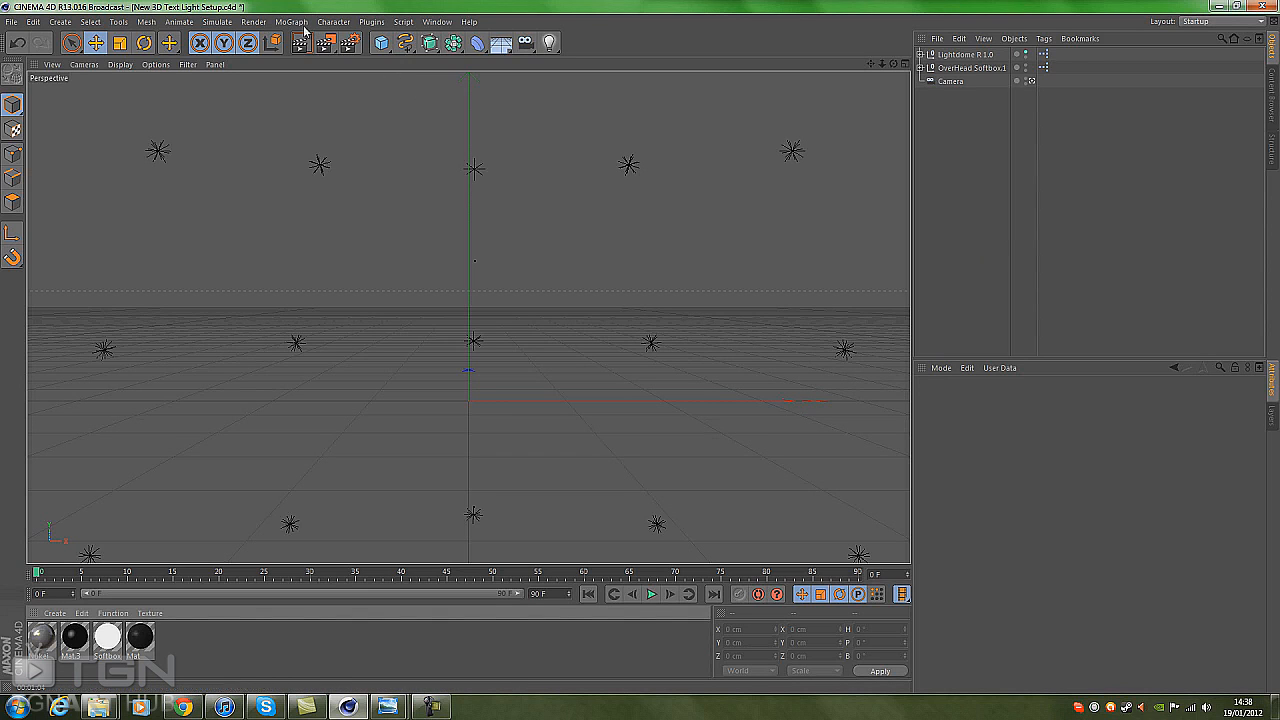
# Step: Add a MoText object from the MoGraph menu and change its text to 'brook'
pyautogui.click(291, 21)
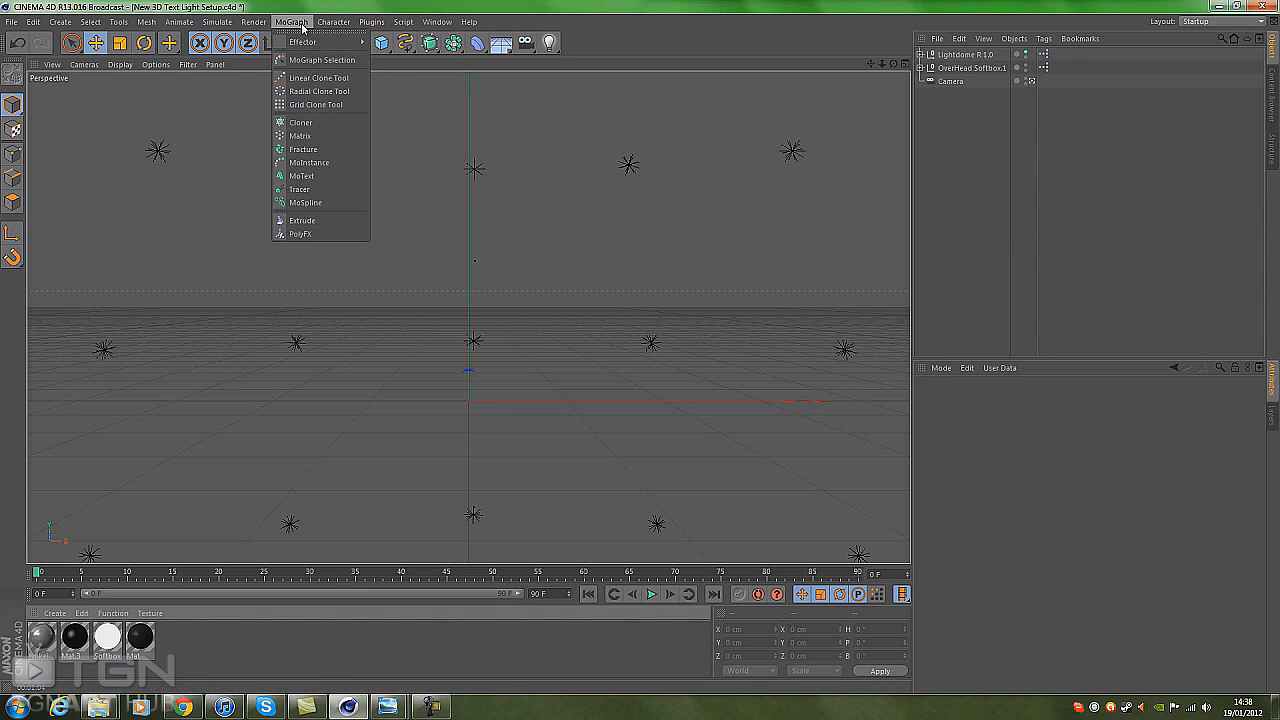
pyautogui.click(301, 176)
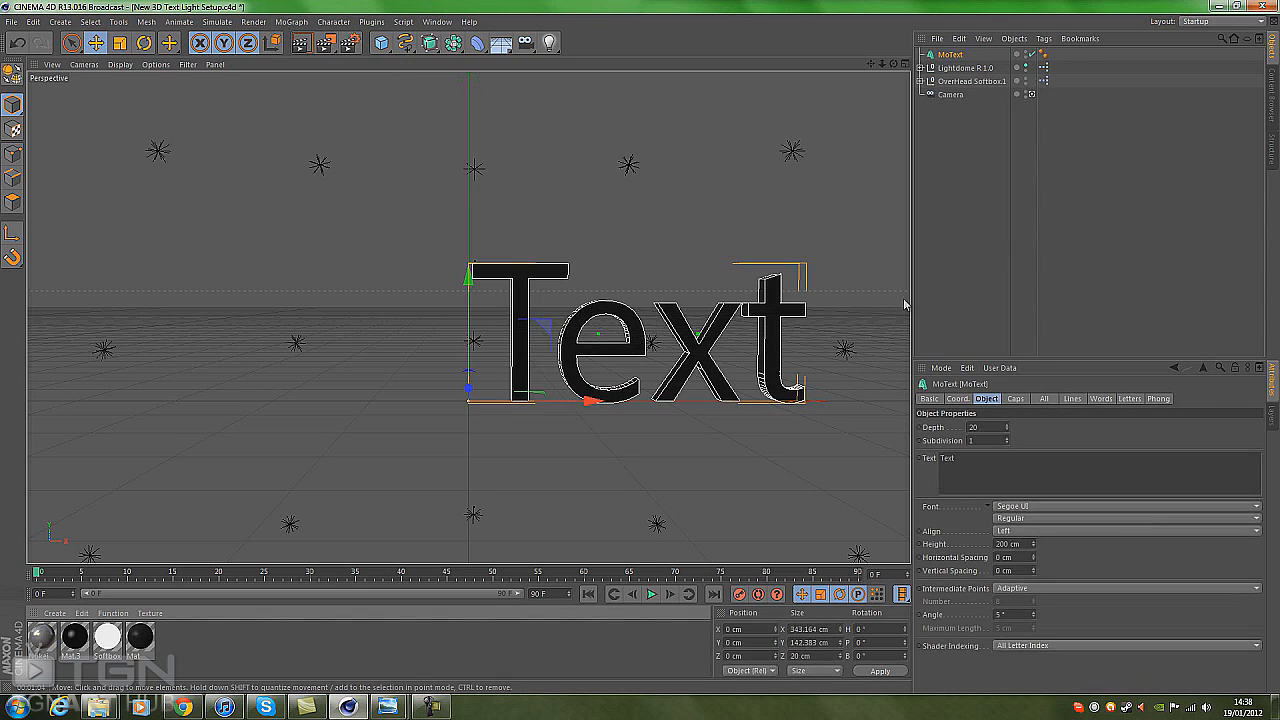
pyautogui.click(1125, 530)
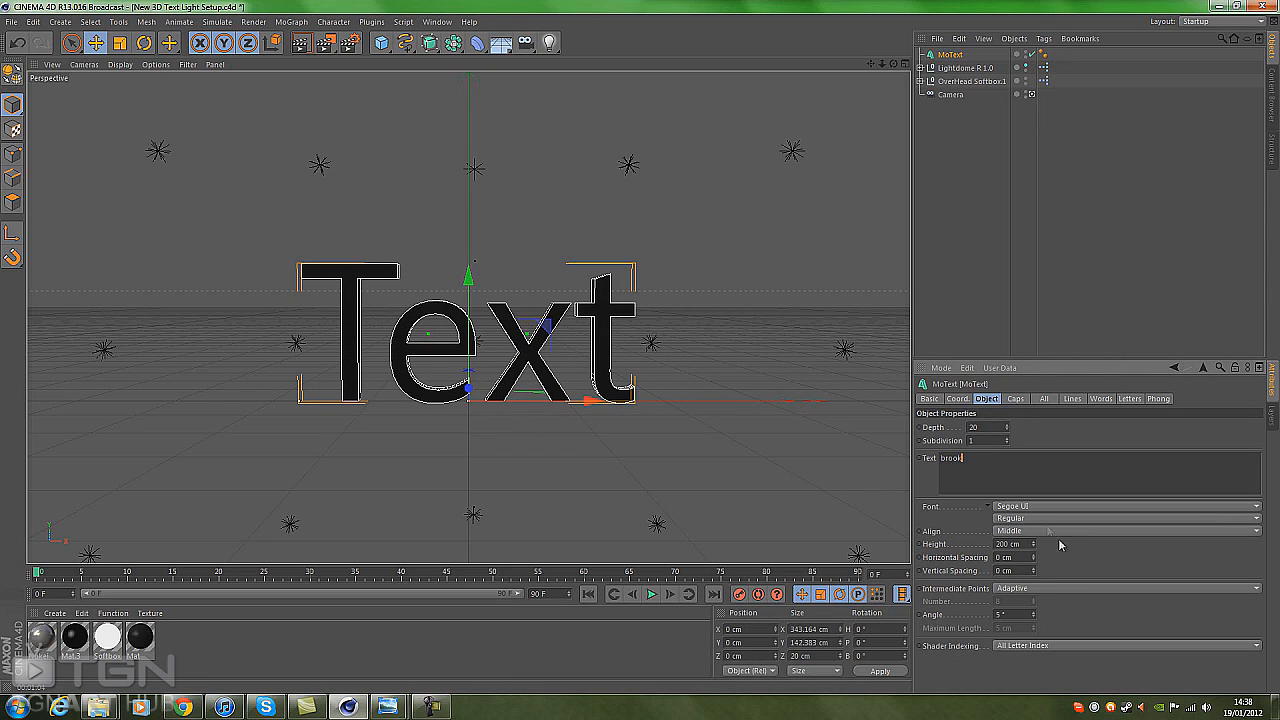
pyautogui.write('brook')
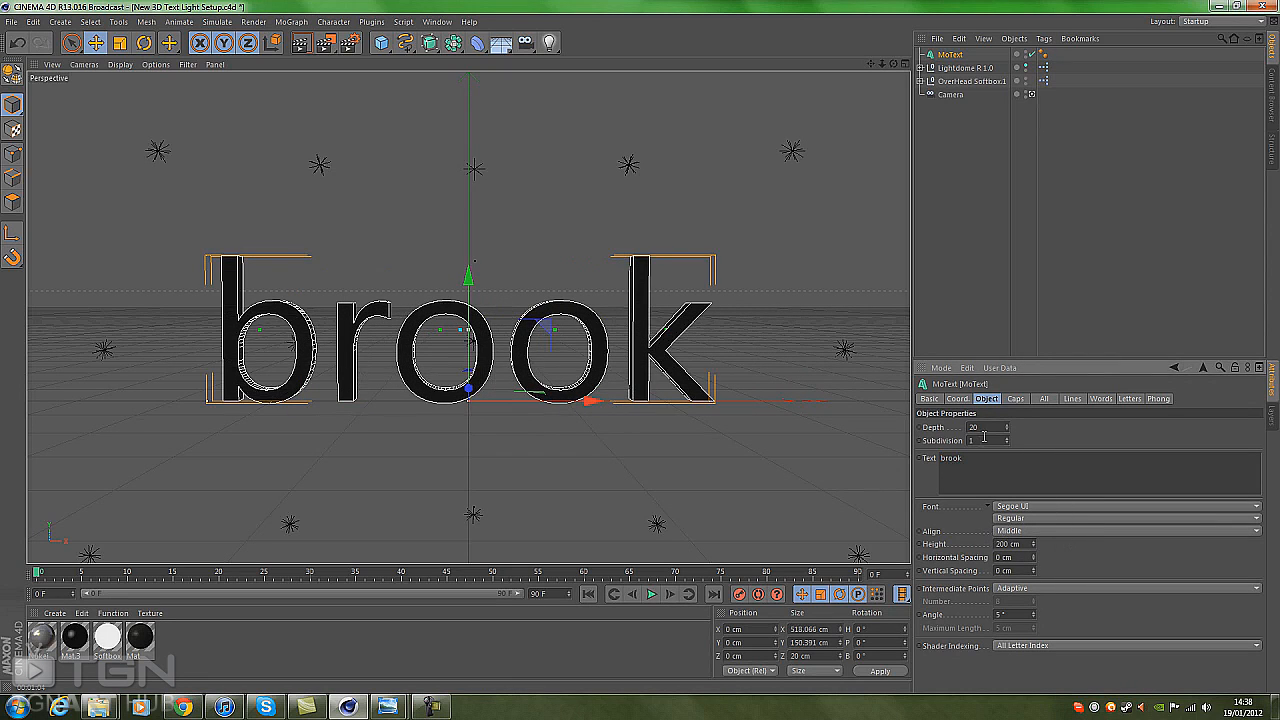
pyautogui.moveTo(1063, 481)
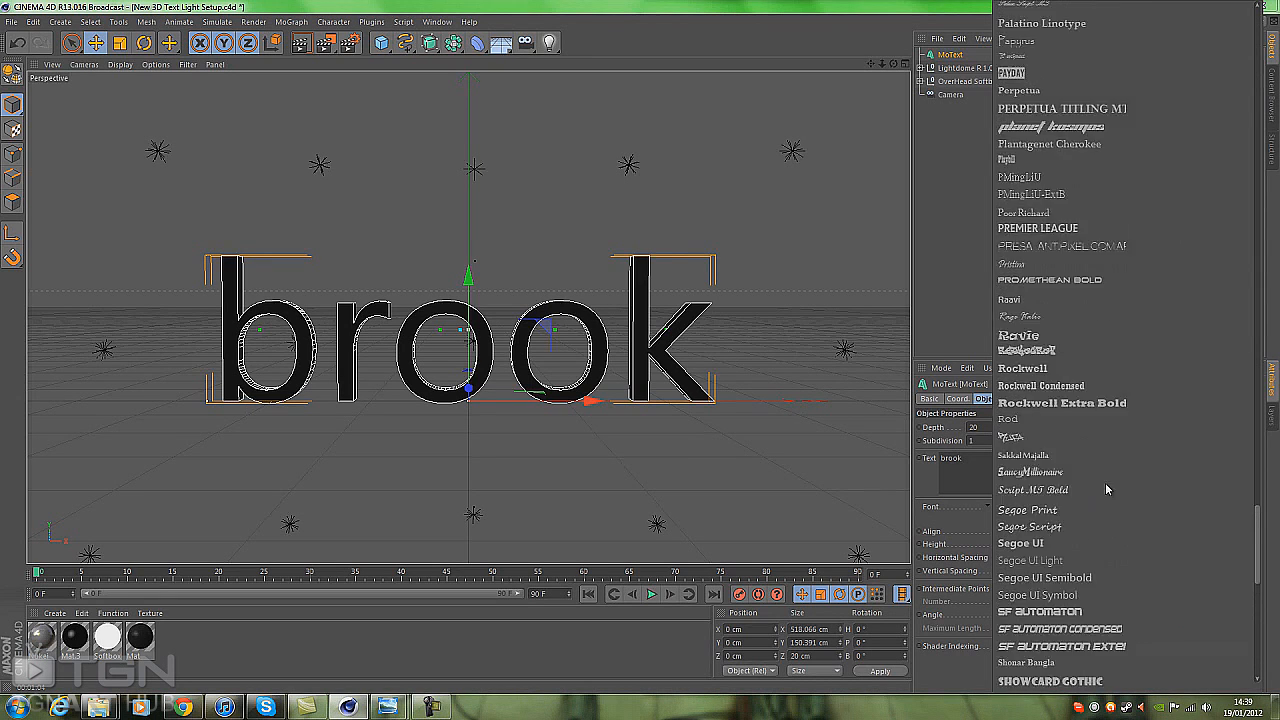
# Step: Switch the brook text to a bold, italic, blocky typeface
pyautogui.click(1050, 126)
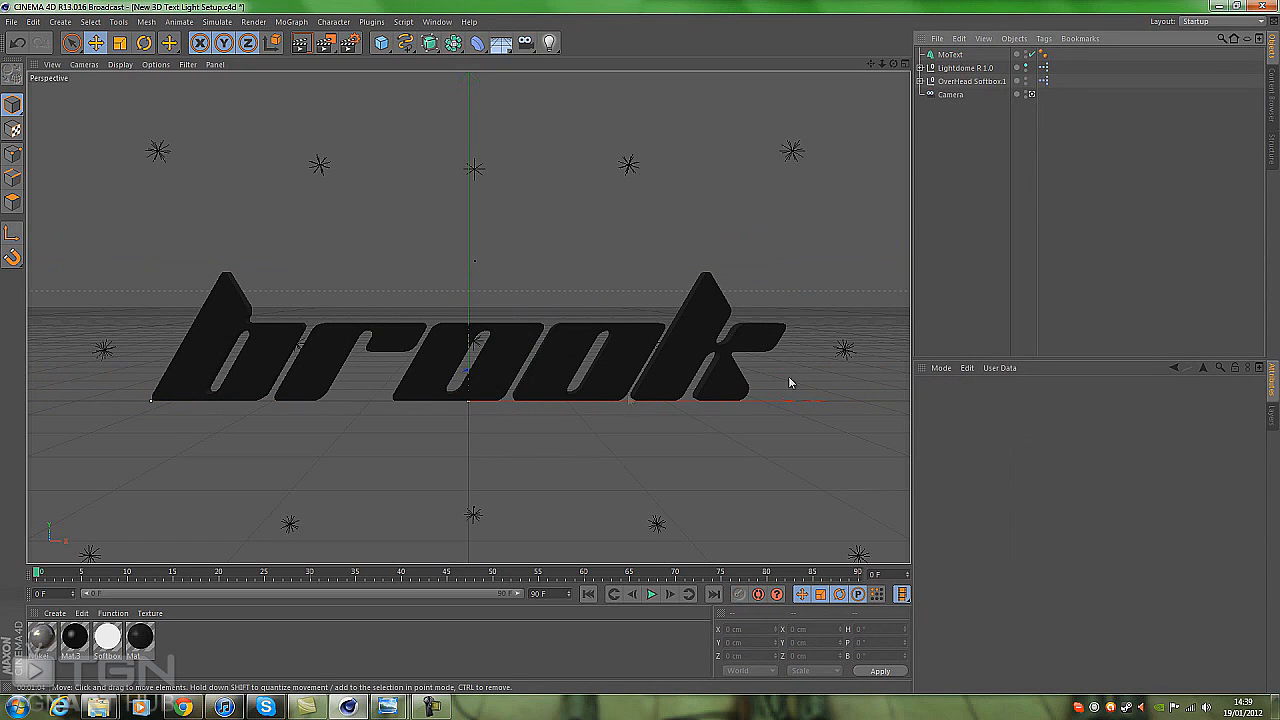
pyautogui.moveTo(803, 291)
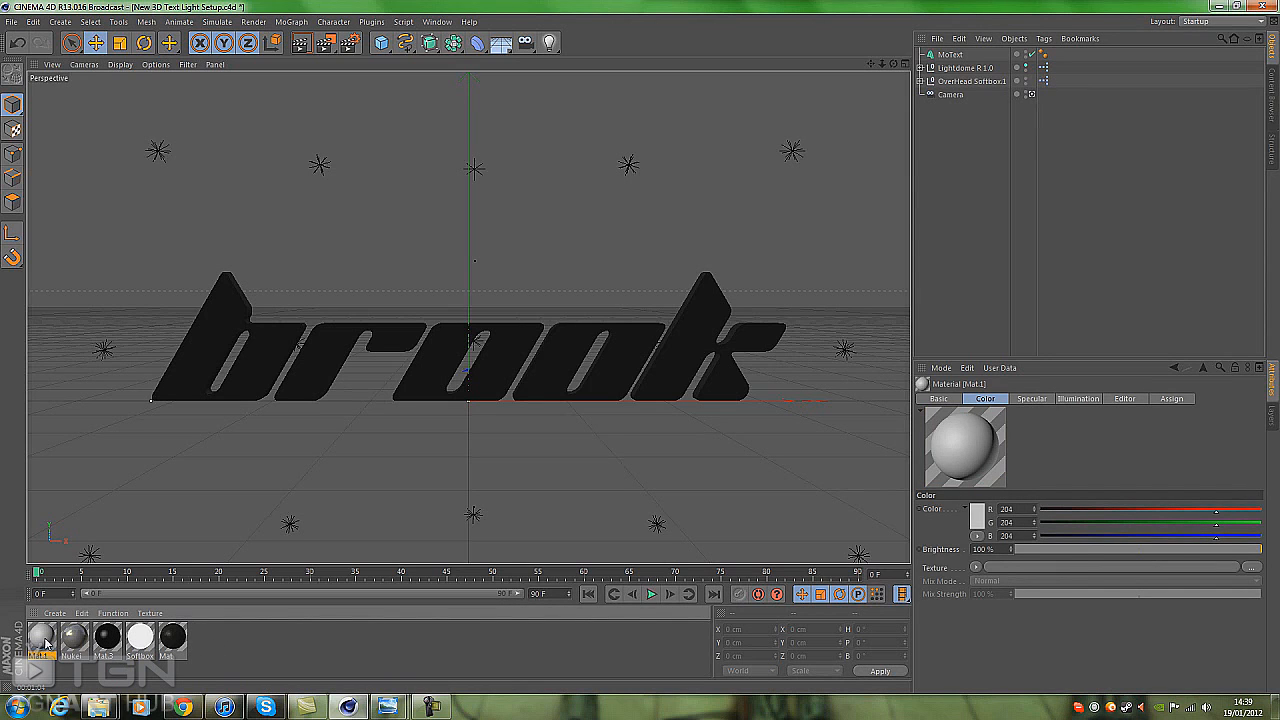
# Step: Open Mat.1 in the Material Editor and darken its colour to near-black RGB 33, 33, 33
pyautogui.doubleClick(42, 638)
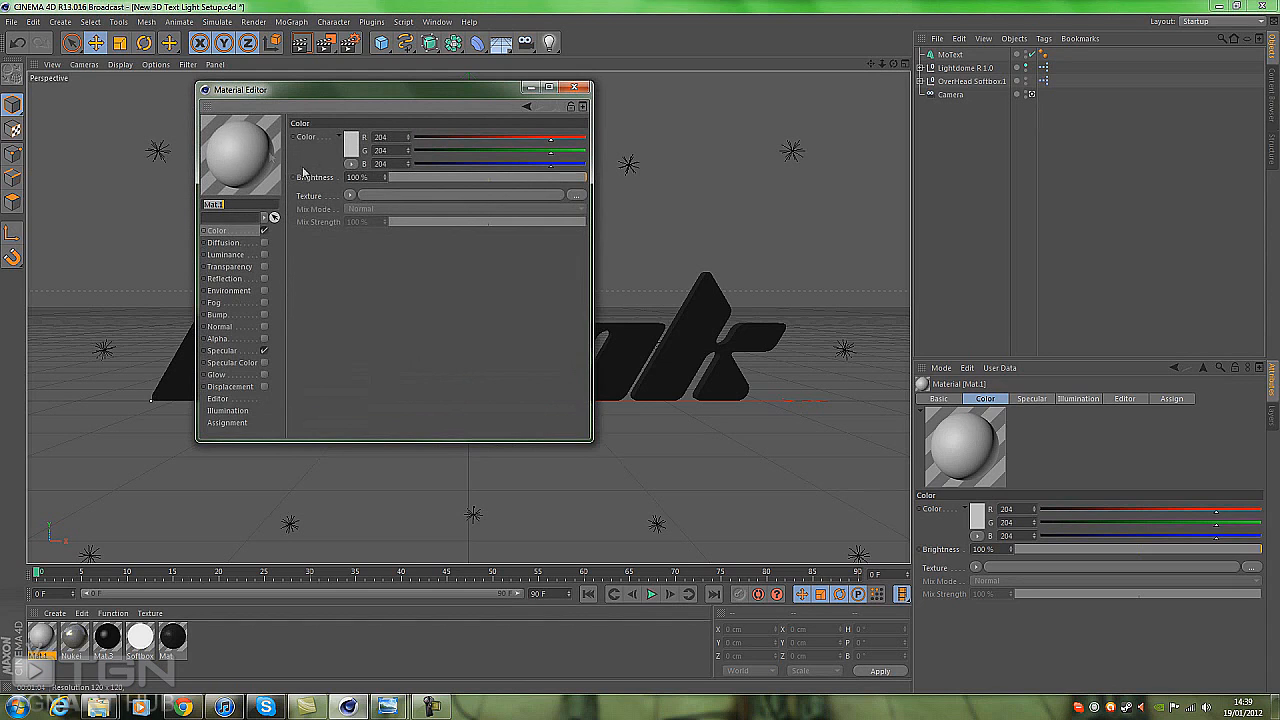
pyautogui.click(350, 137)
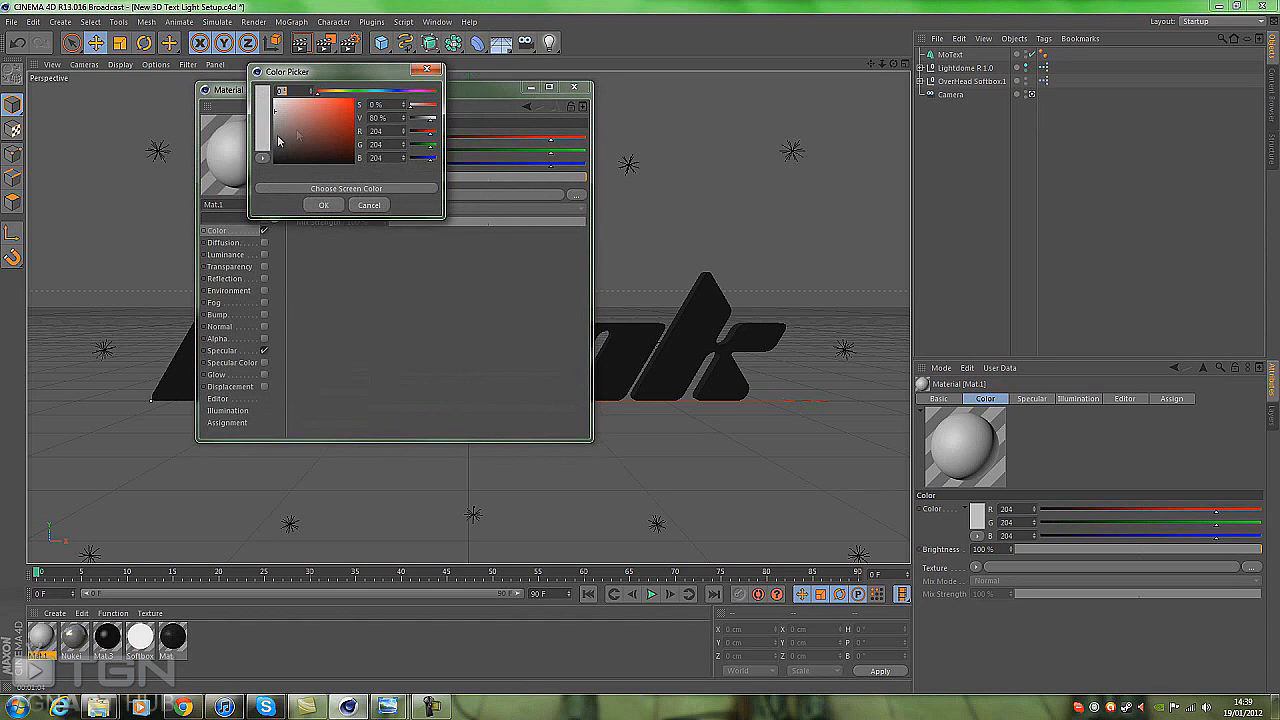
pyautogui.click(262, 160)
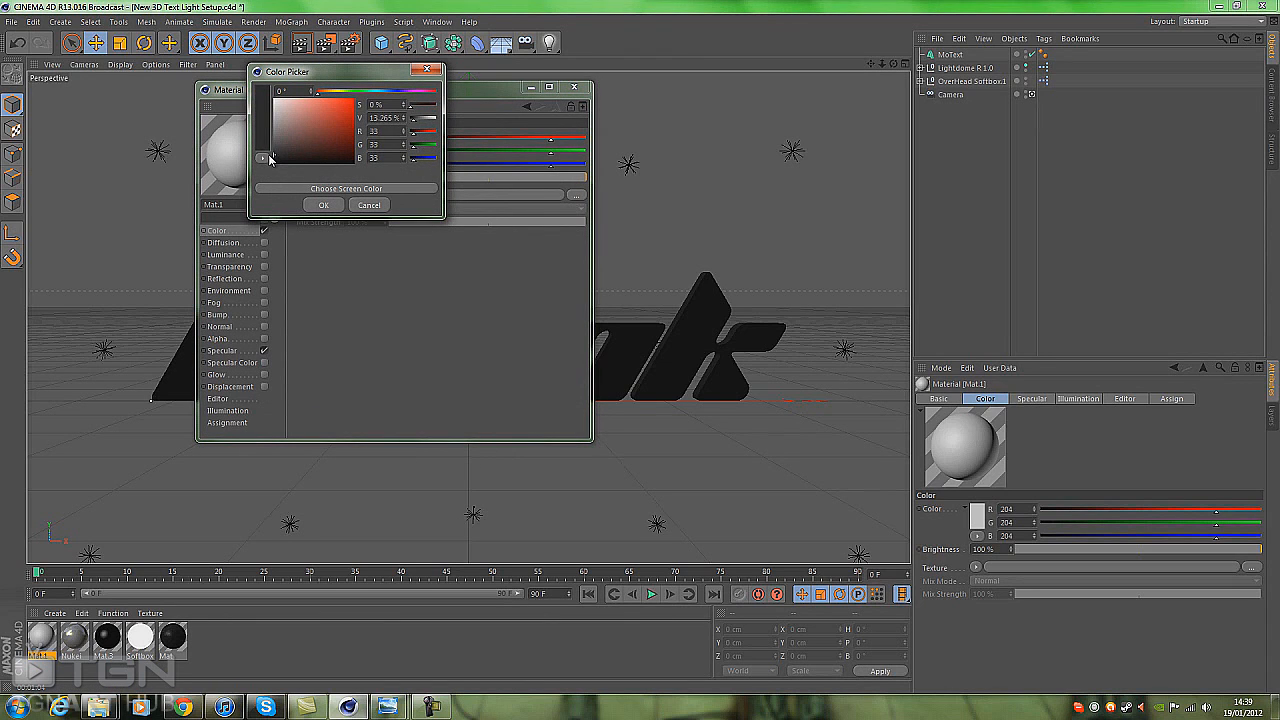
pyautogui.click(323, 204)
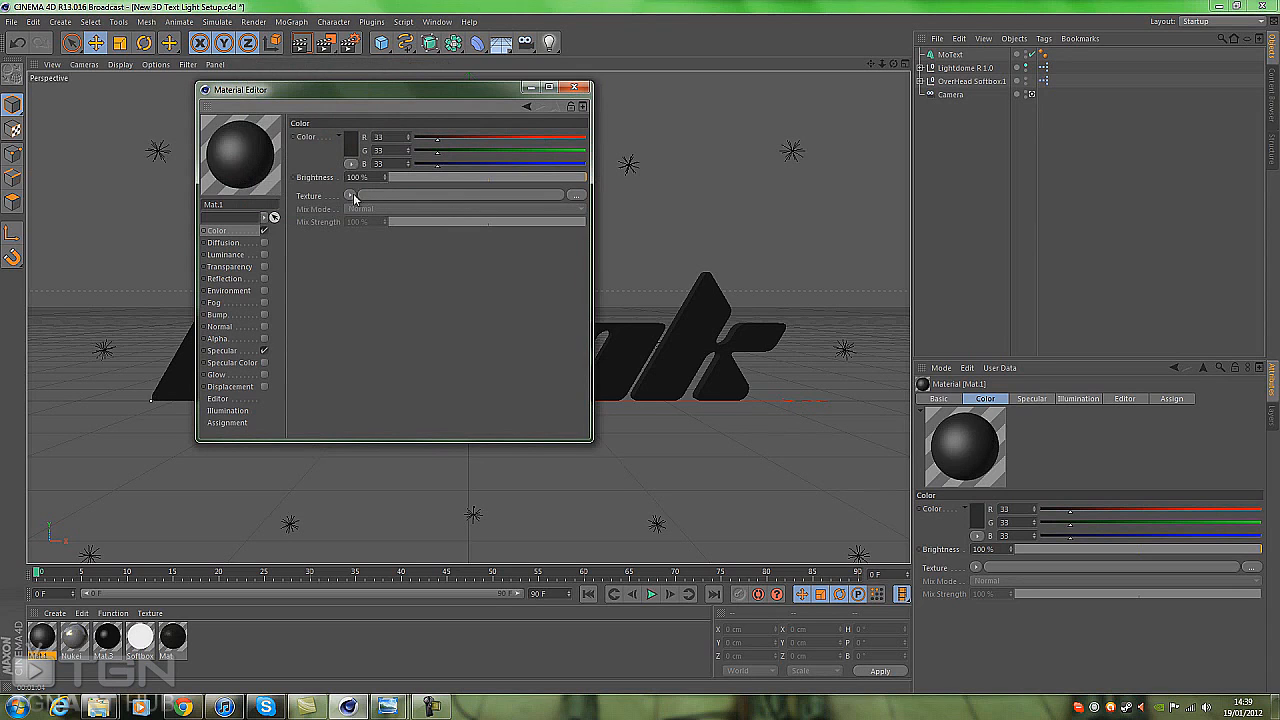
pyautogui.click(351, 195)
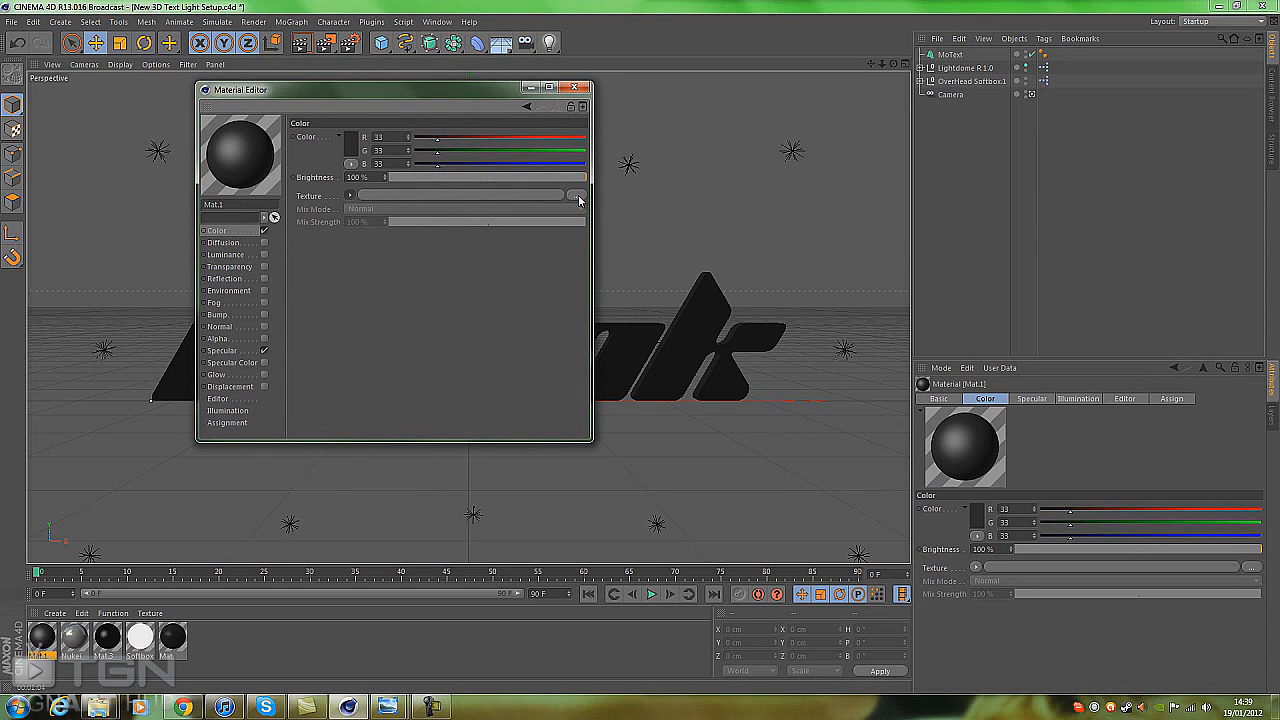
# Step: Load the Grungy Patches image as Mat.1's colour texture at 40% mix strength
pyautogui.click(578, 195)
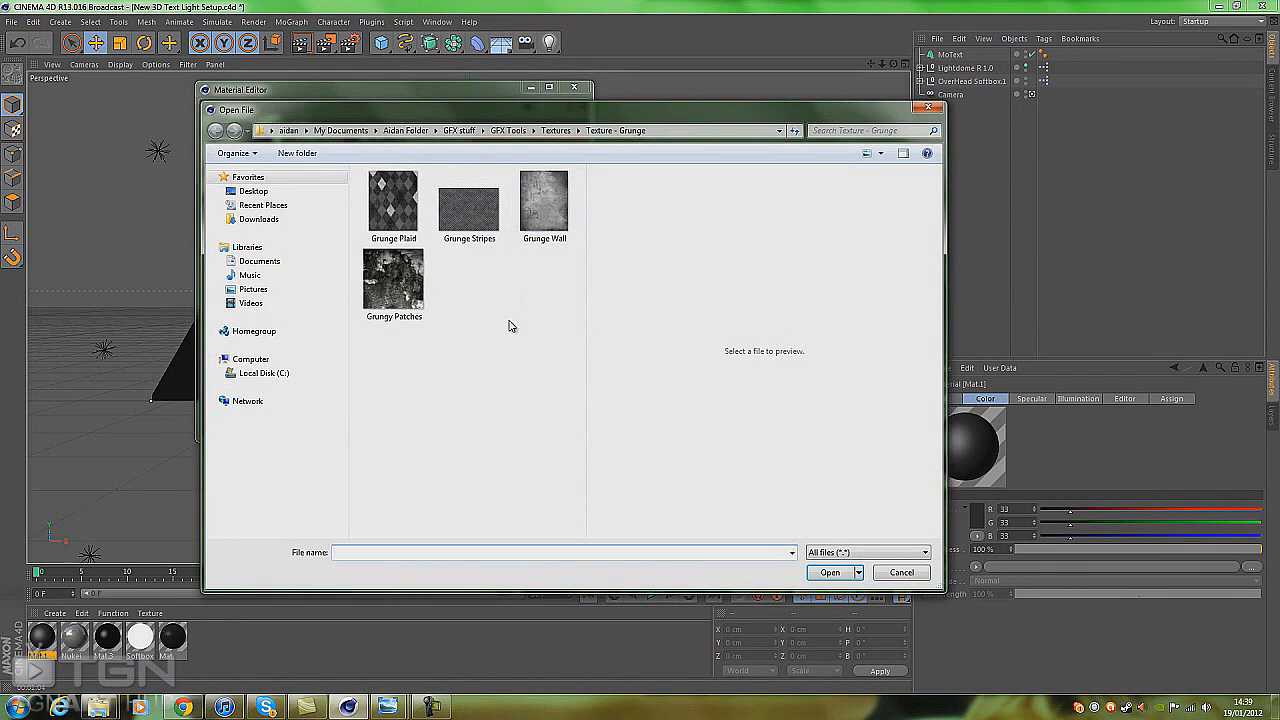
pyautogui.moveTo(405, 295)
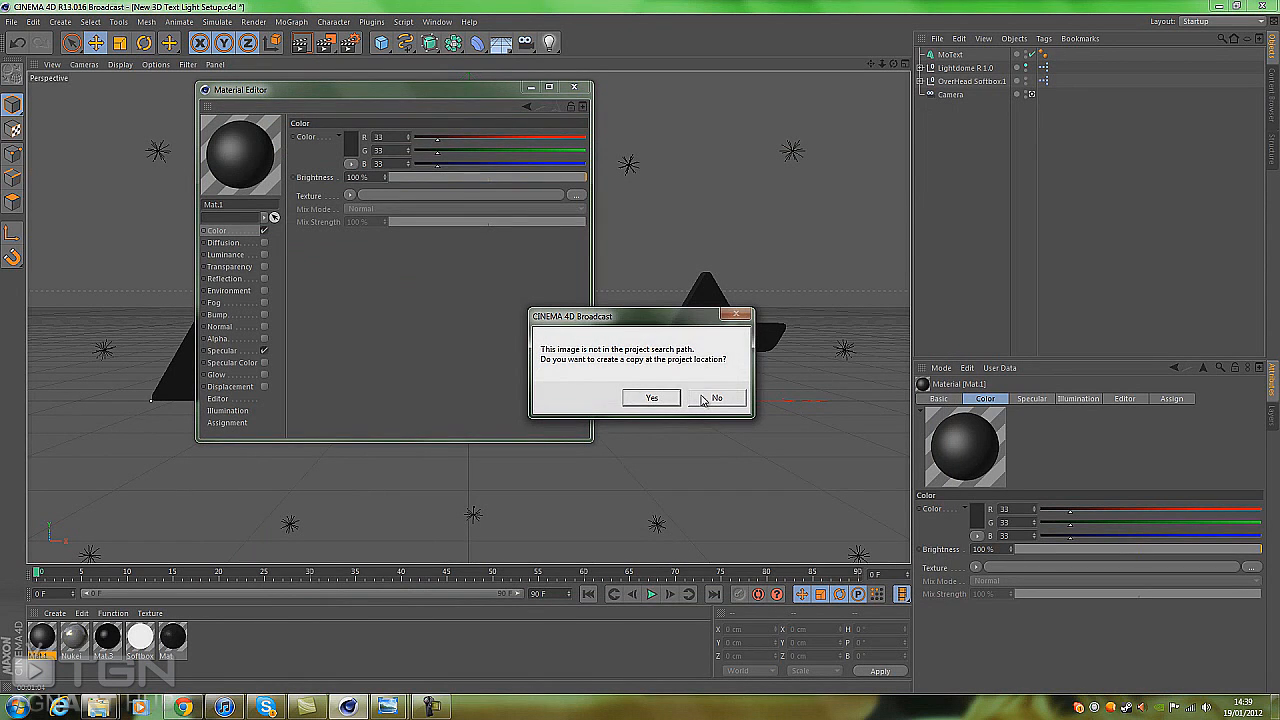
pyautogui.click(716, 398)
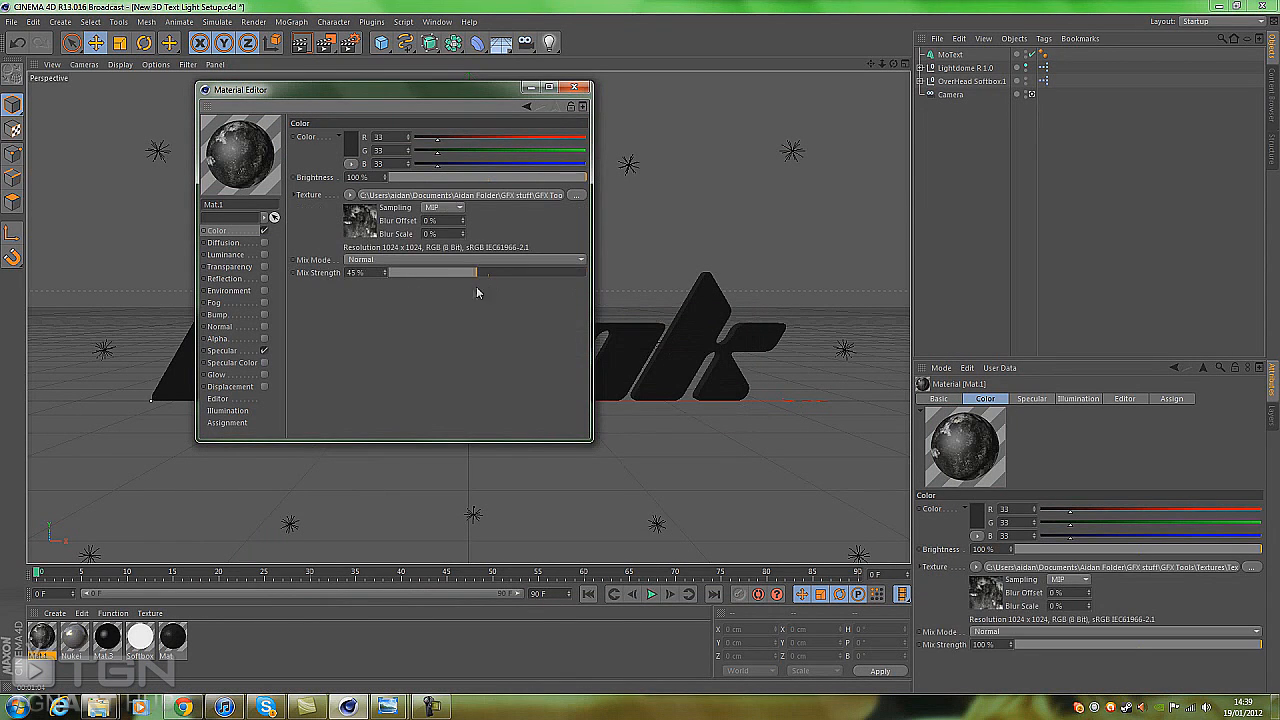
pyautogui.moveTo(445, 272); pyautogui.dragTo(425, 272)
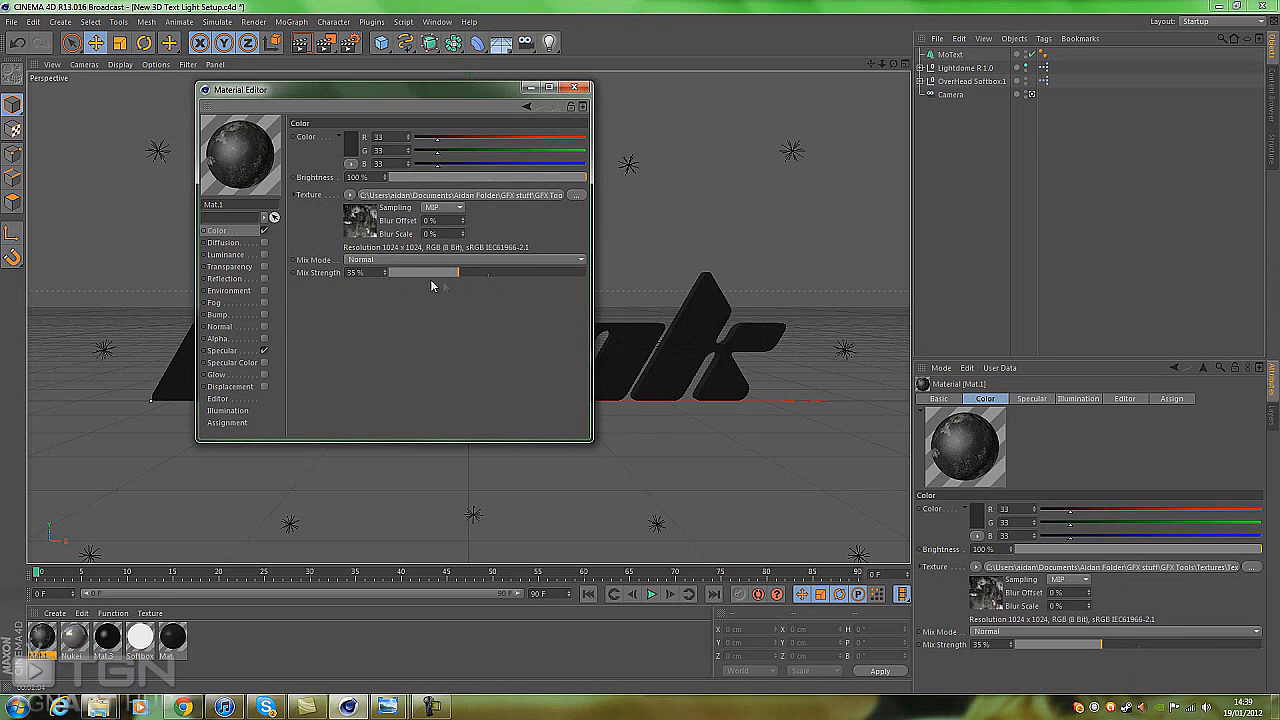
pyautogui.moveTo(420, 272); pyautogui.dragTo(462, 272)
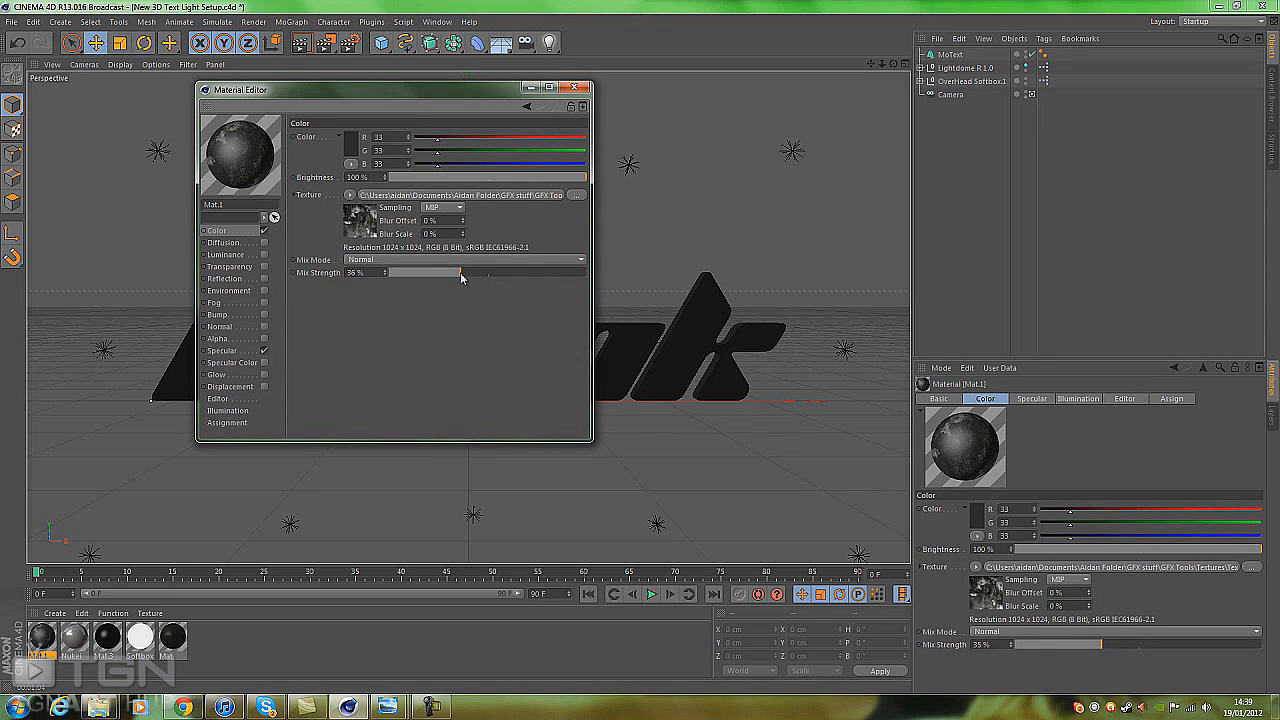
pyautogui.moveTo(455, 272); pyautogui.dragTo(468, 272)
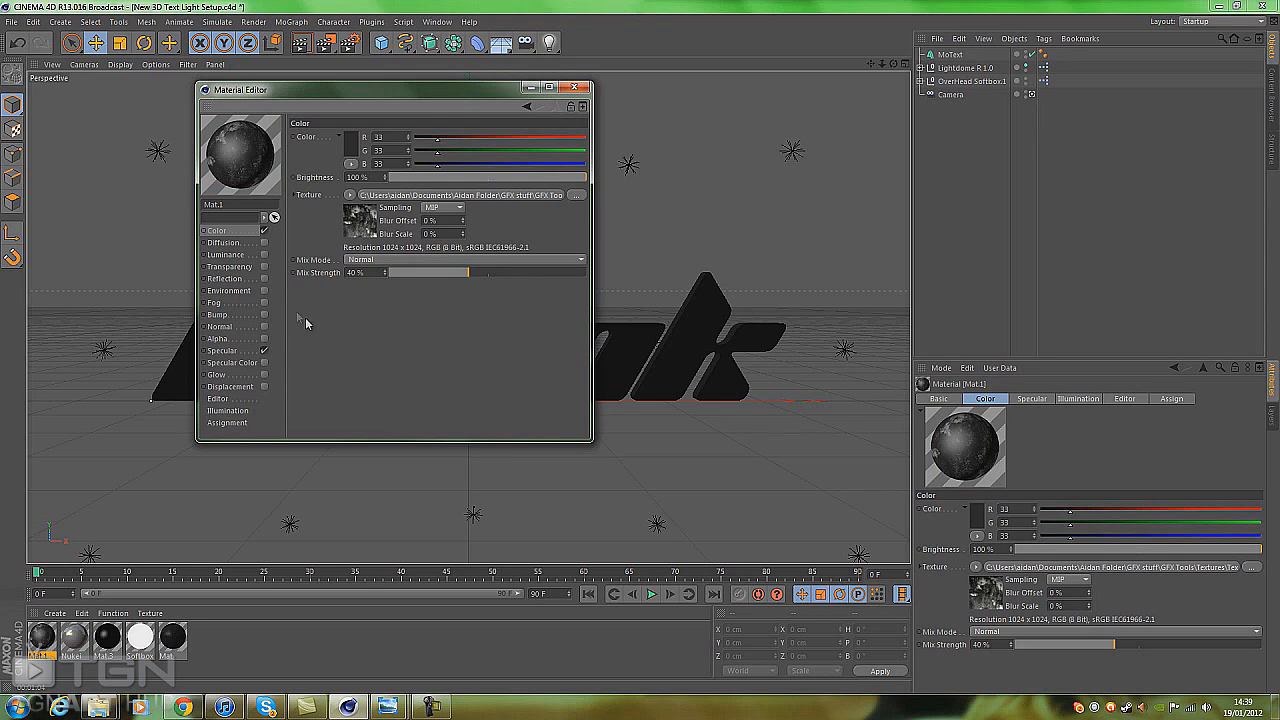
pyautogui.moveTo(263, 266)
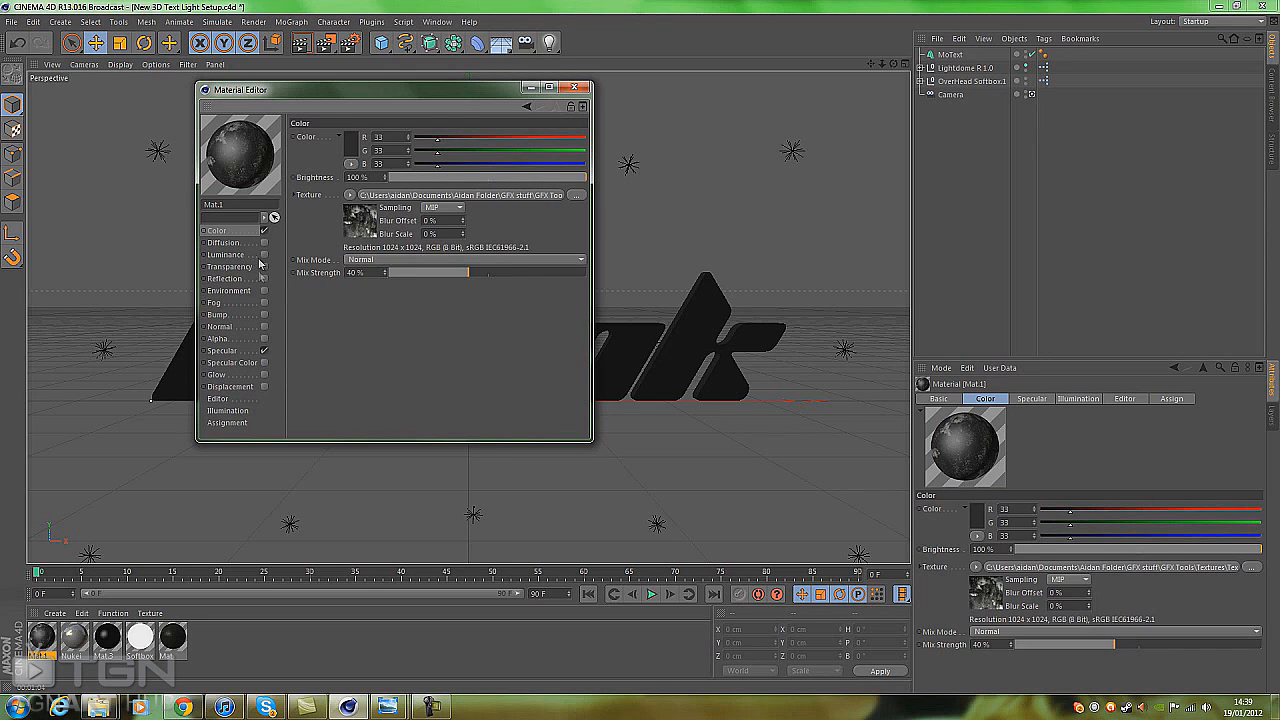
# Step: Enable Mat.1 reflection at 10% brightness with a Fresnel texture at 35% mix
pyautogui.click(226, 278)
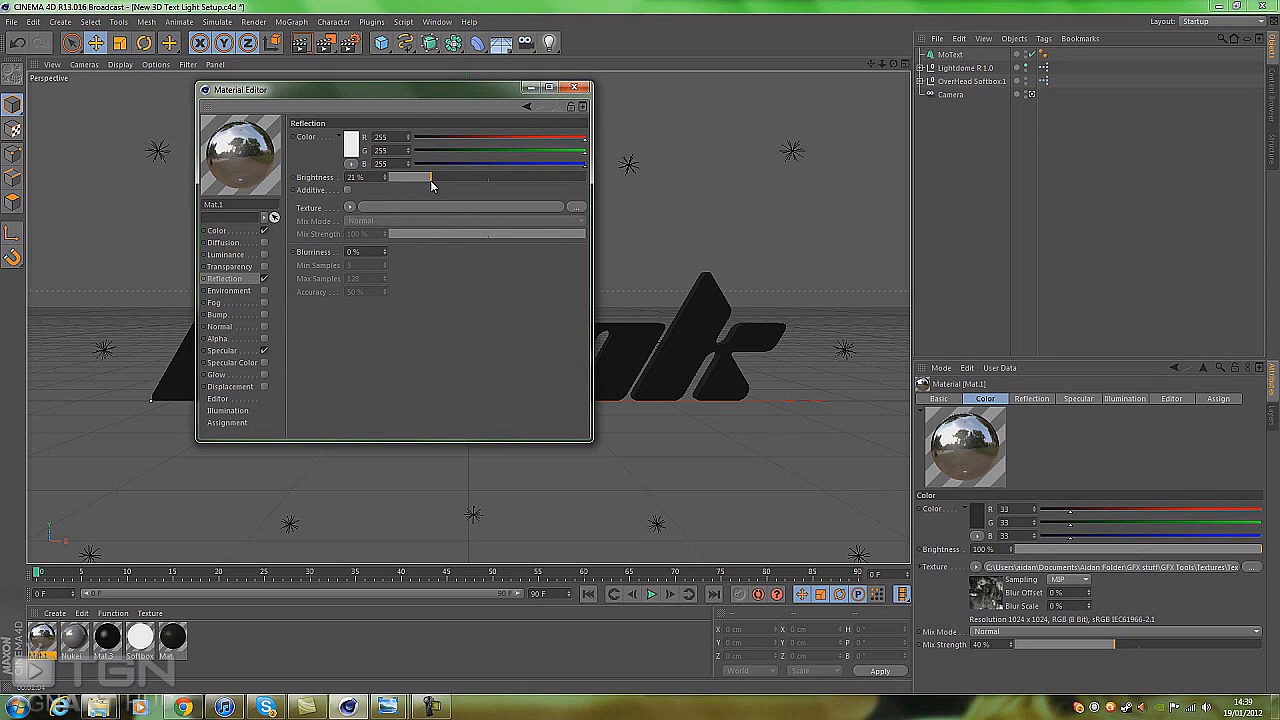
pyautogui.moveTo(420, 176); pyautogui.dragTo(398, 176)
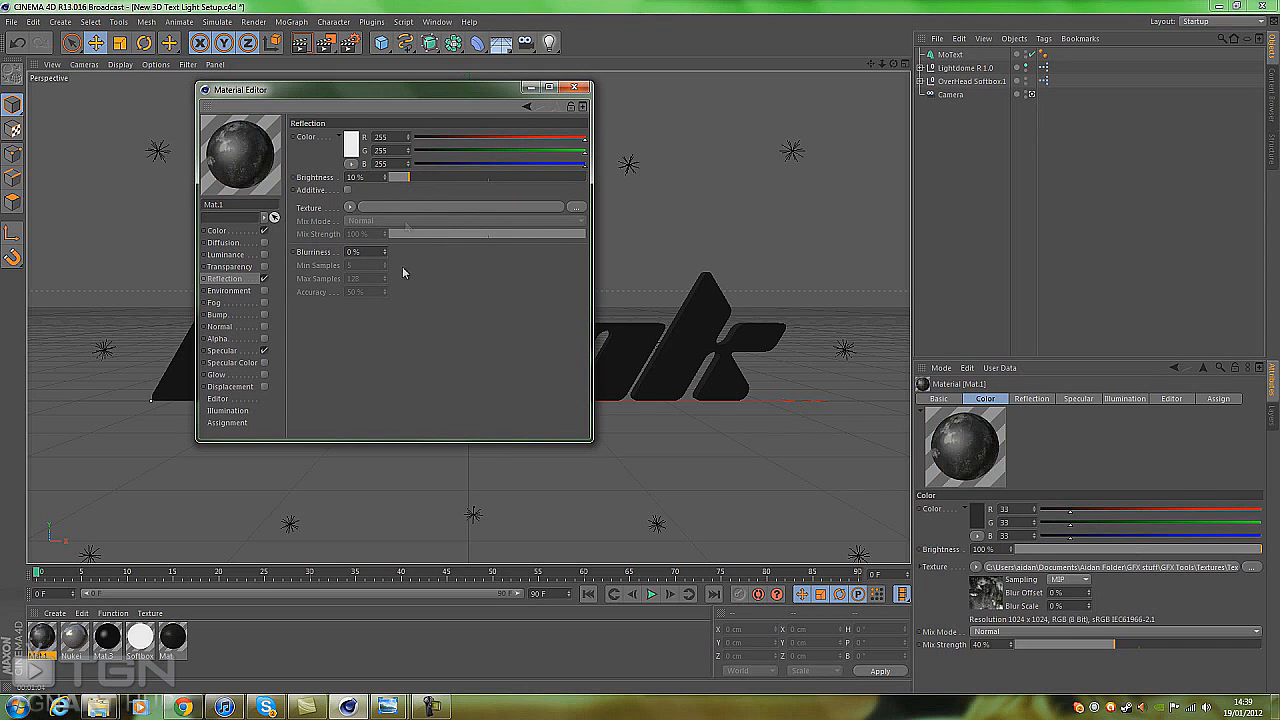
pyautogui.click(350, 207)
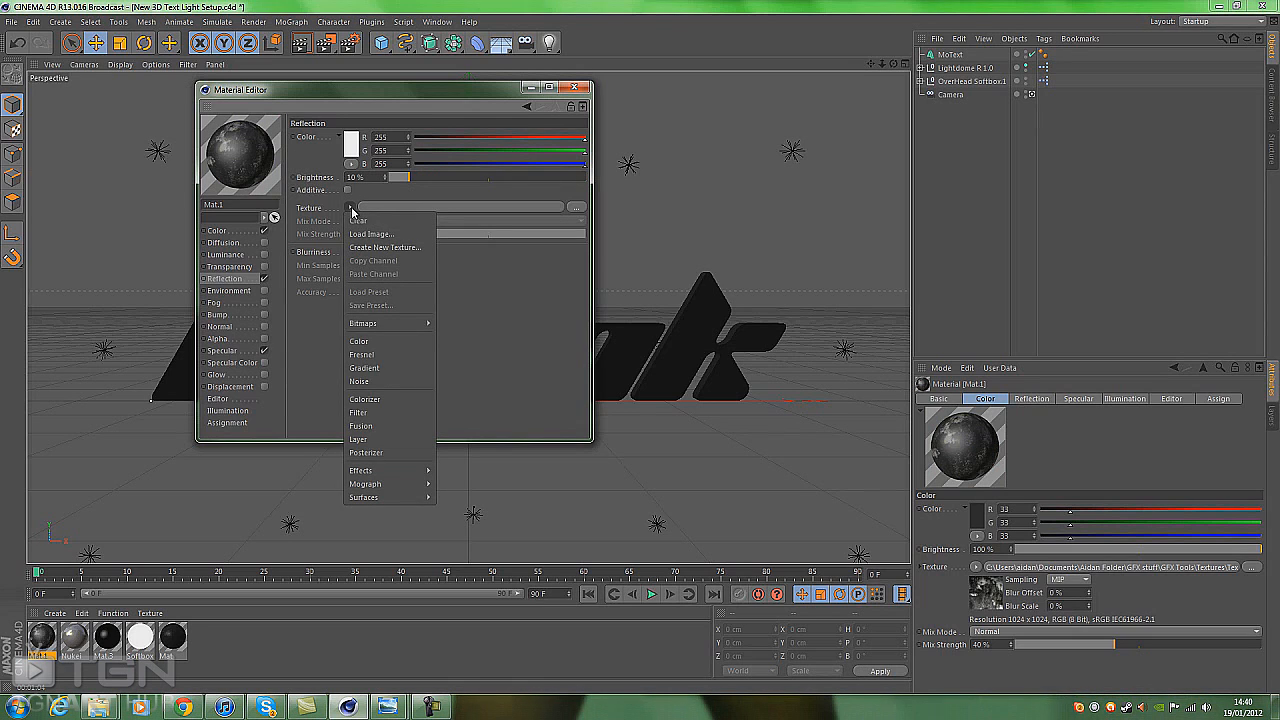
pyautogui.moveTo(387, 271)
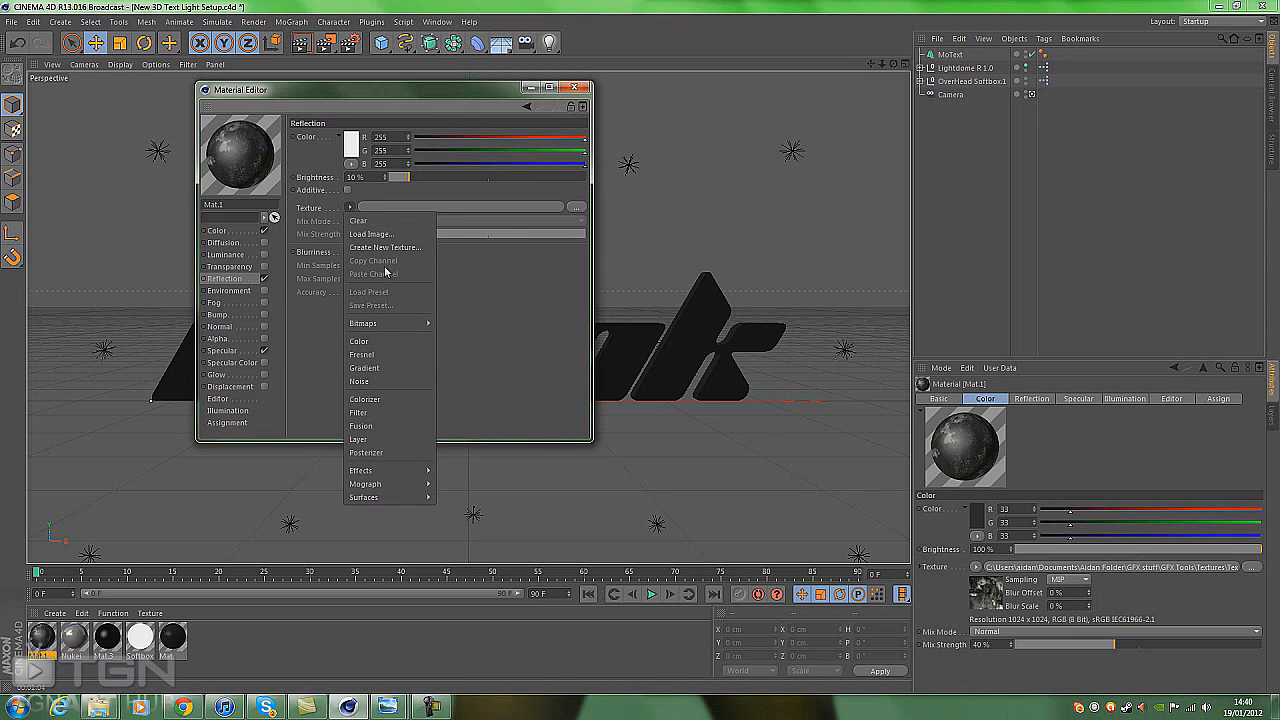
pyautogui.moveTo(393, 358)
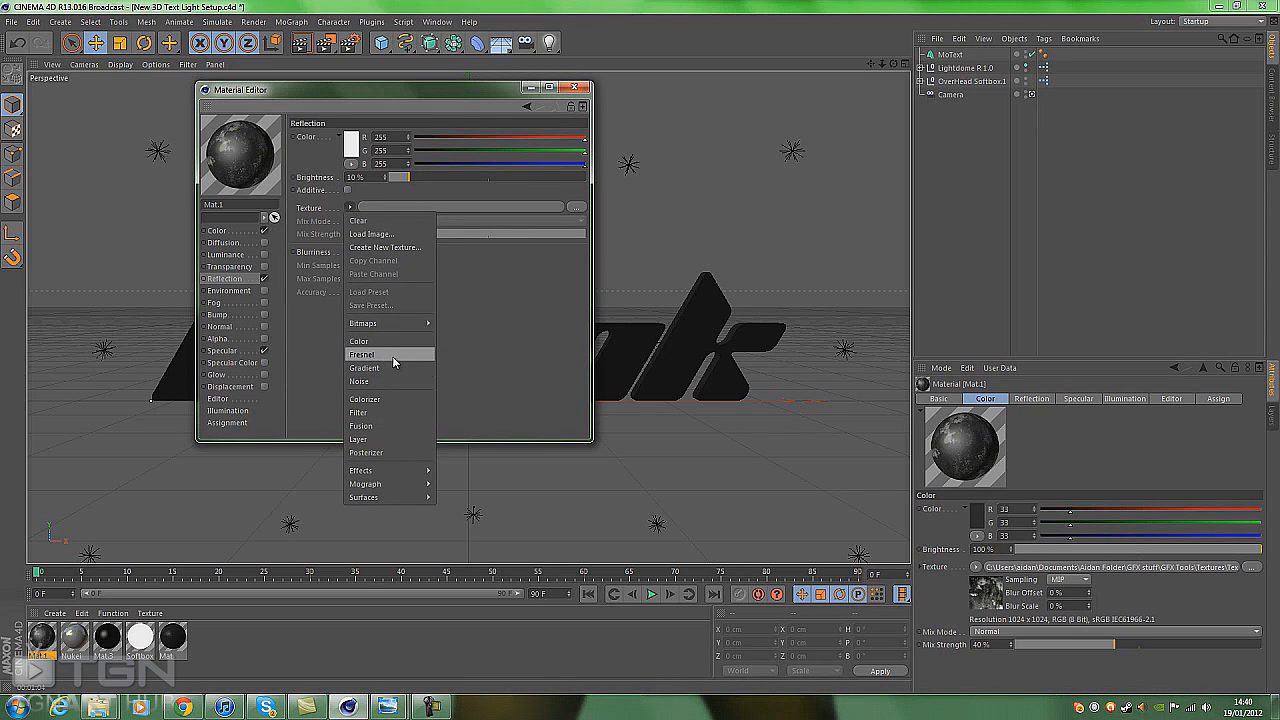
pyautogui.click(362, 354)
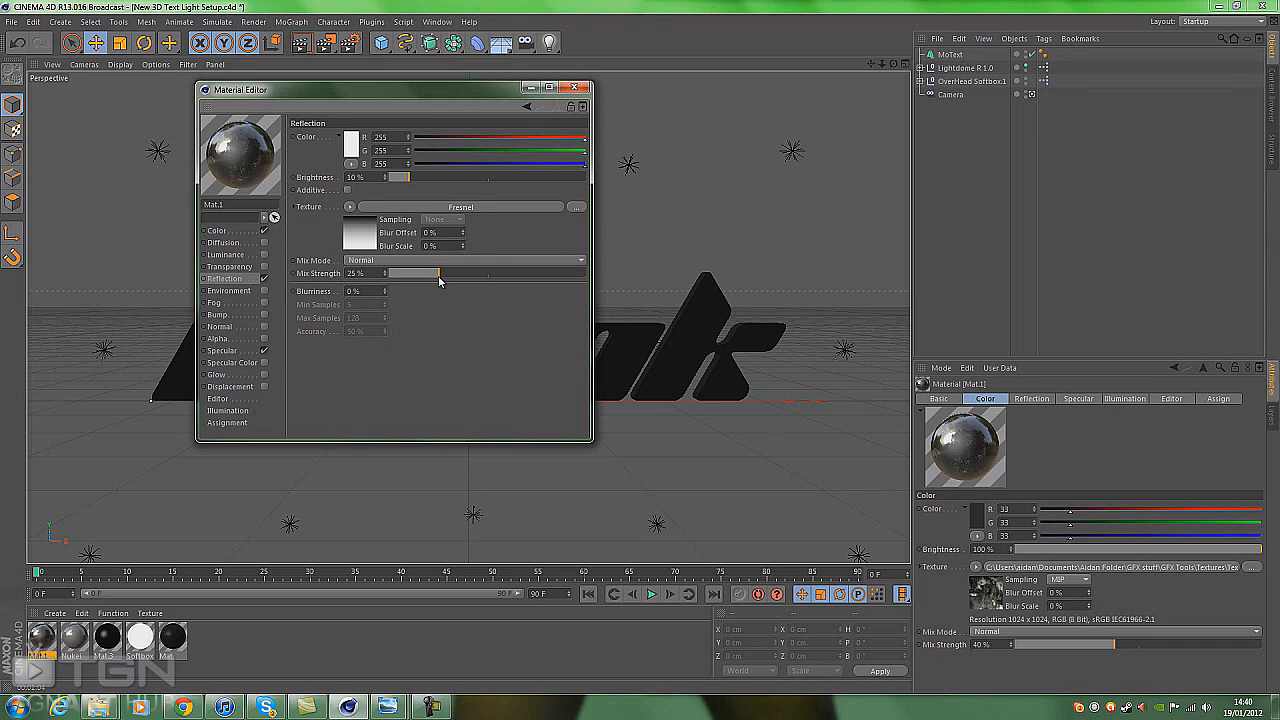
pyautogui.moveTo(427, 273); pyautogui.dragTo(445, 273)
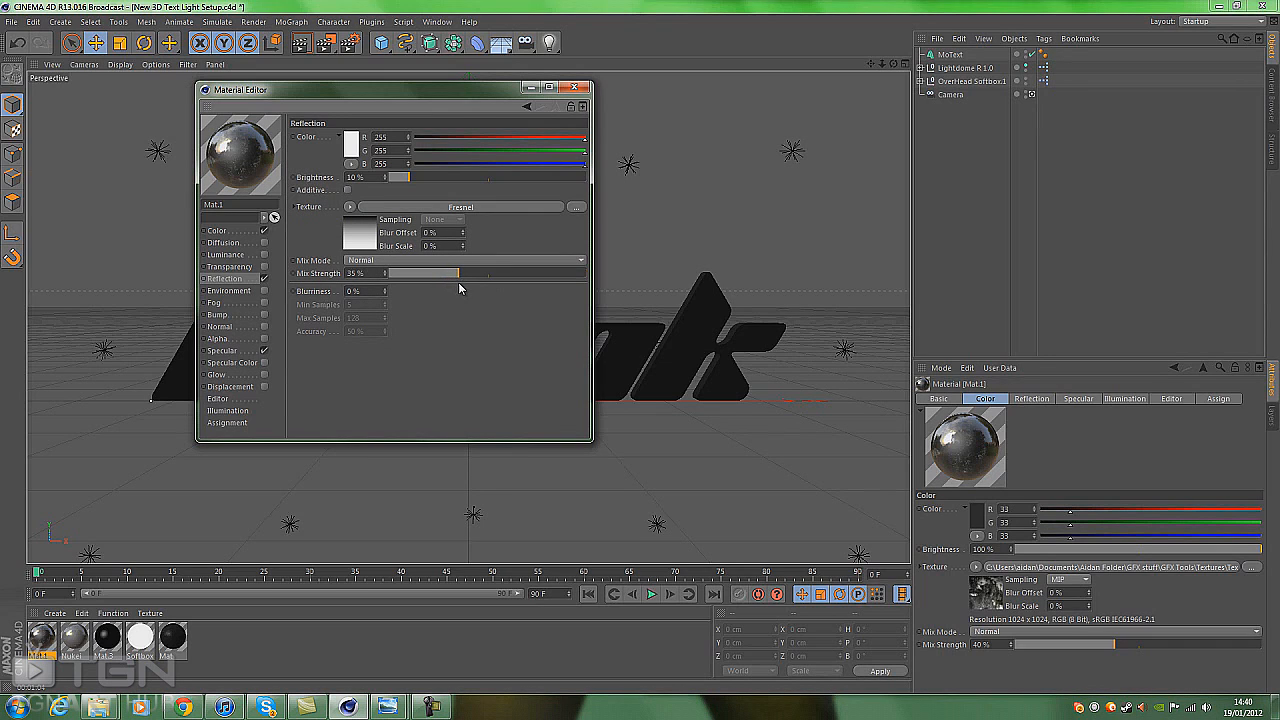
pyautogui.moveTo(493, 330)
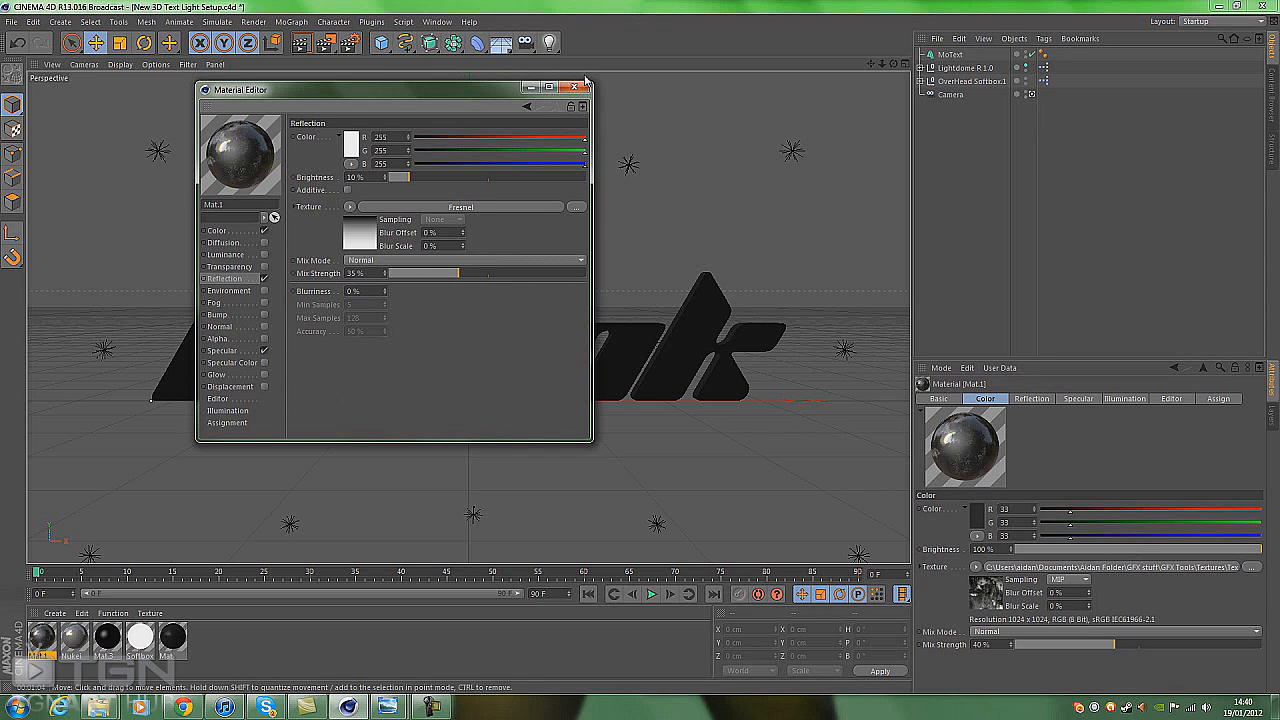
pyautogui.click(574, 87)
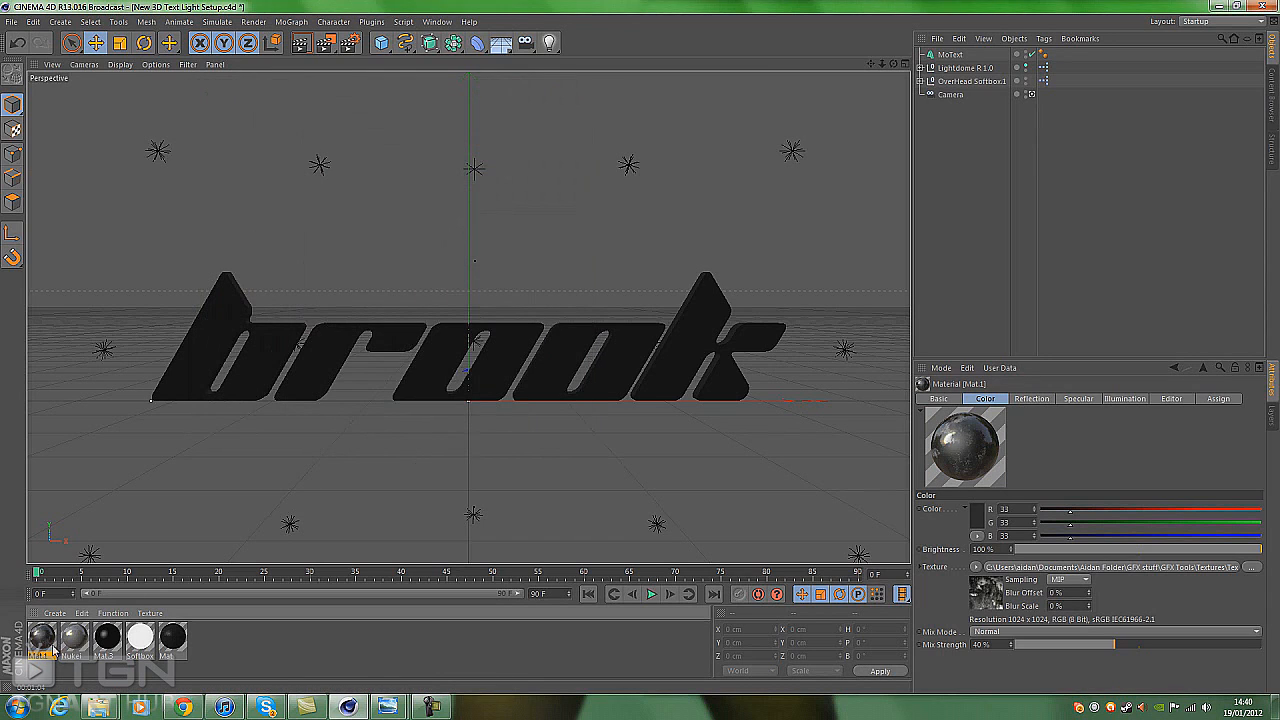
pyautogui.click(1056, 54)
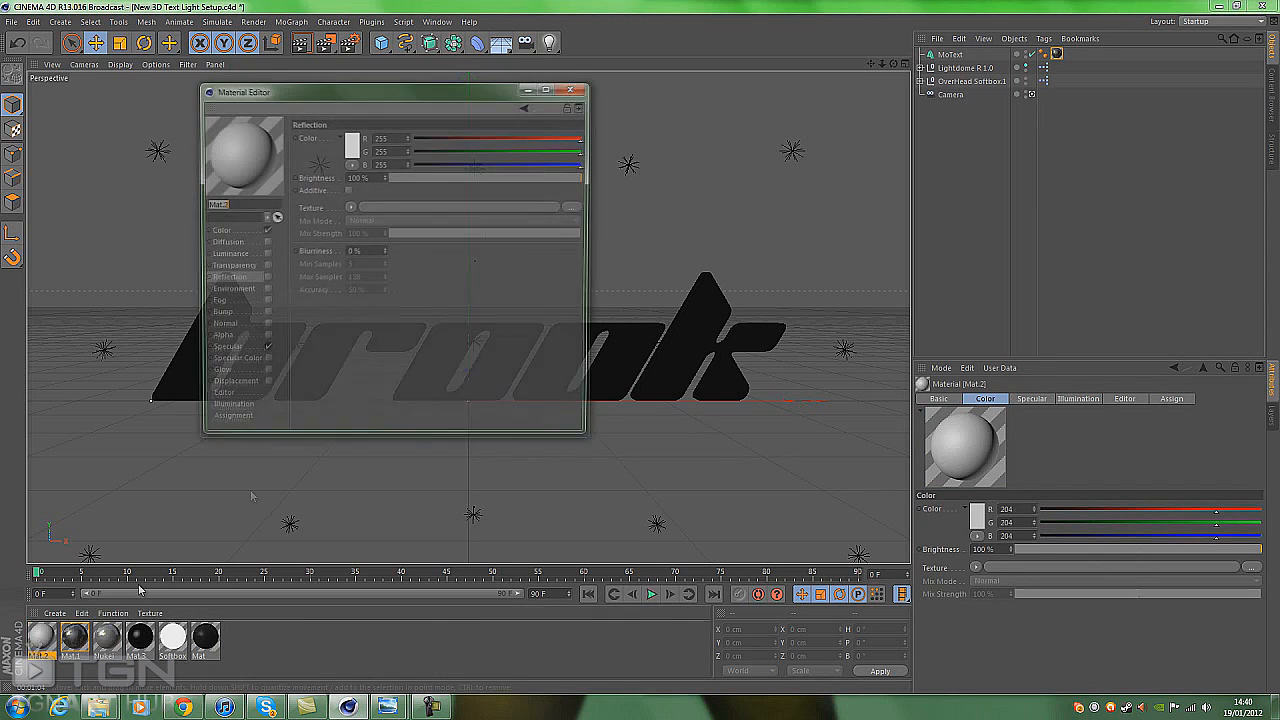
# Step: Make Mat.2 blue (RGB 0/144/255) with light-blue 35% luminance and reflection enabled
pyautogui.click(217, 230)
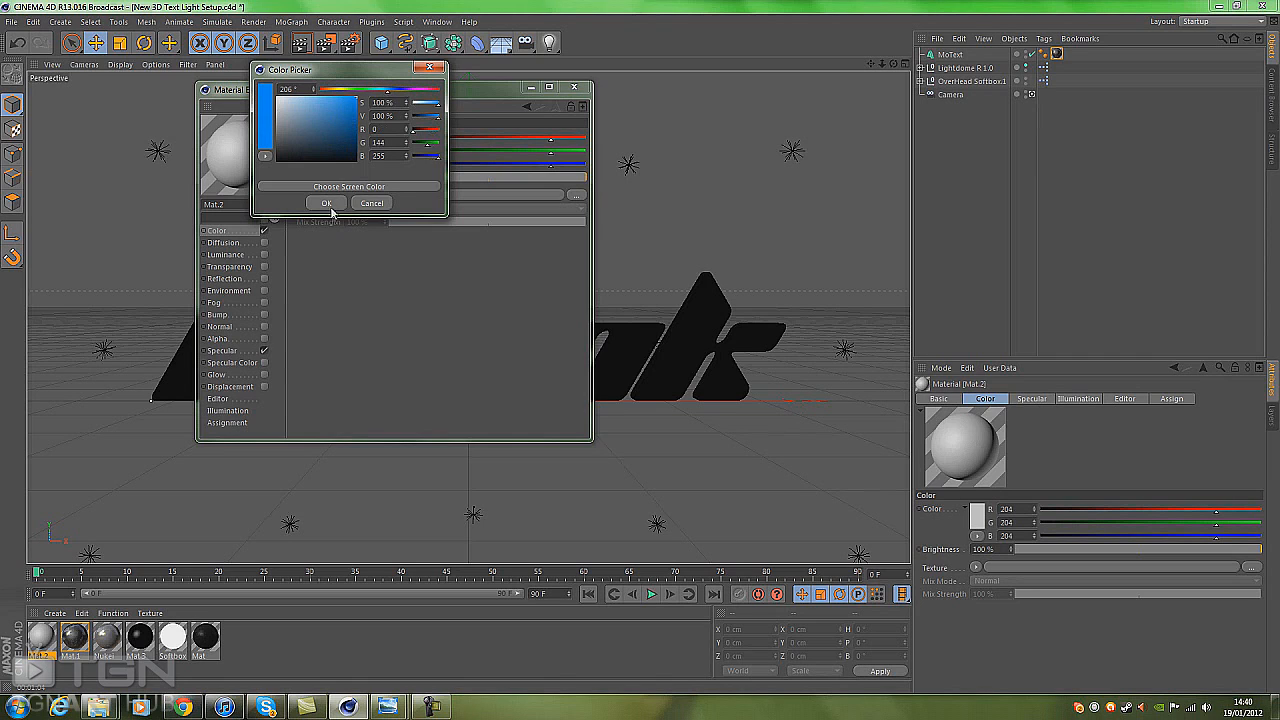
pyautogui.click(326, 203)
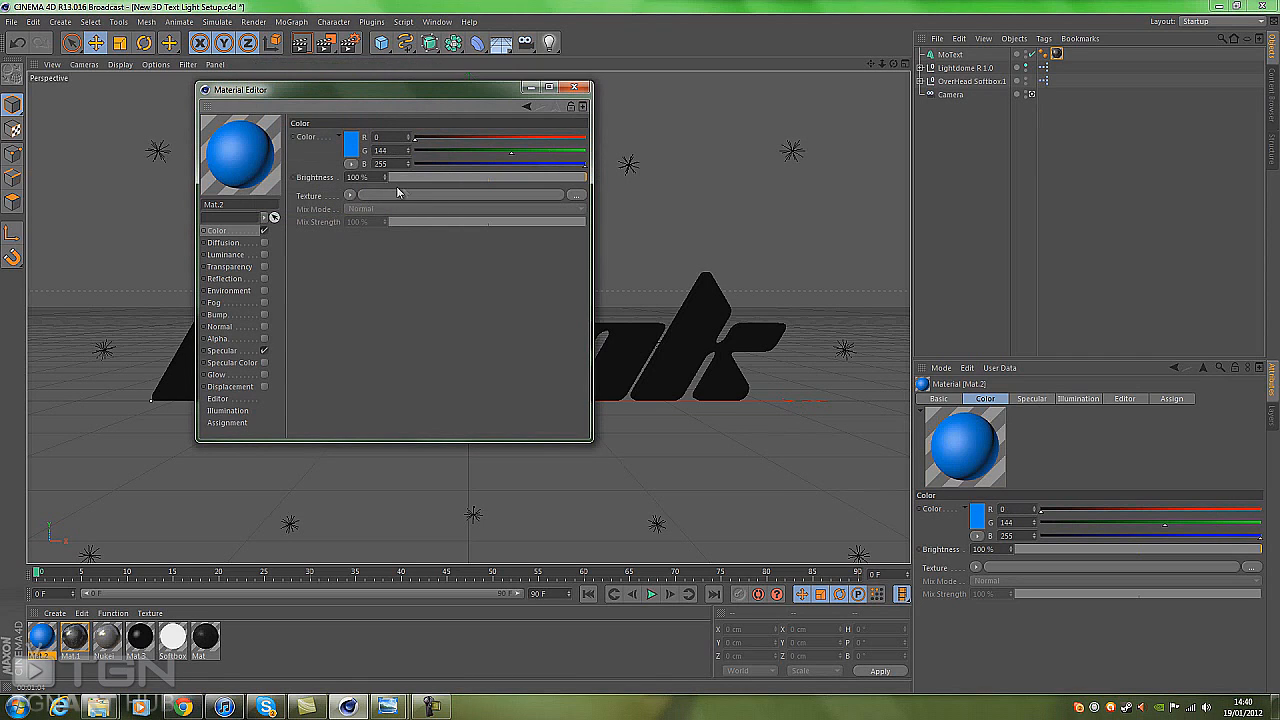
pyautogui.click(225, 254)
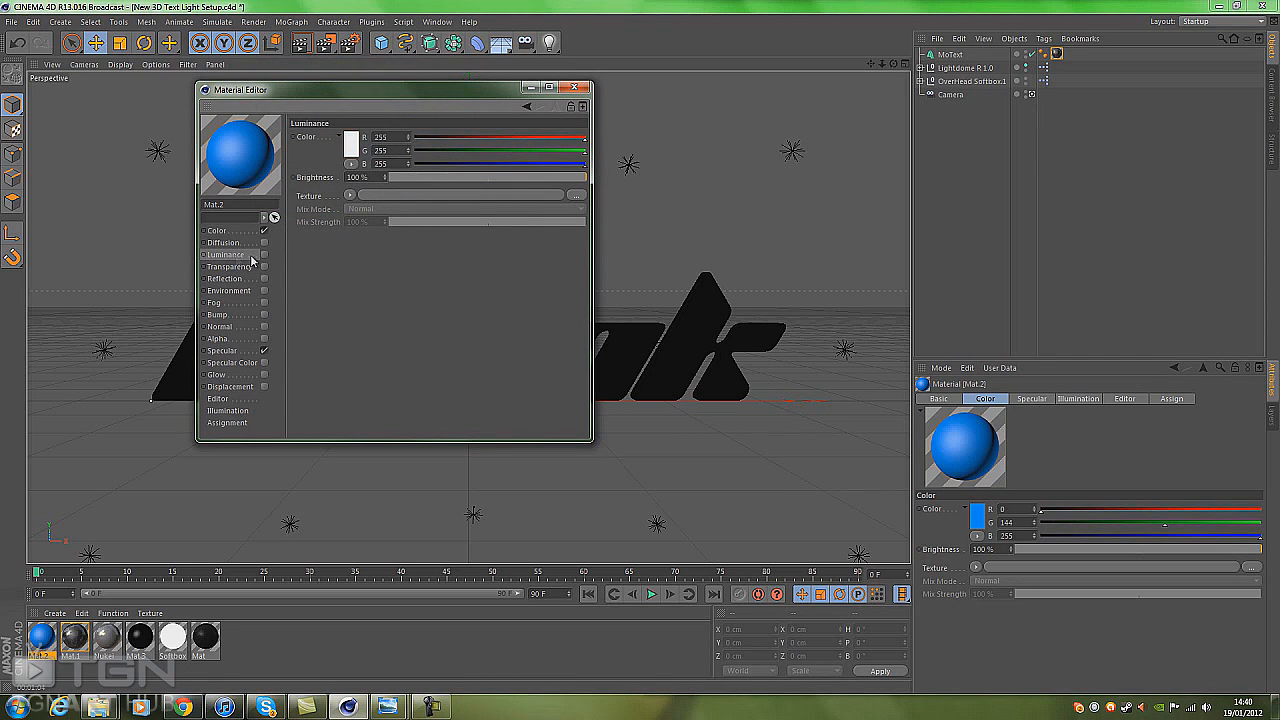
pyautogui.click(258, 254)
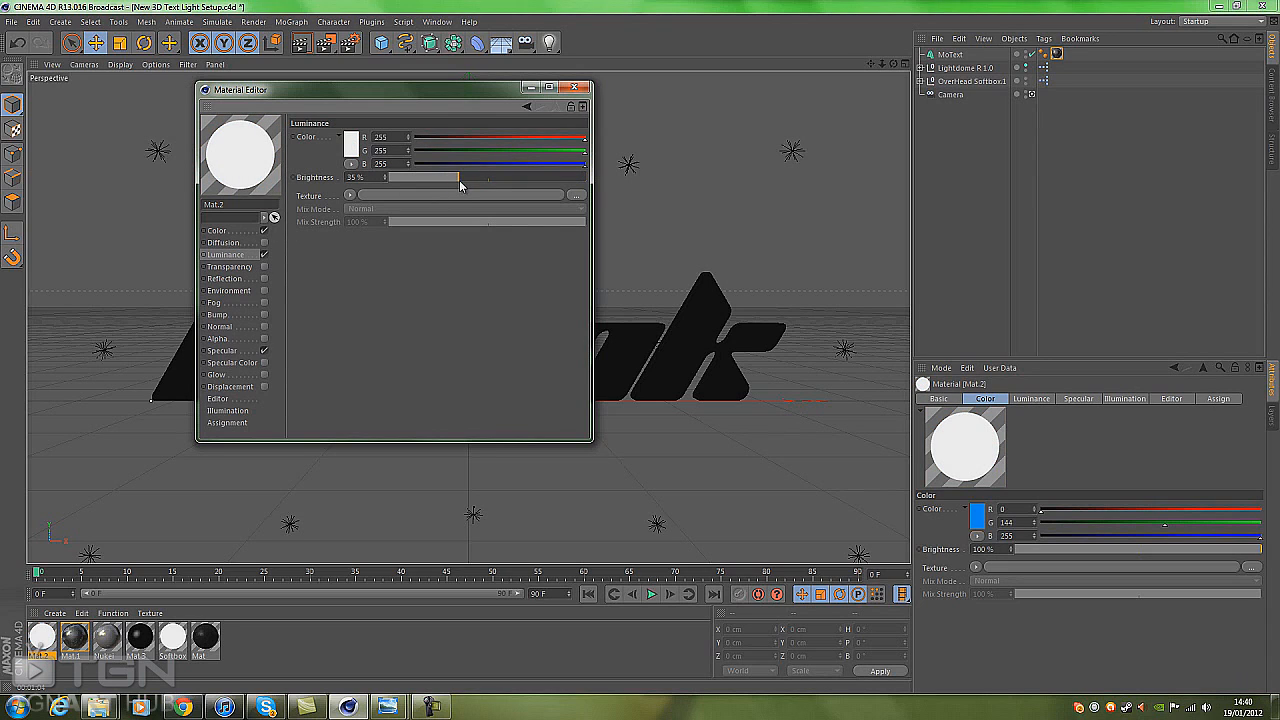
pyautogui.click(351, 137)
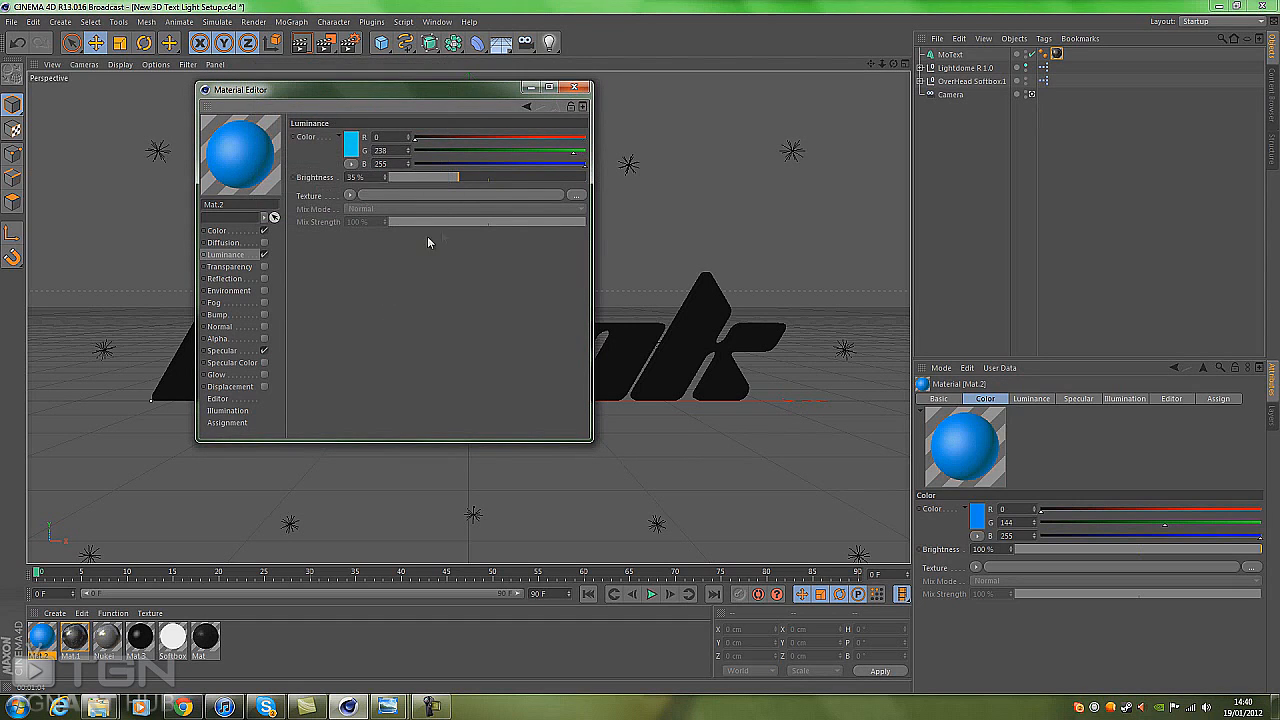
pyautogui.moveTo(247, 281)
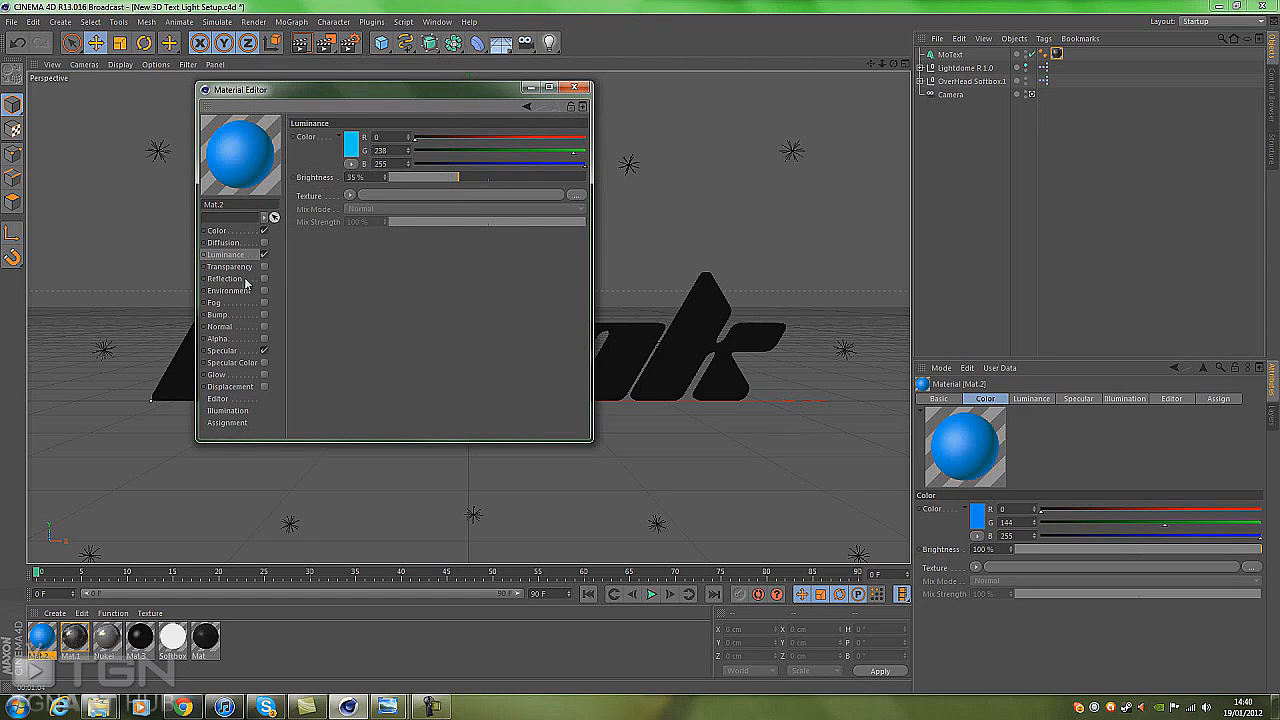
pyautogui.moveTo(230, 315)
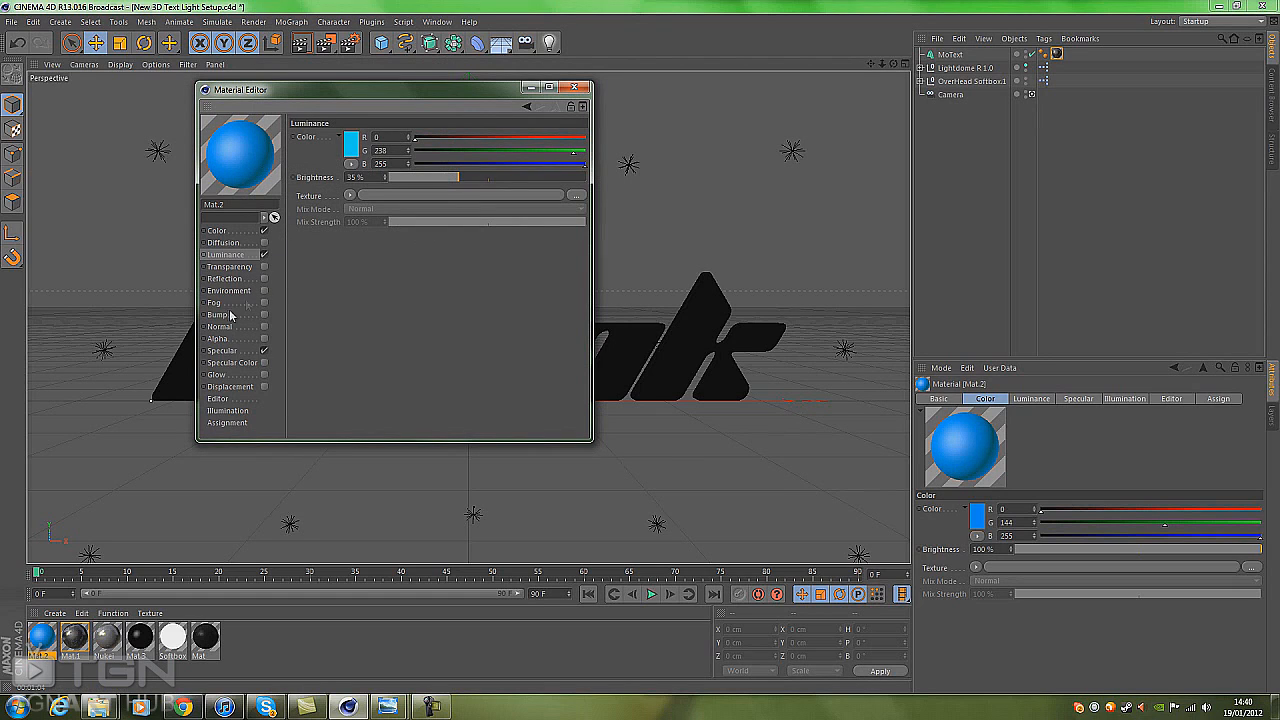
pyautogui.click(226, 278)
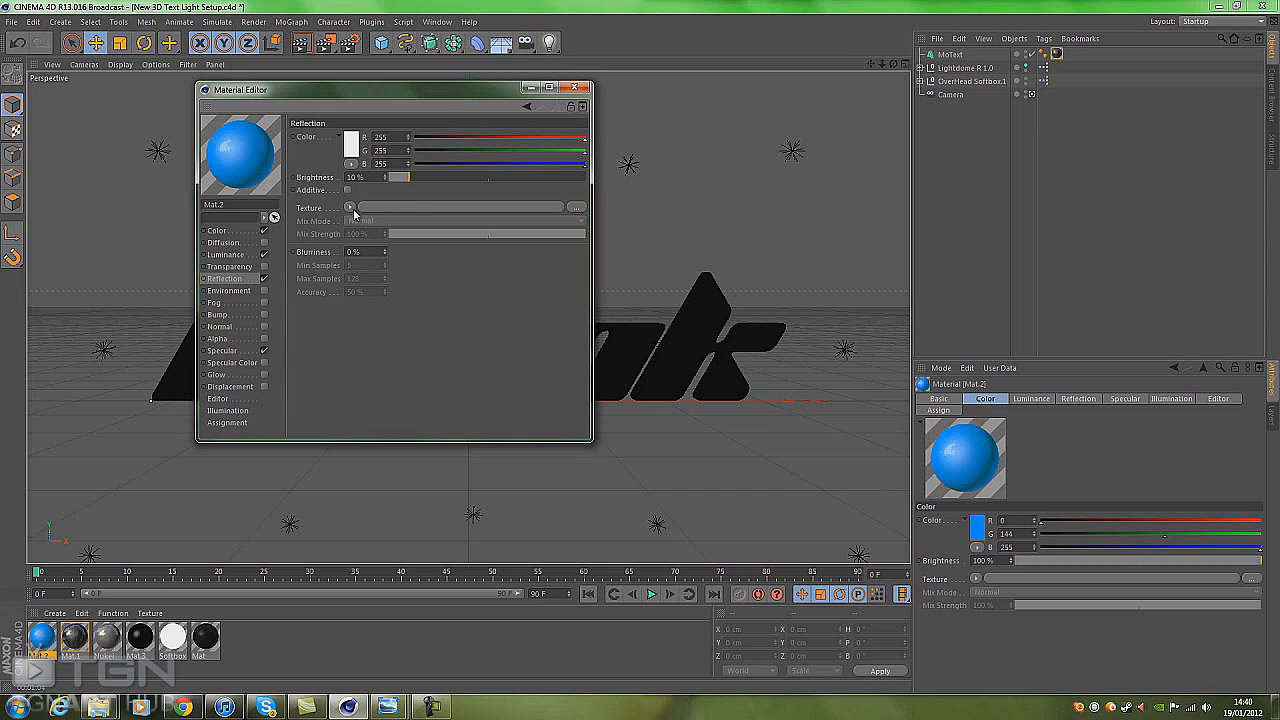
# Step: Give Mat.2 a 35% Fresnel reflection and Glow at 500% outer strength, 10 cm radius
pyautogui.click(350, 207)
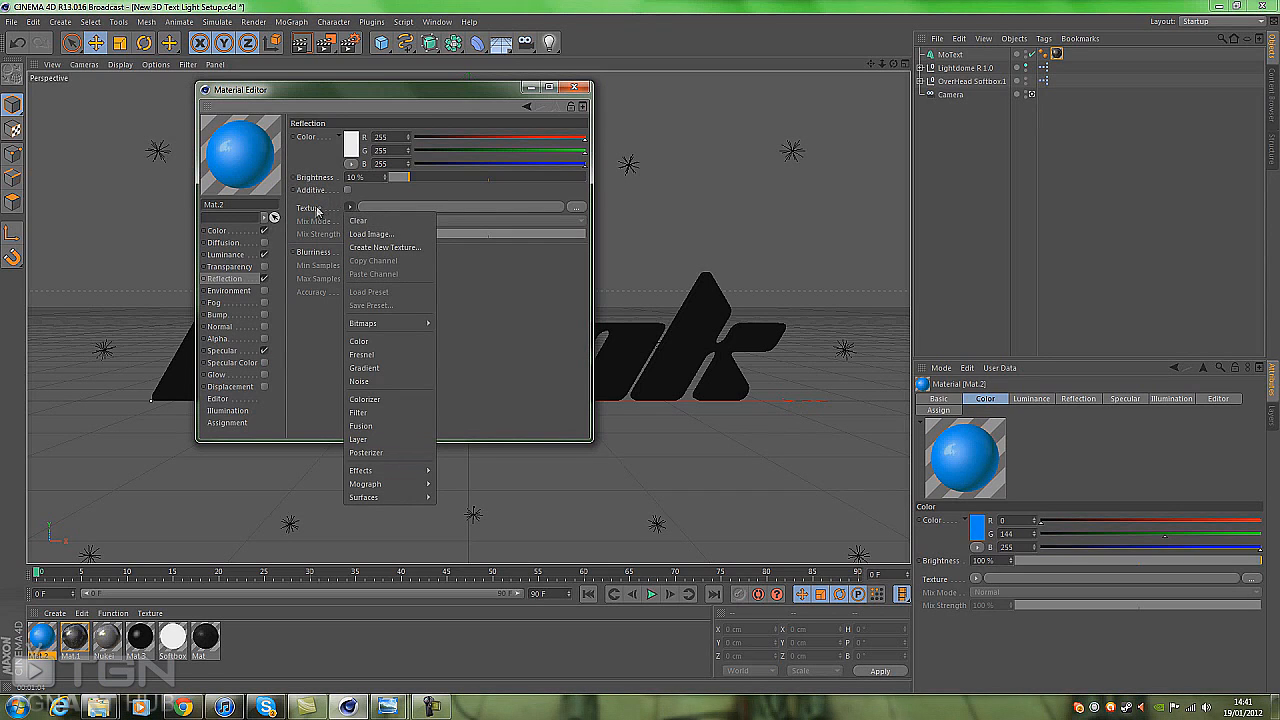
pyautogui.moveTo(375, 355)
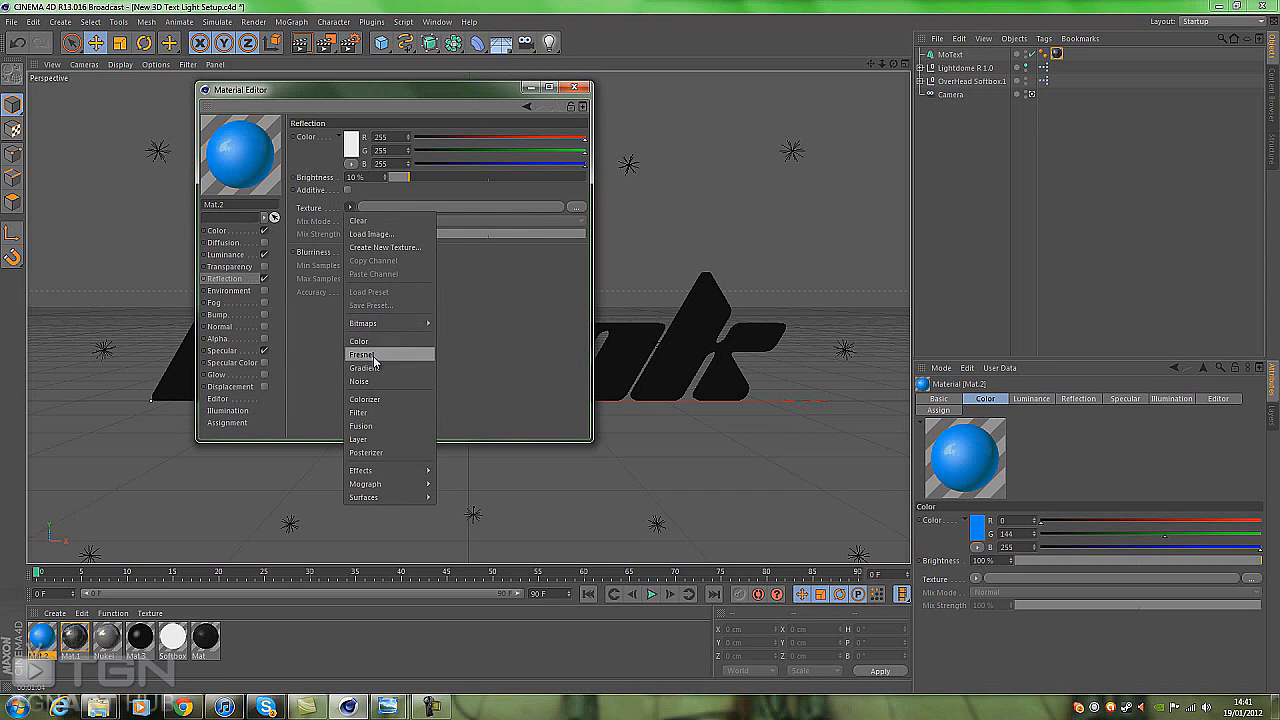
pyautogui.click(361, 354)
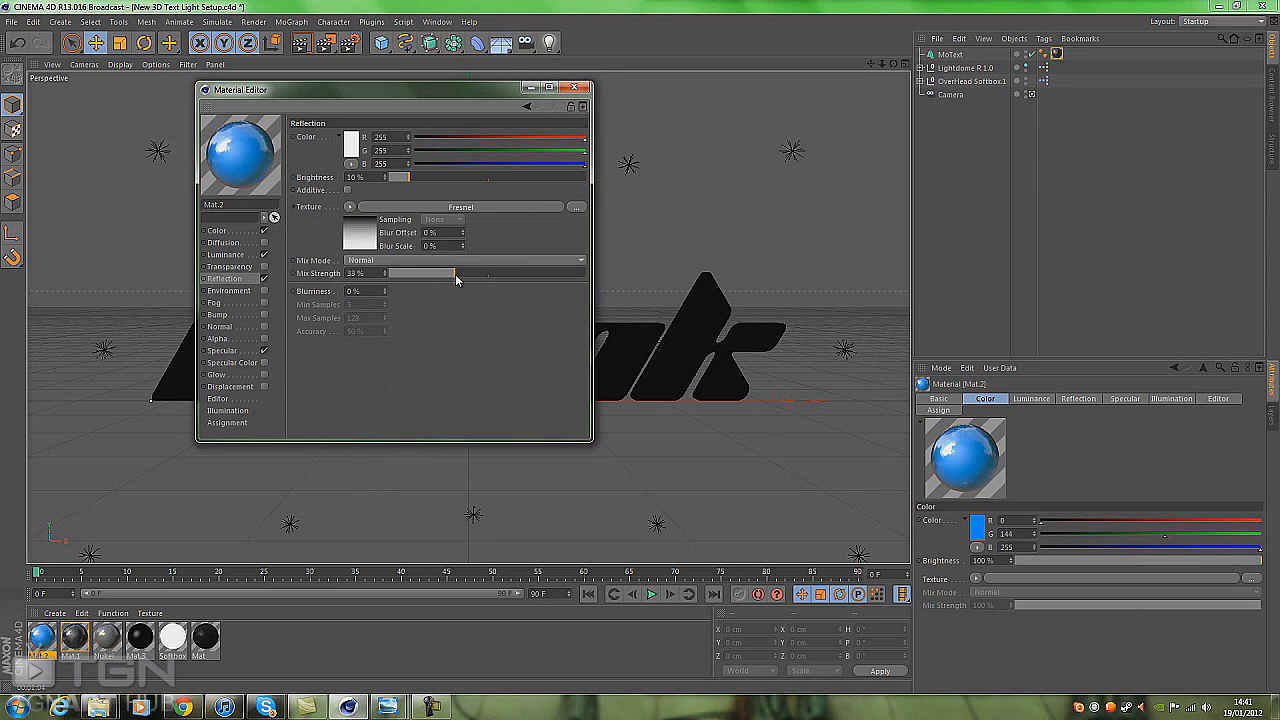
pyautogui.moveTo(443, 273); pyautogui.dragTo(450, 273)
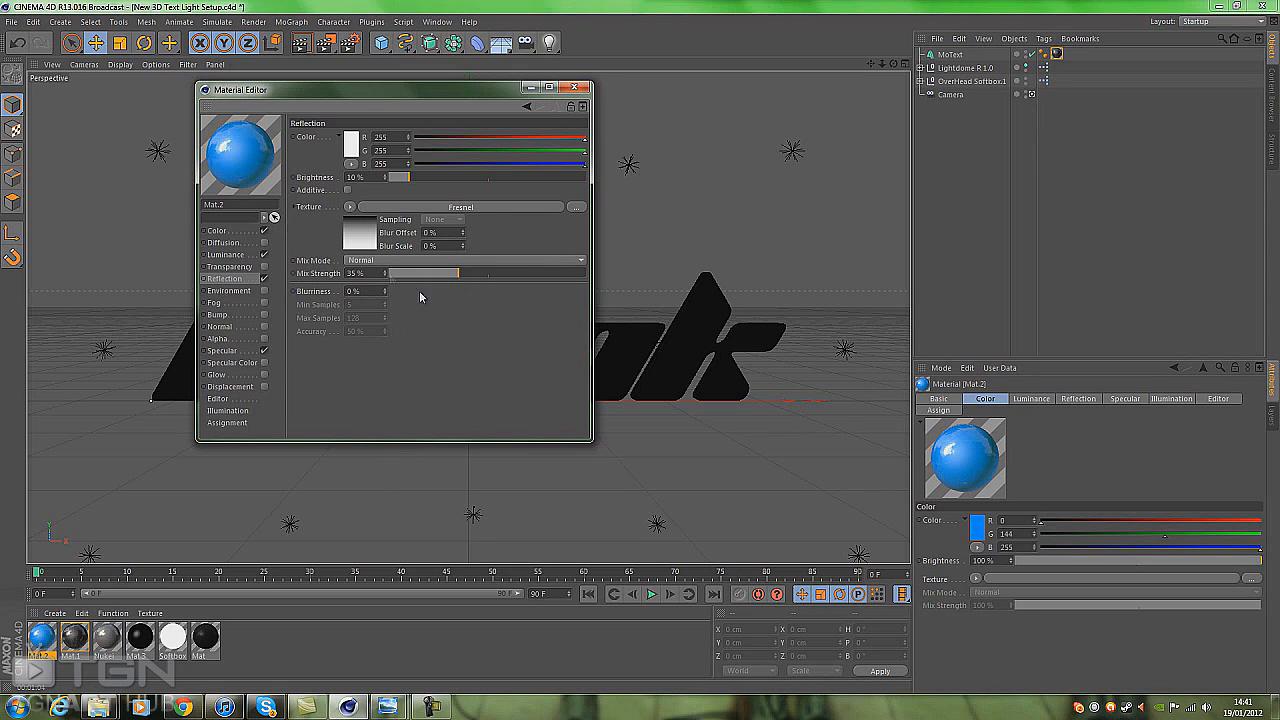
pyautogui.click(217, 374)
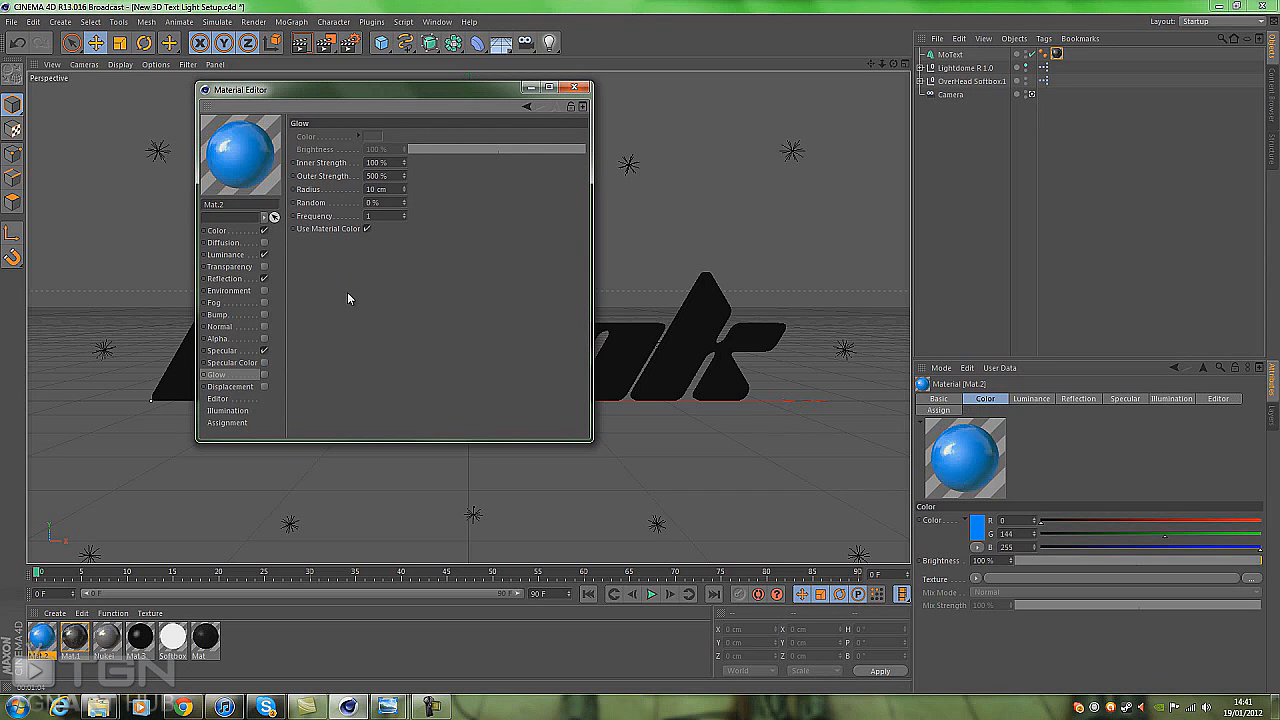
pyautogui.click(582, 89)
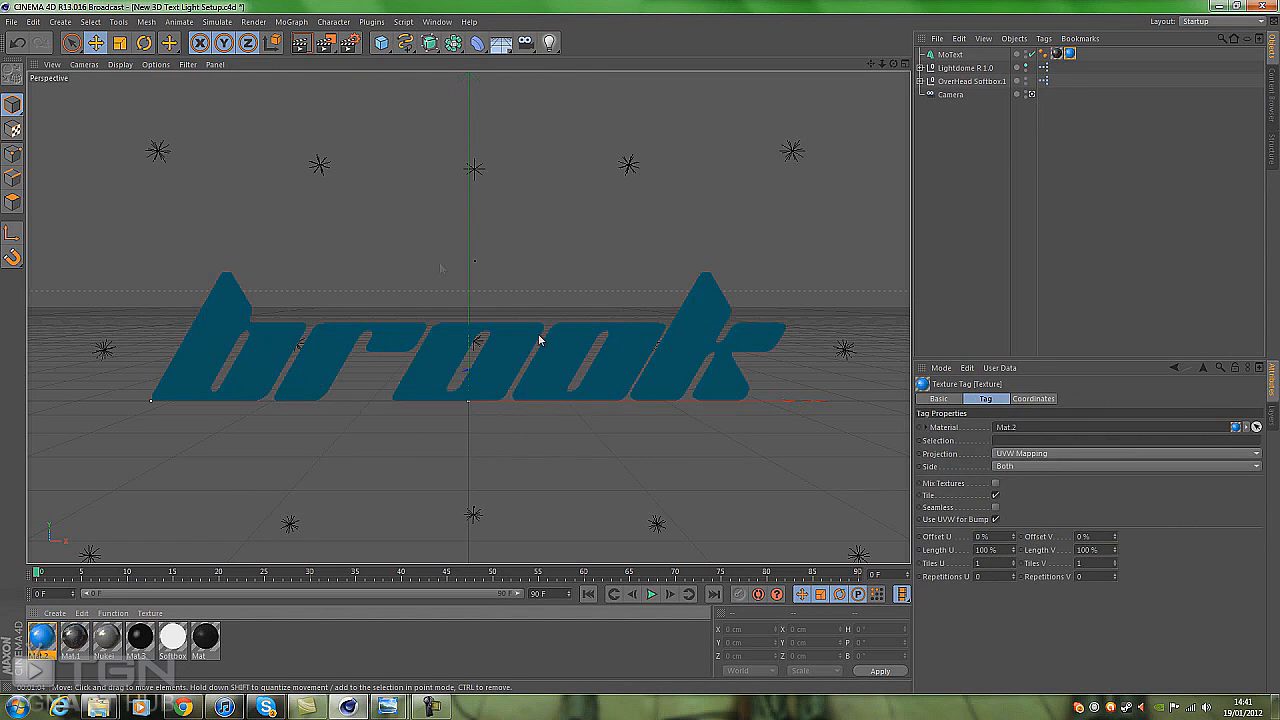
# Step: Restrict the Mat.2 tag to the R1 selection and set Mat.1's projection to Frontal
pyautogui.click(1056, 54)
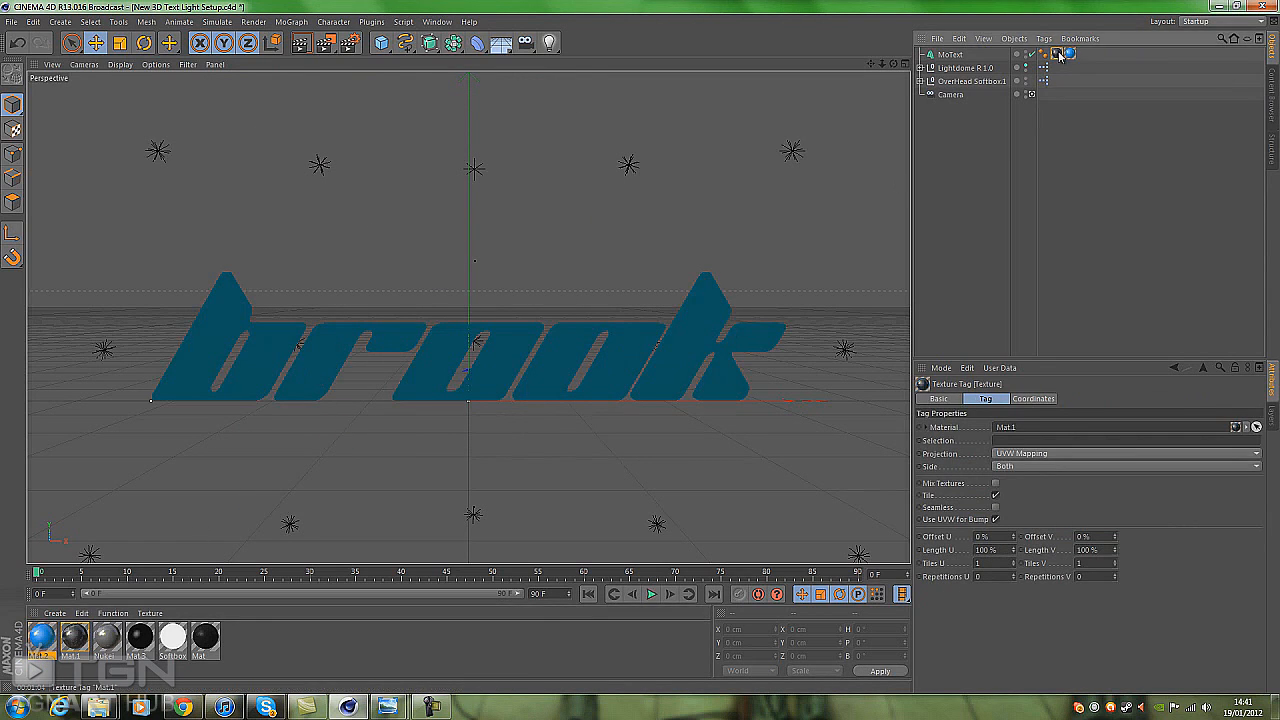
pyautogui.click(1055, 54)
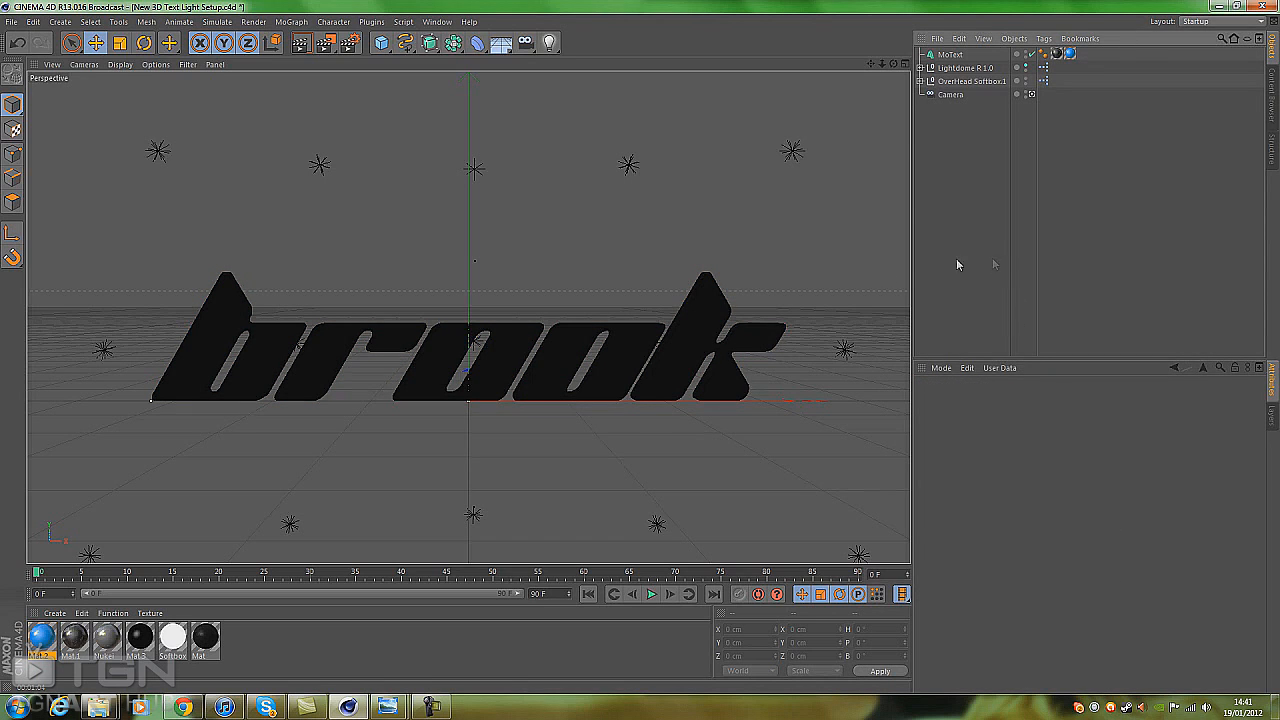
pyautogui.moveTo(648, 289)
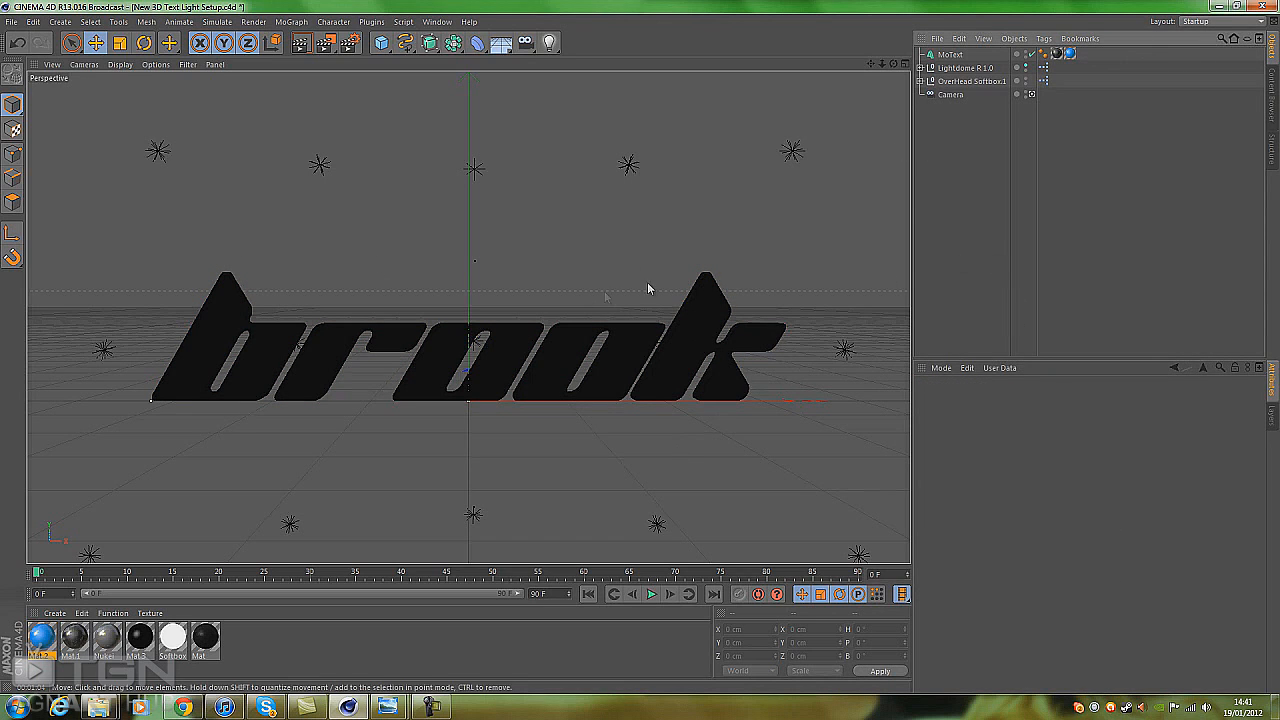
pyautogui.click(1056, 54)
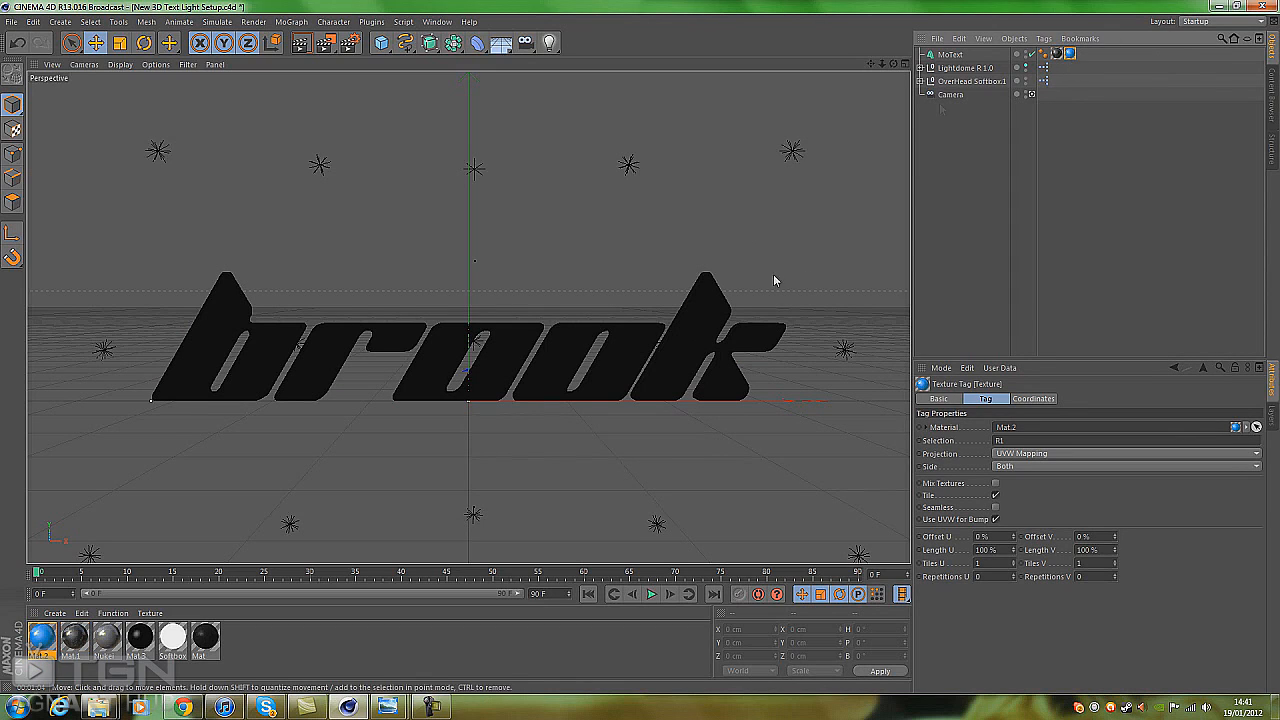
pyautogui.moveTo(697, 295)
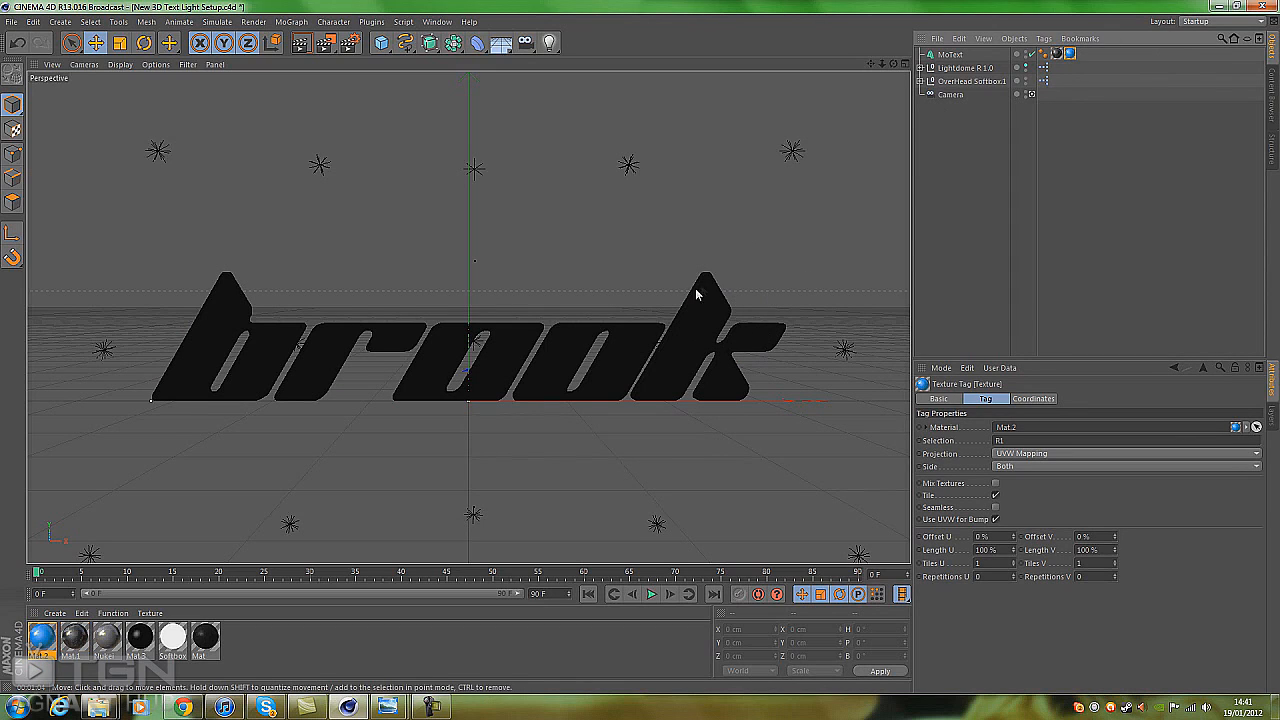
pyautogui.click(1058, 54)
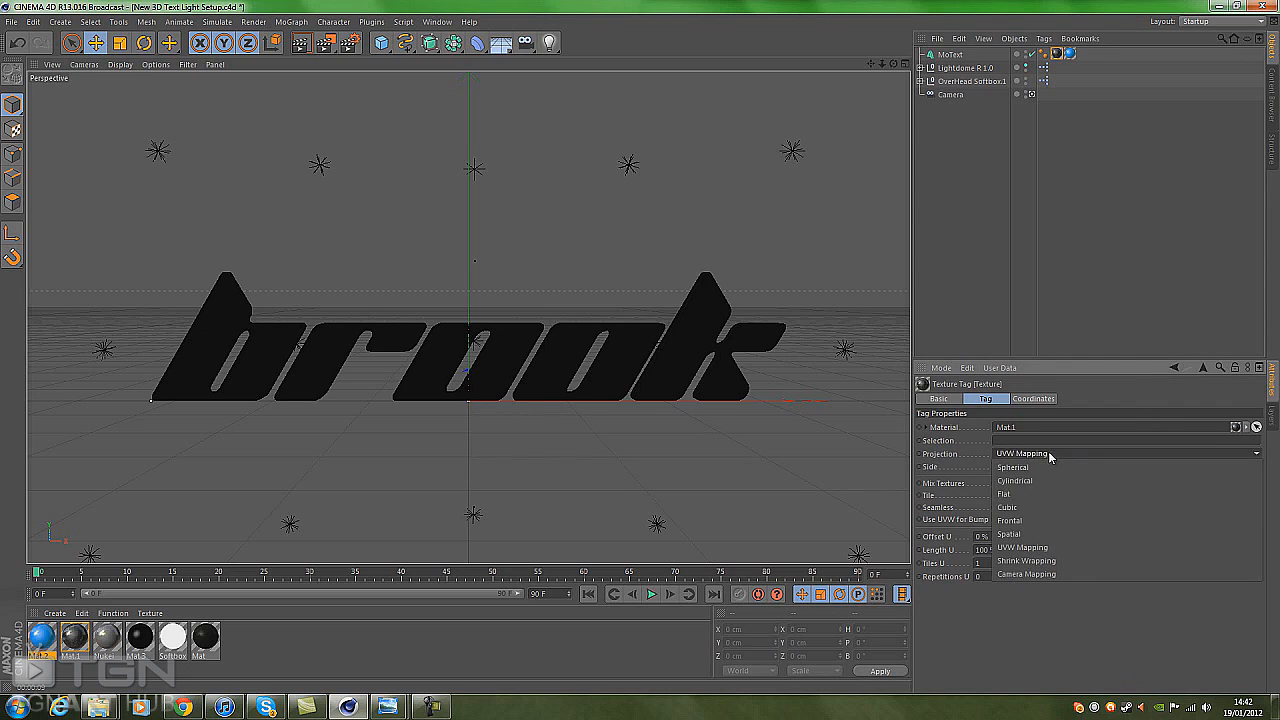
pyautogui.moveTo(1040, 520)
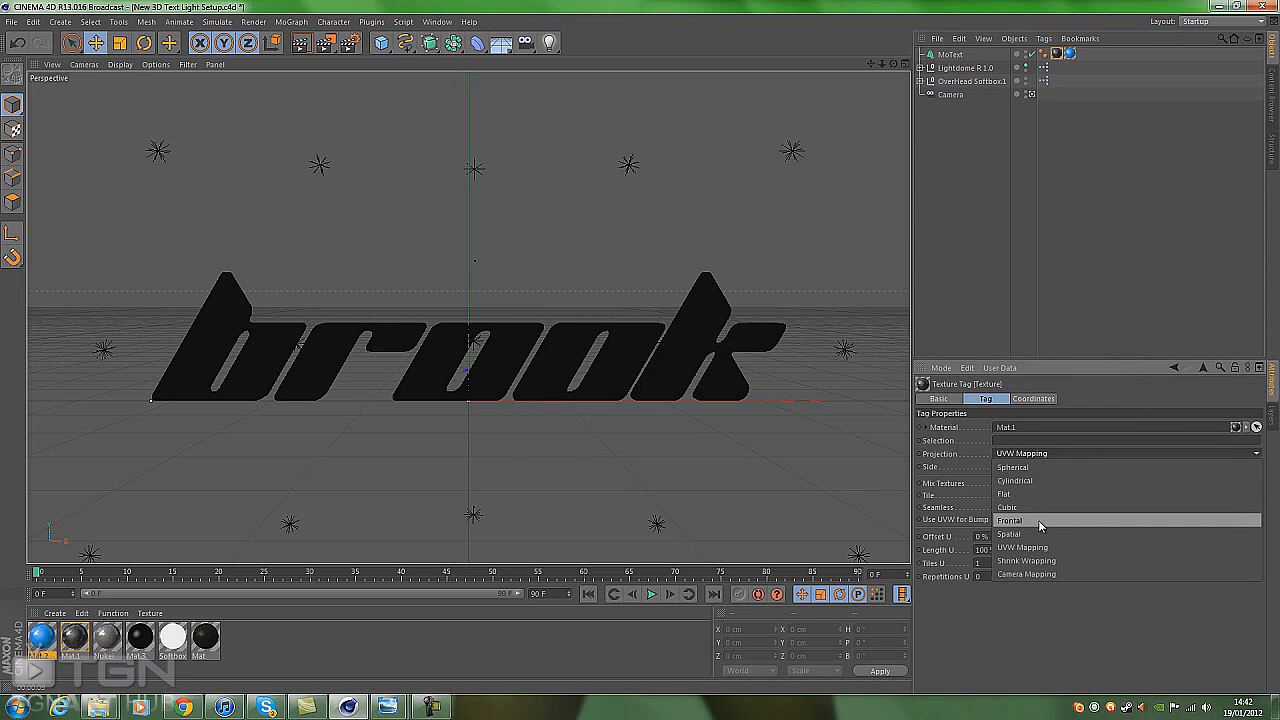
pyautogui.click(1010, 520)
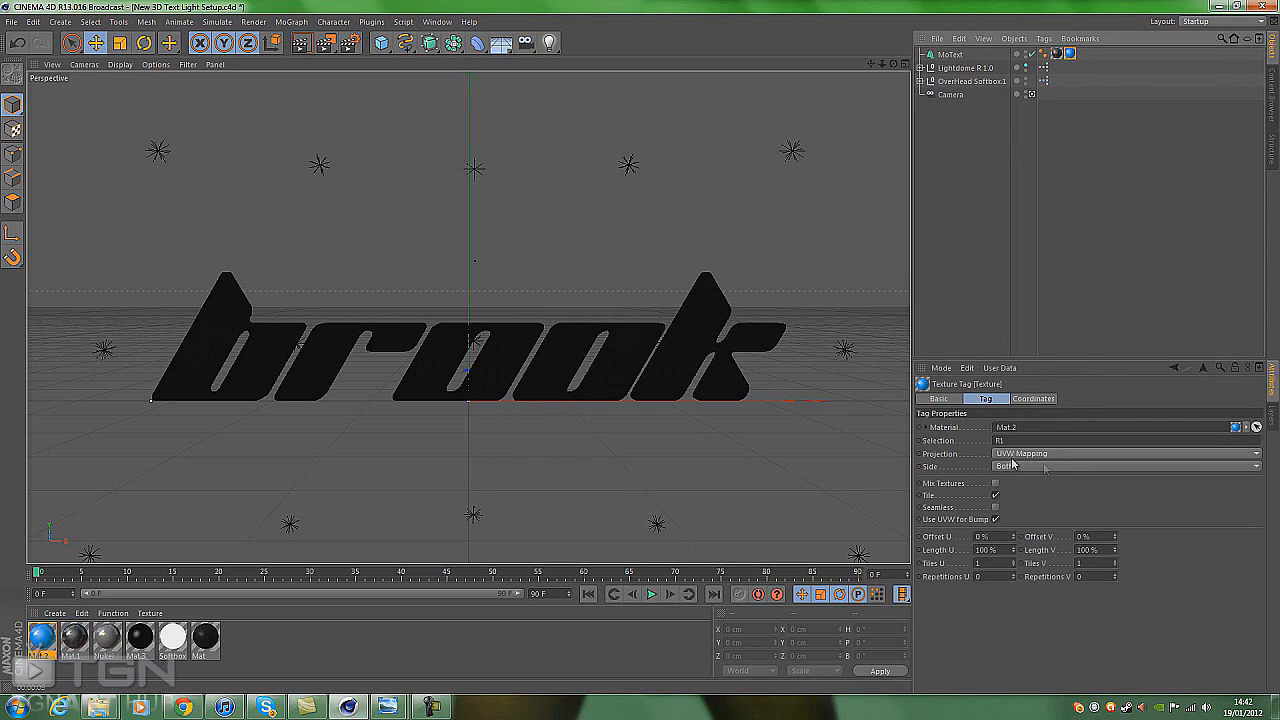
pyautogui.moveTo(995, 281)
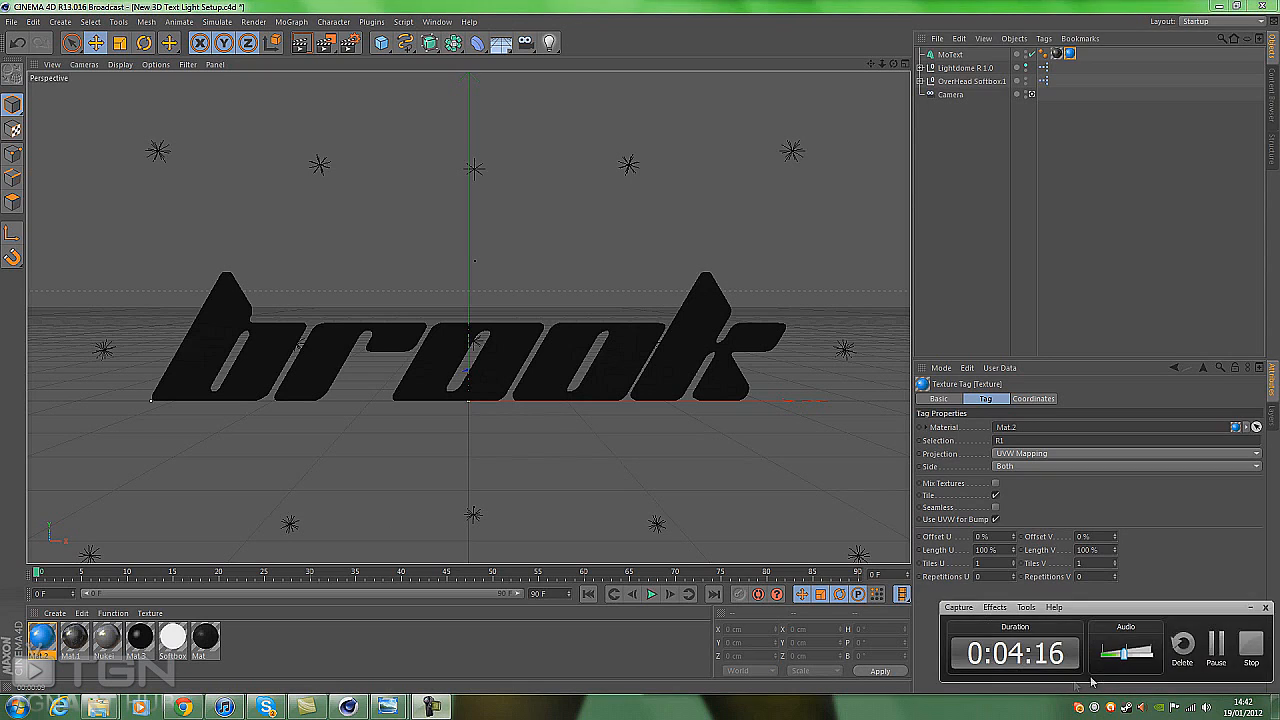
pyautogui.click(950, 54)
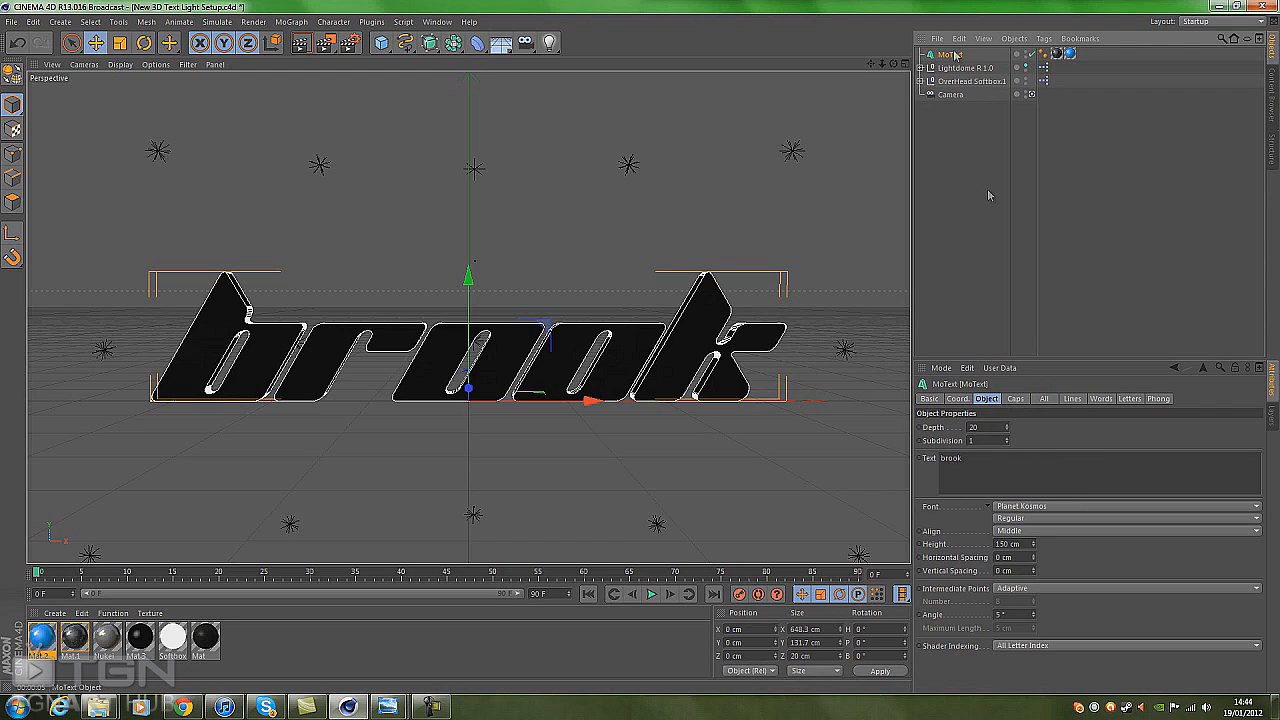
# Step: Set the MoText's start cap to a fillet cap in its Caps settings
pyautogui.click(1015, 398)
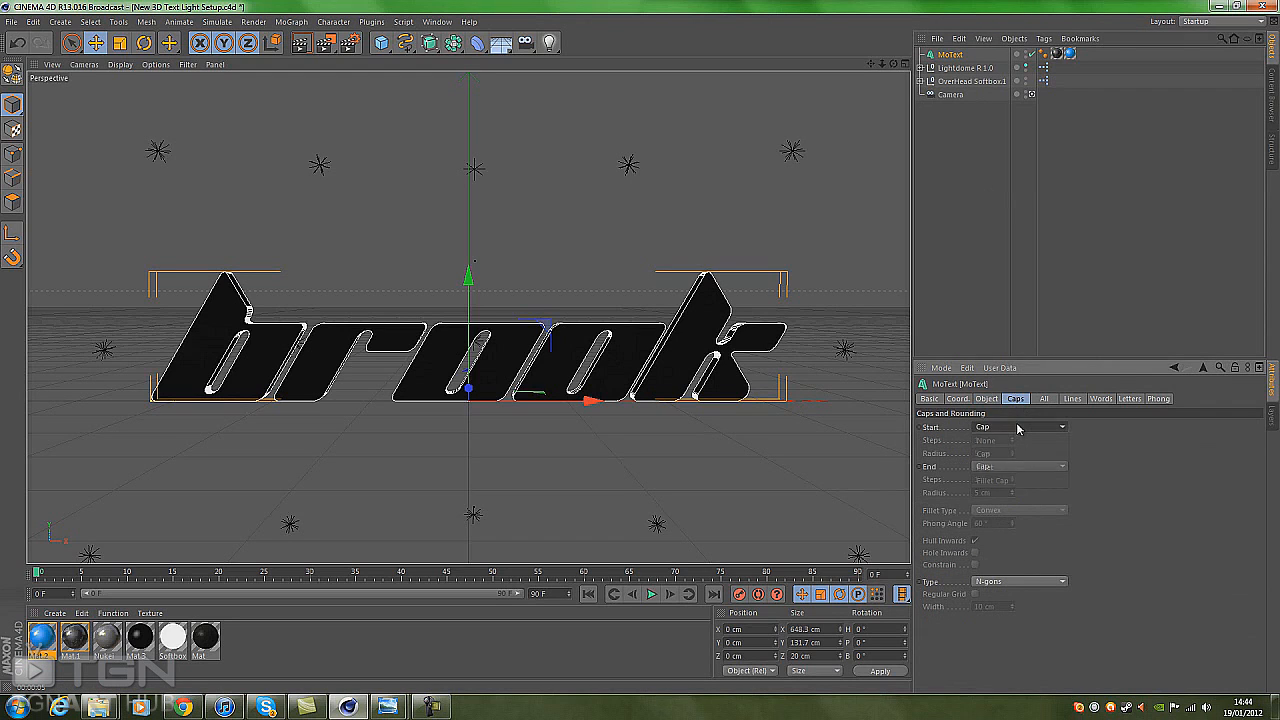
pyautogui.click(1020, 427)
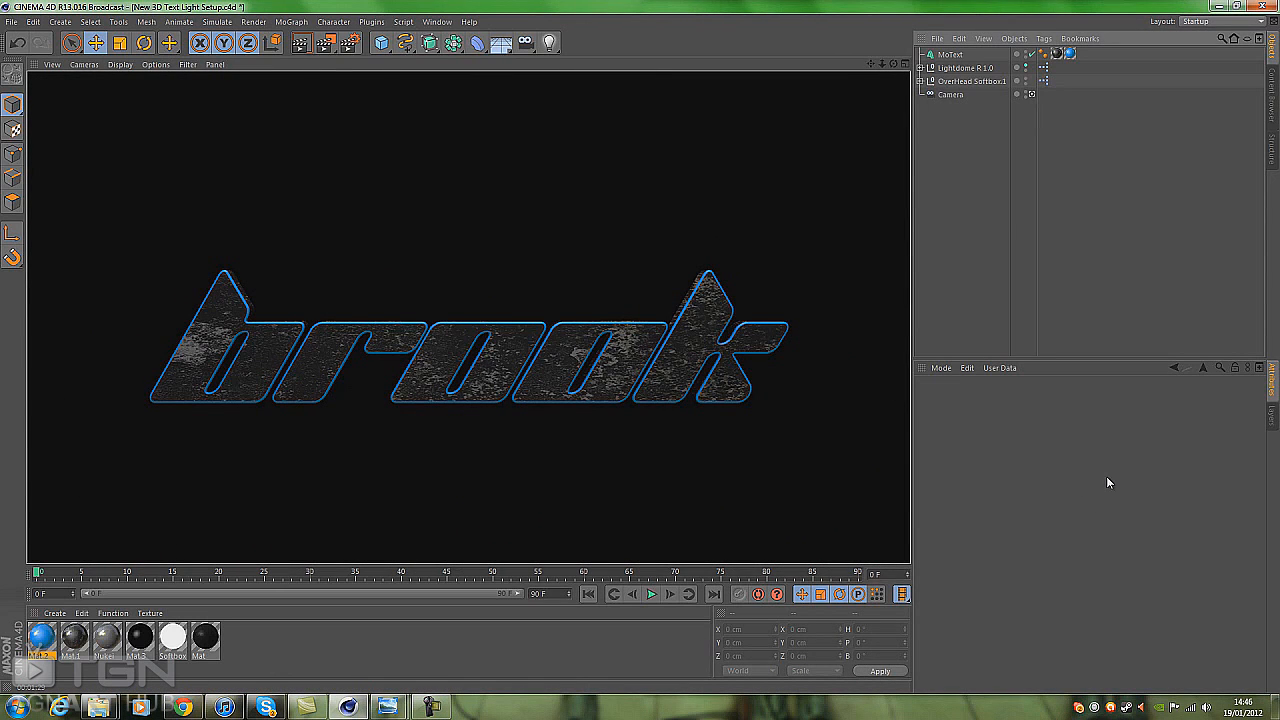
pyautogui.moveTo(1072, 308)
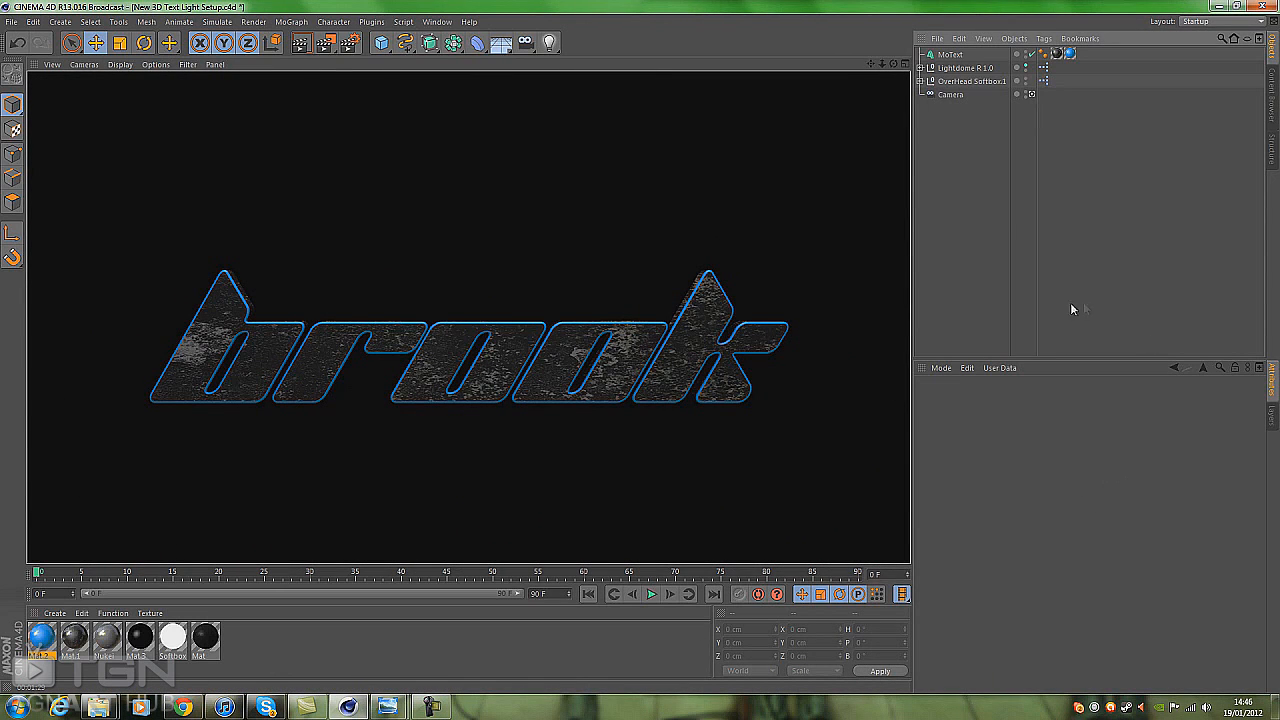
pyautogui.moveTo(1035, 166)
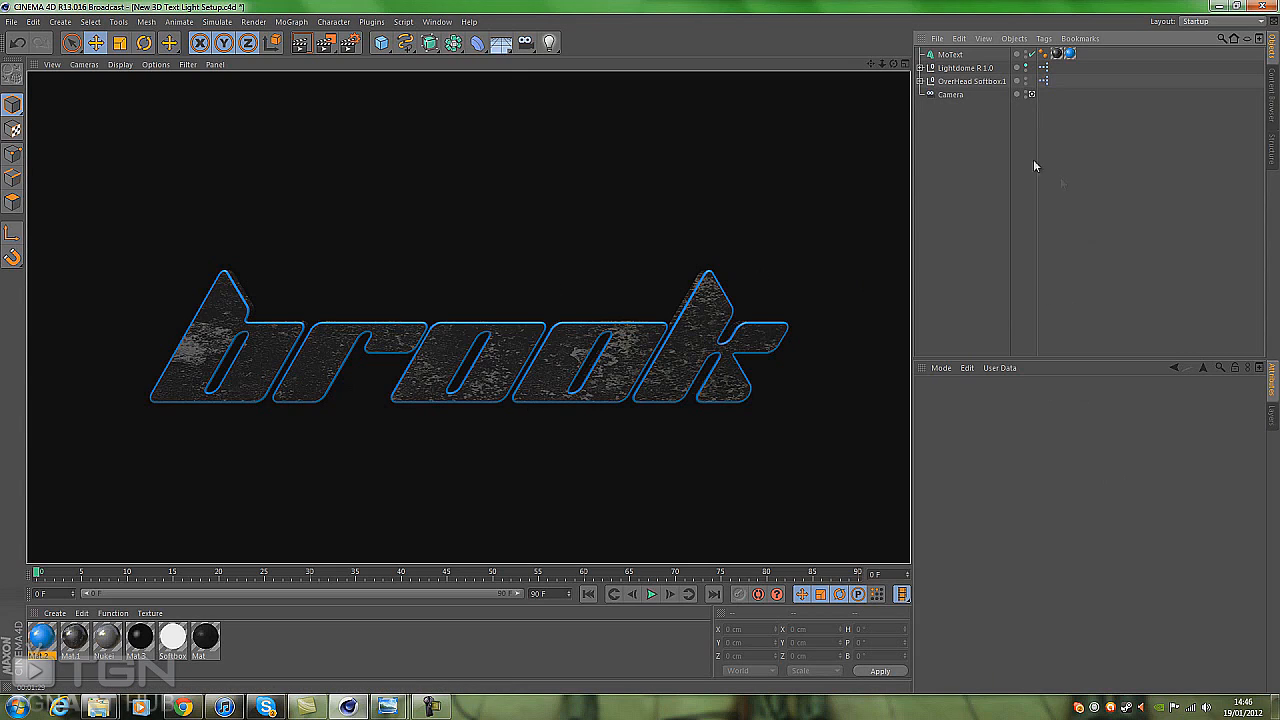
pyautogui.moveTo(996, 221)
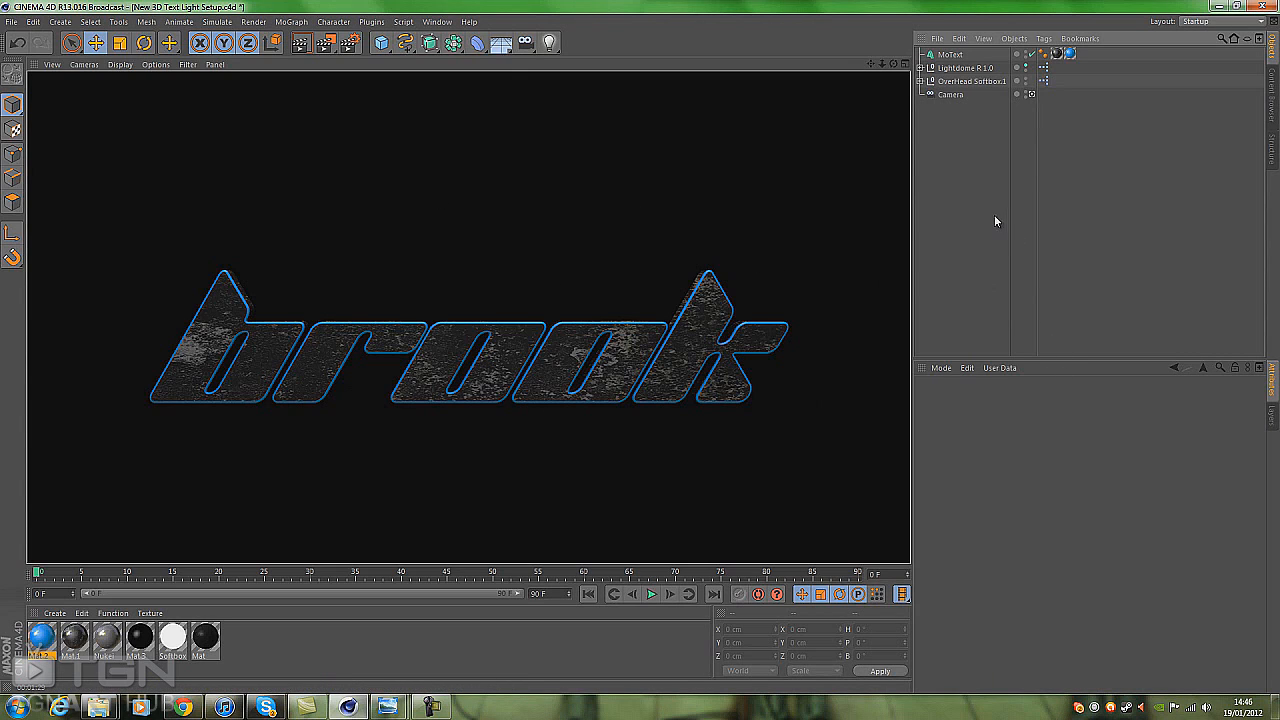
pyautogui.moveTo(985, 263)
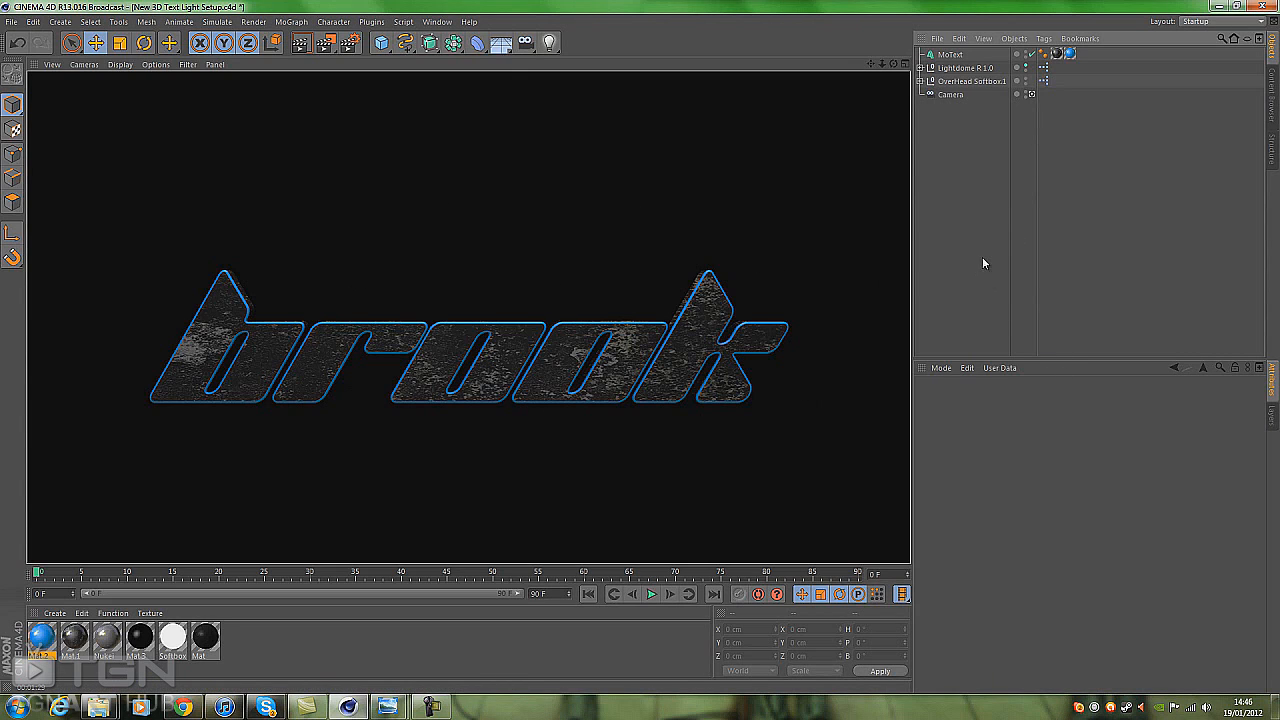
# Step: Create MoText.1, MoText.2 and MoText.3 as copies of the brook MoText
pyautogui.click(948, 54)
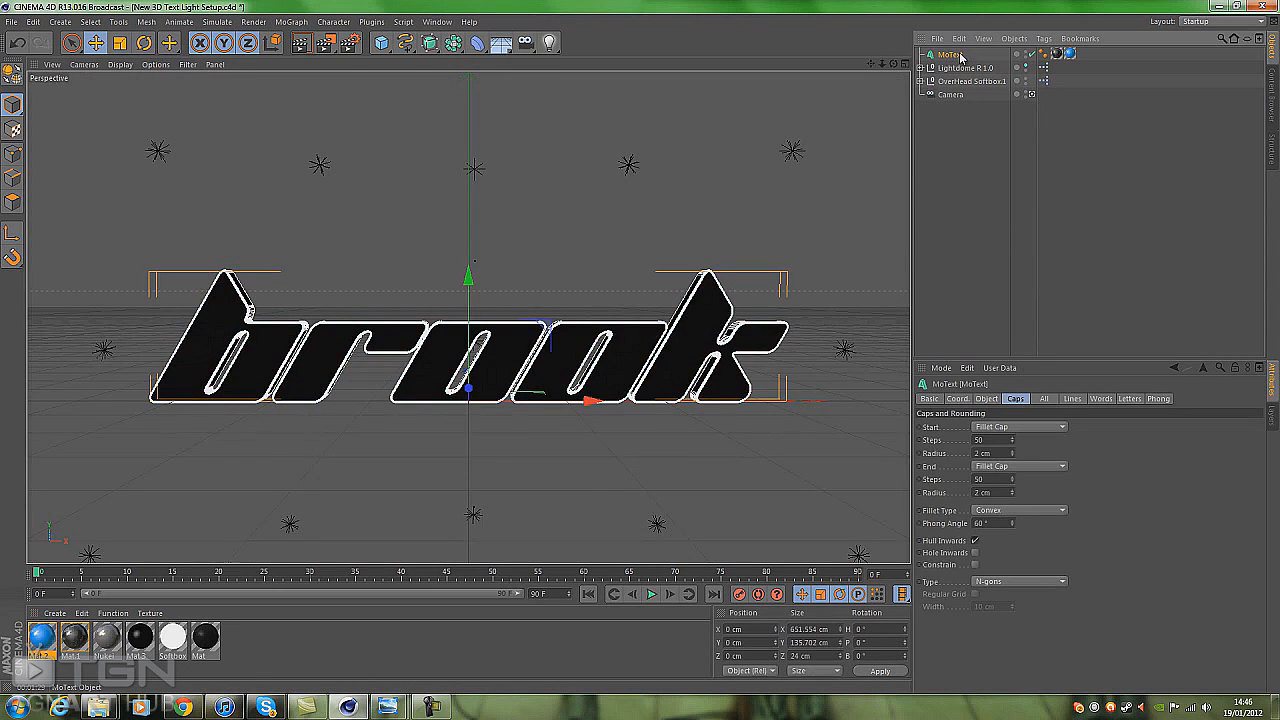
pyautogui.moveTo(950, 55)
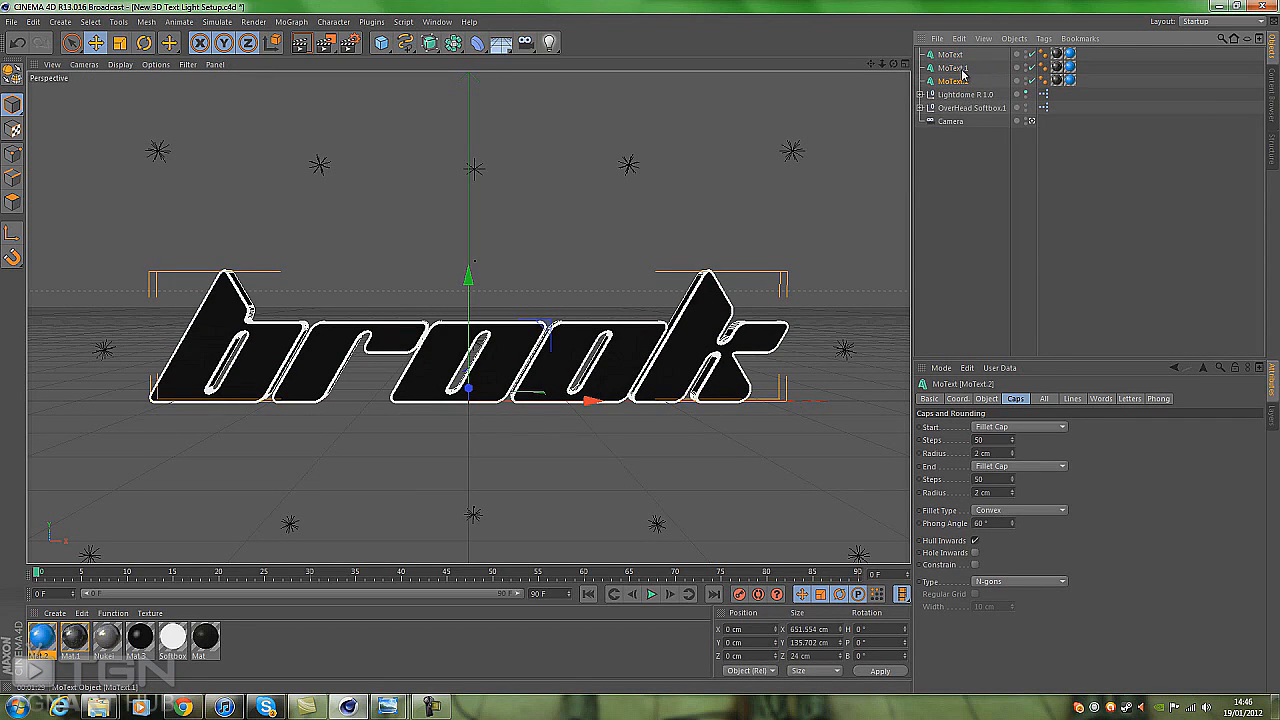
pyautogui.click(951, 67)
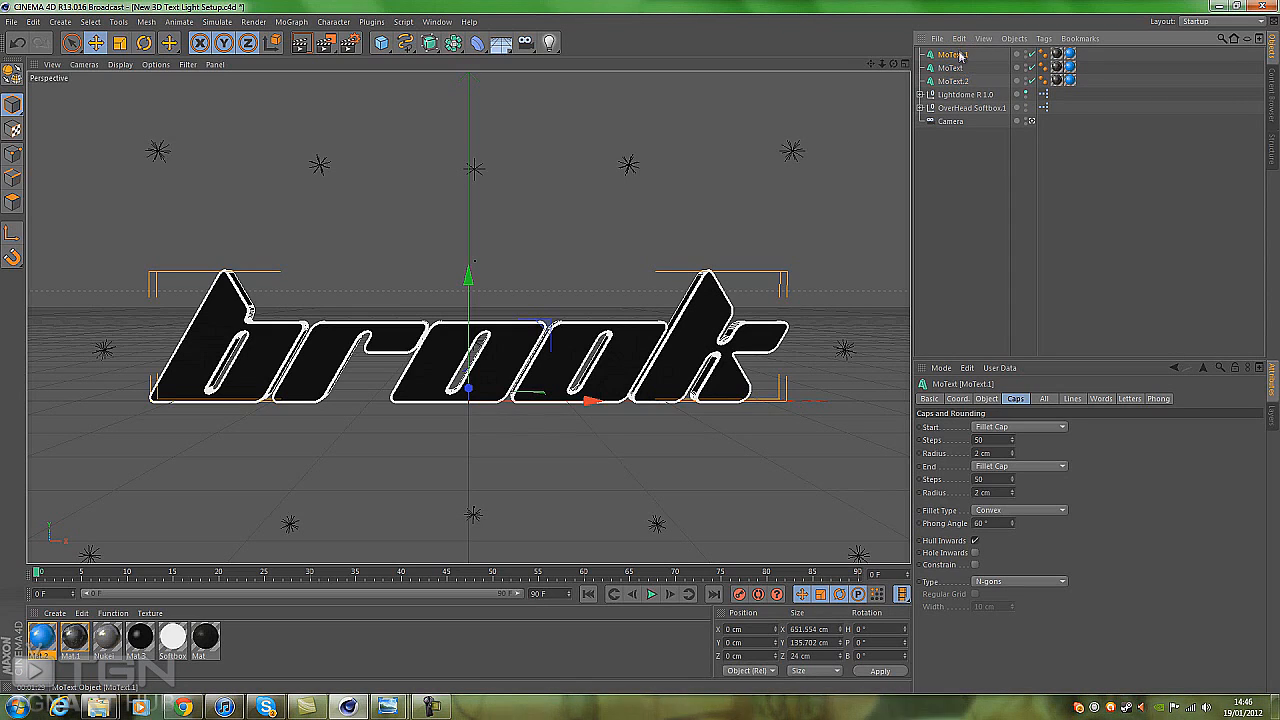
pyautogui.click(952, 81)
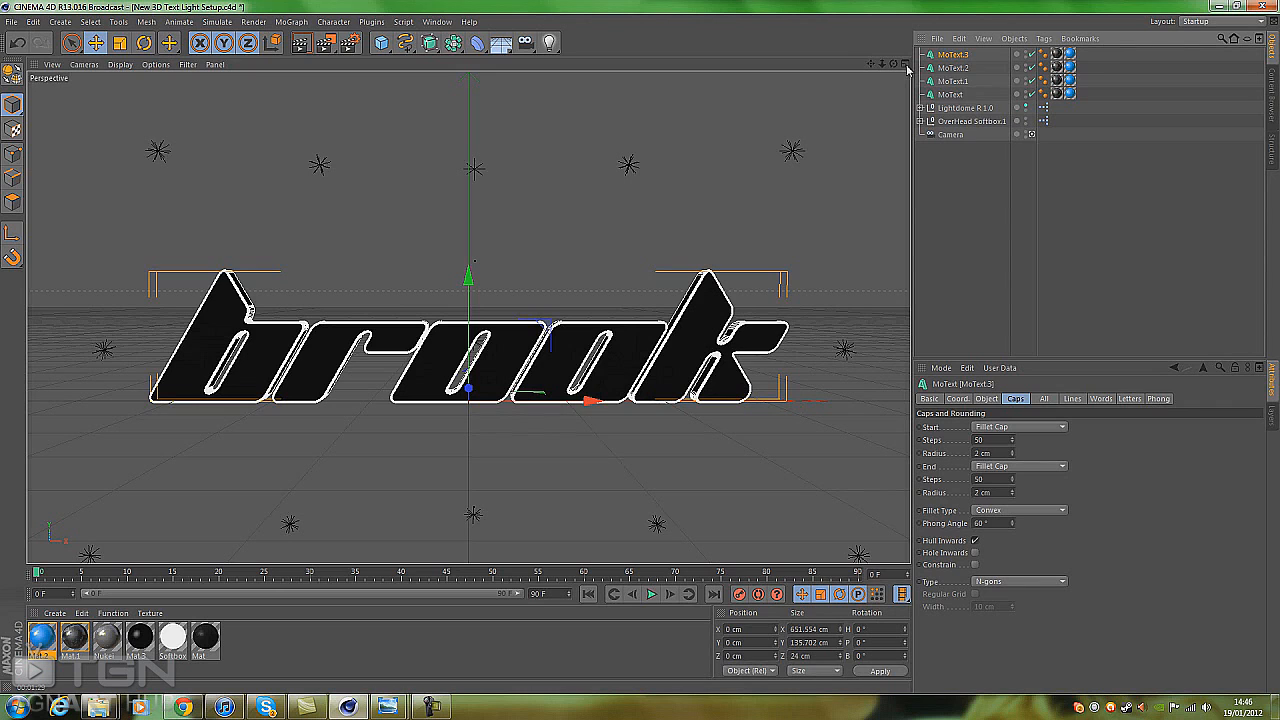
pyautogui.click(905, 64)
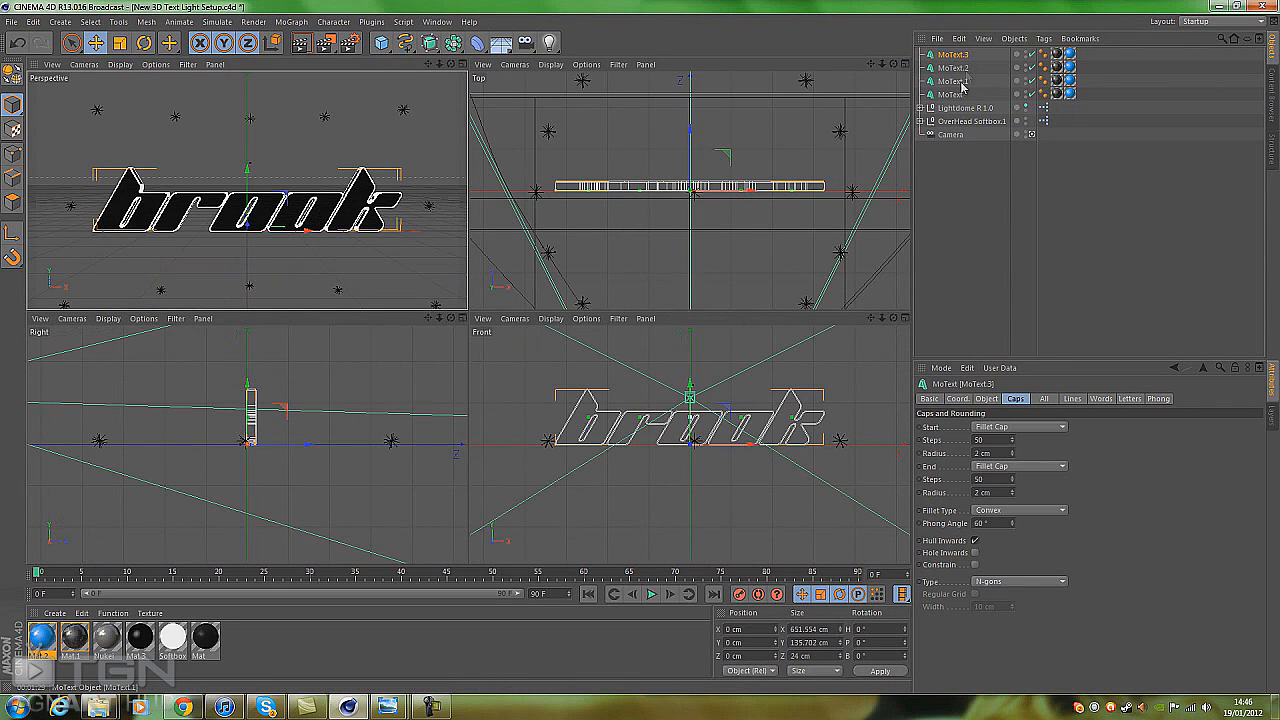
# Step: Push MoText.1 back along Z behind the original MoText
pyautogui.click(950, 81)
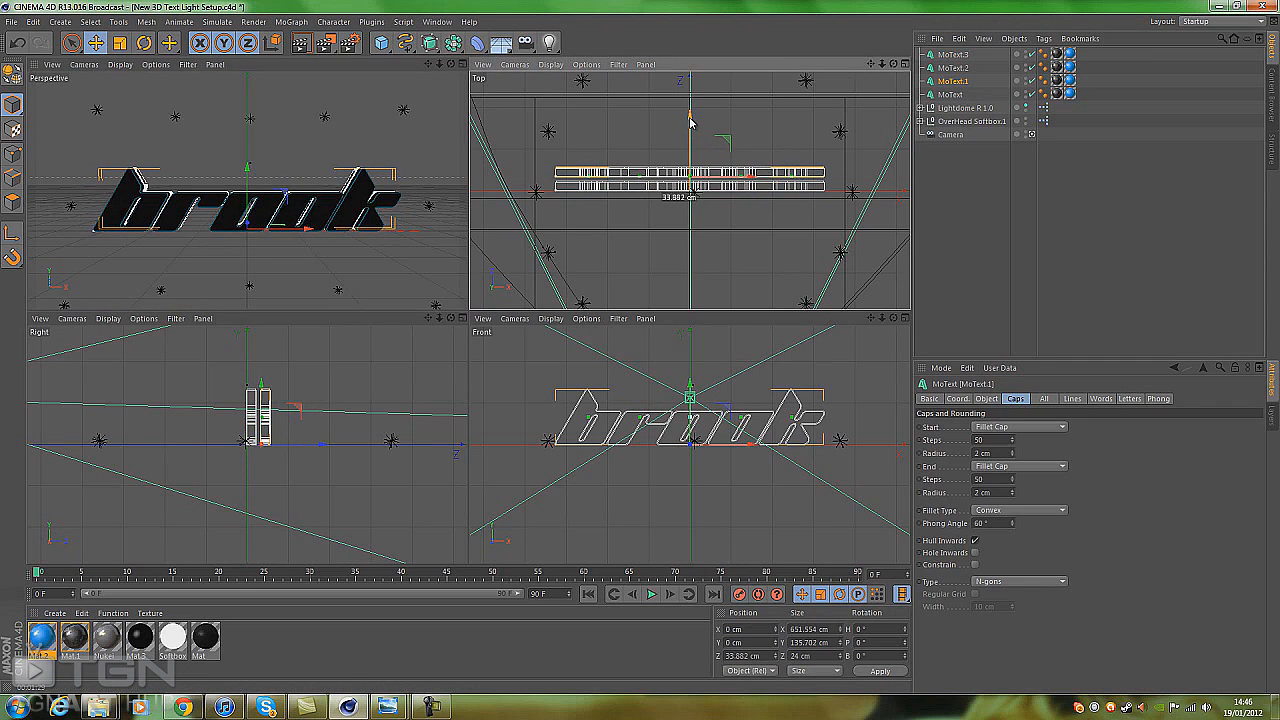
pyautogui.click(953, 67)
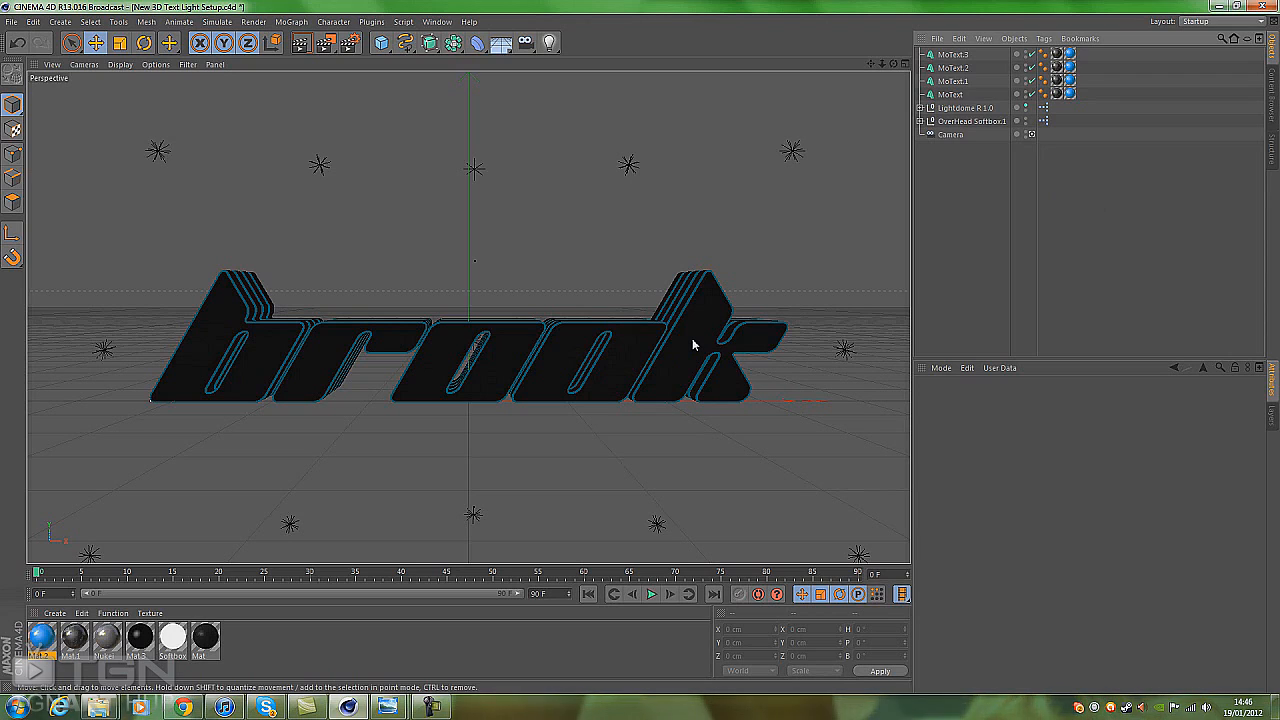
pyautogui.moveTo(966, 233)
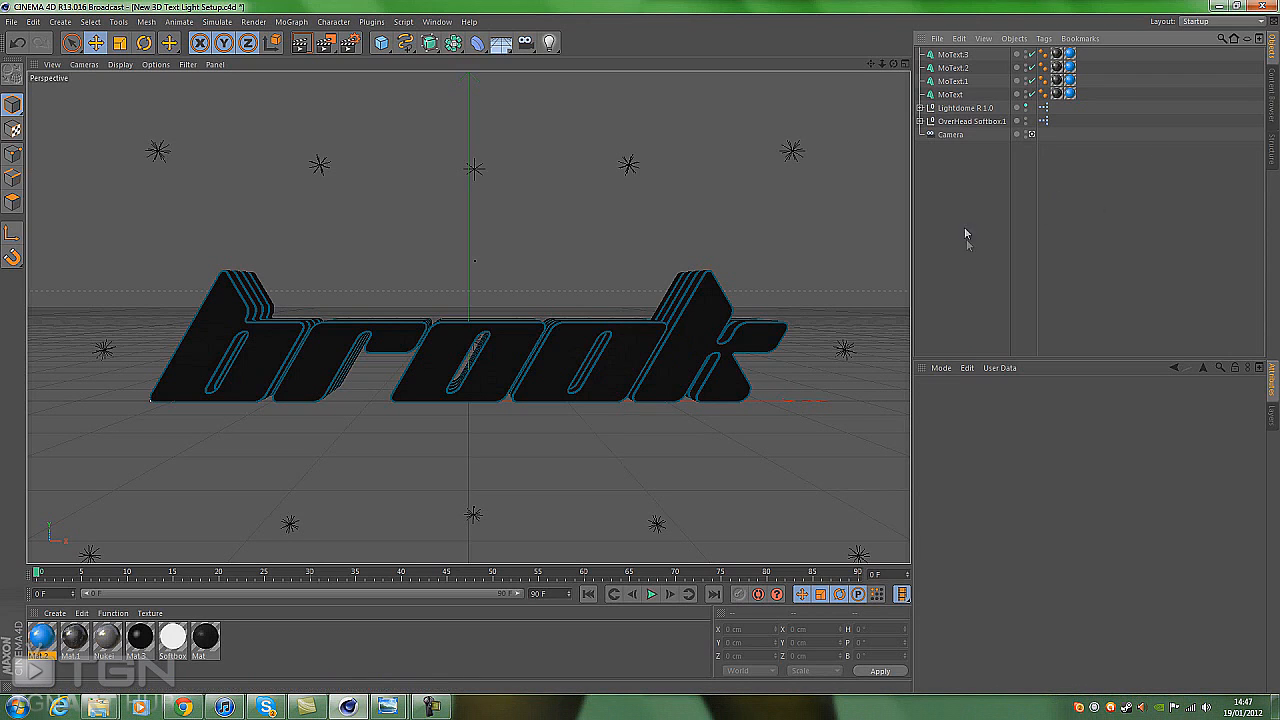